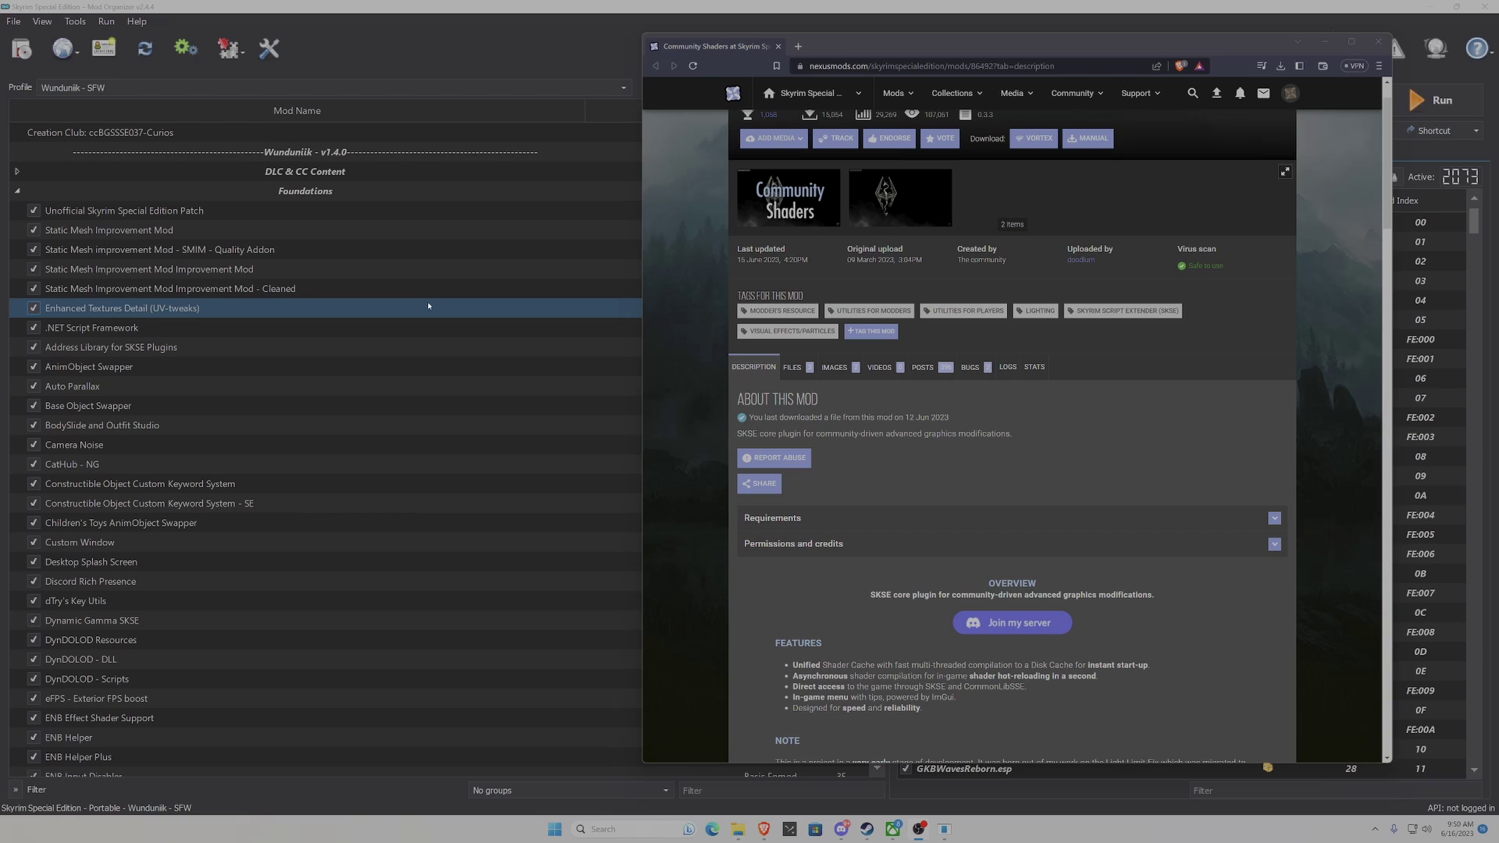
- Leave the Community Shaders page and return to the Nexus Mods home page via the logo
{"action": "left_click", "coordinate": [171, 288]}
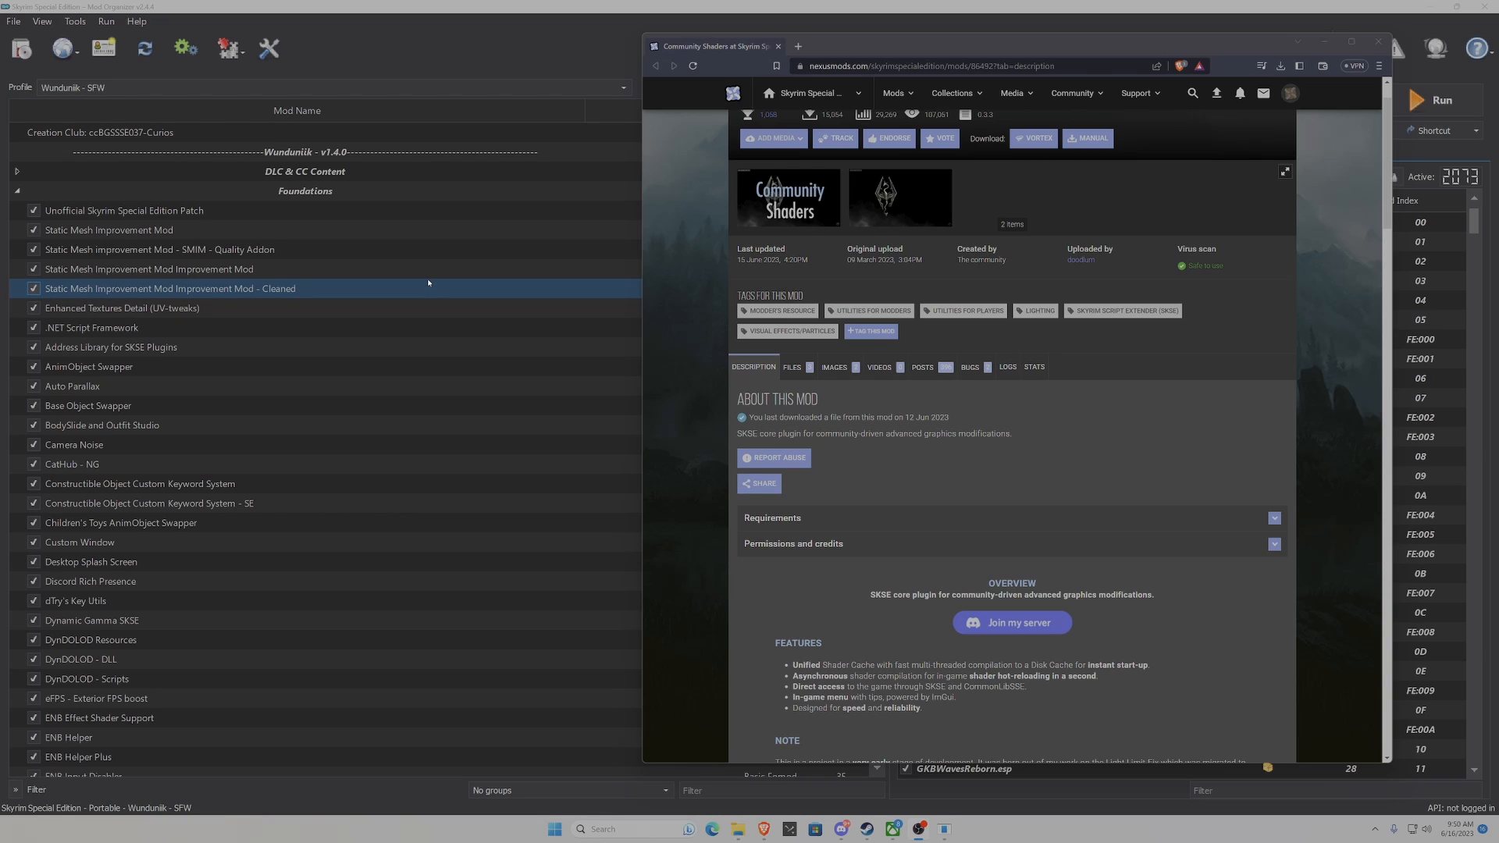
{"action": "mouse_move", "coordinate": [427, 281]}
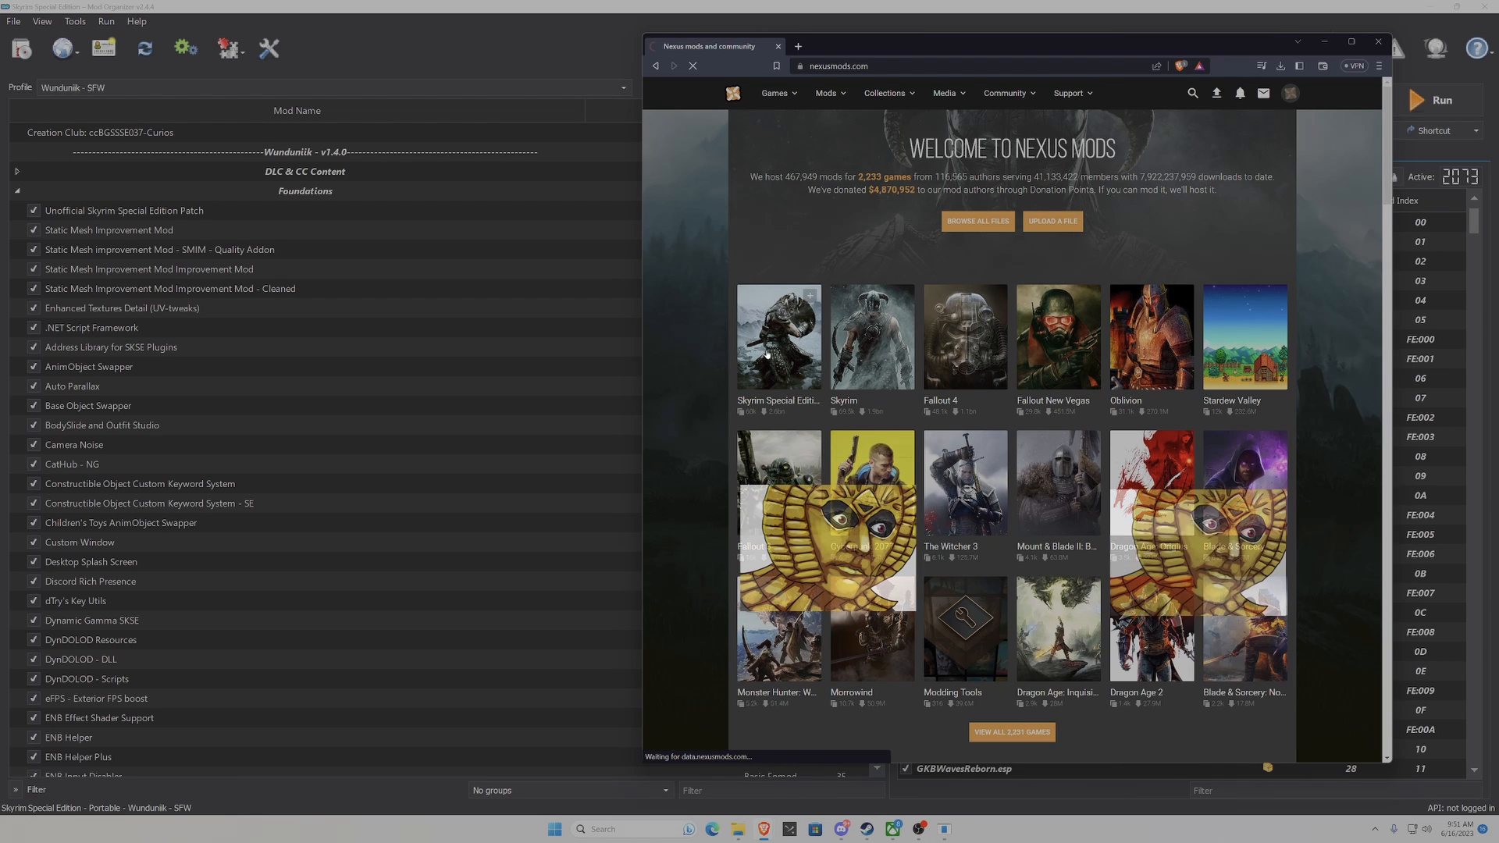
- Search Skyrim Special Edition mods for Community Shaders and read its description
{"action": "left_click", "coordinate": [779, 337]}
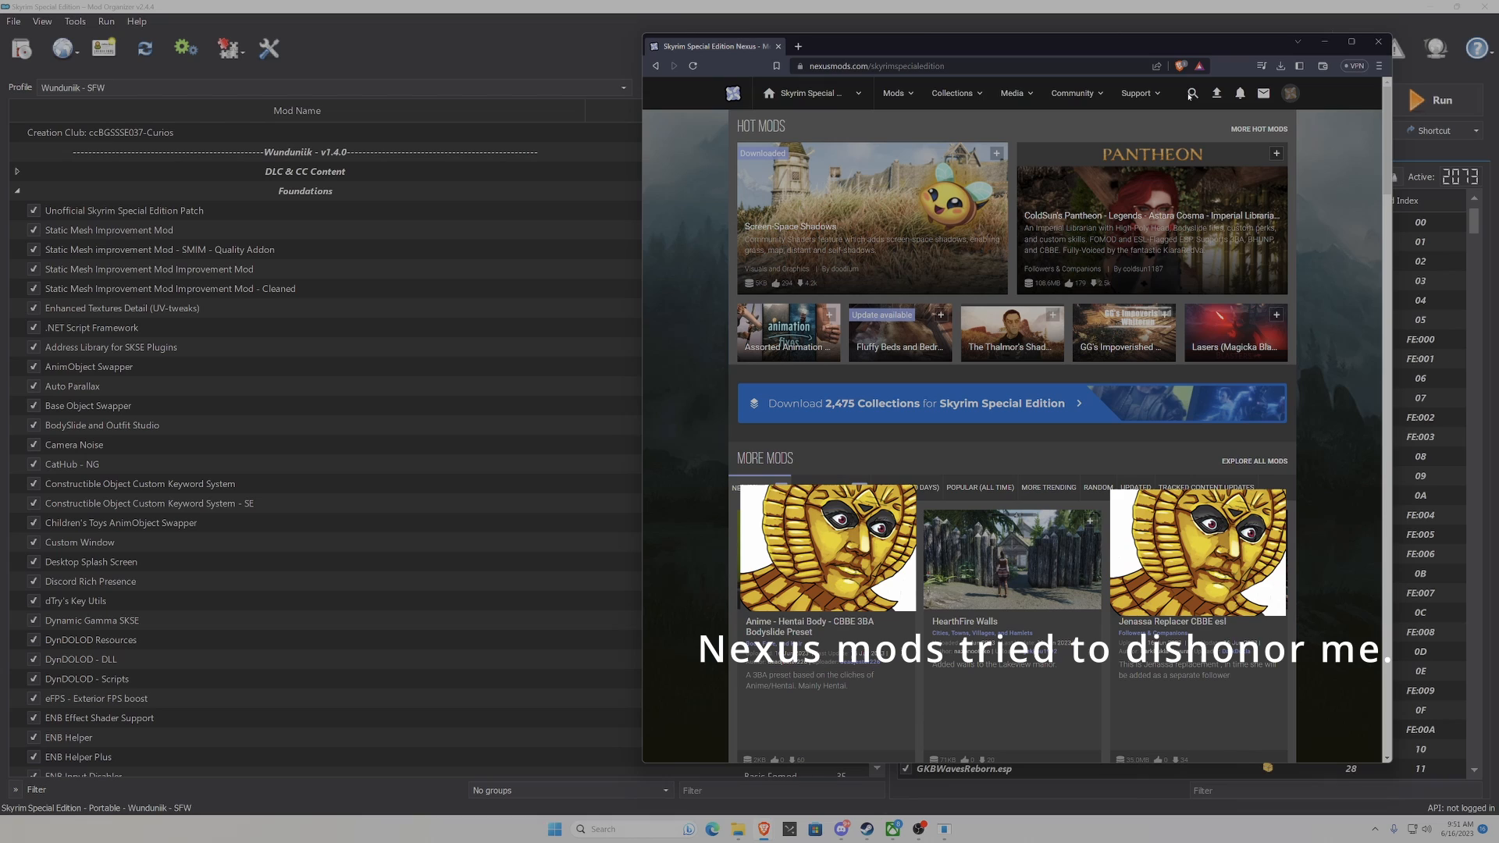
{"action": "left_click", "coordinate": [1192, 93]}
{"action": "type", "text": "communi"}
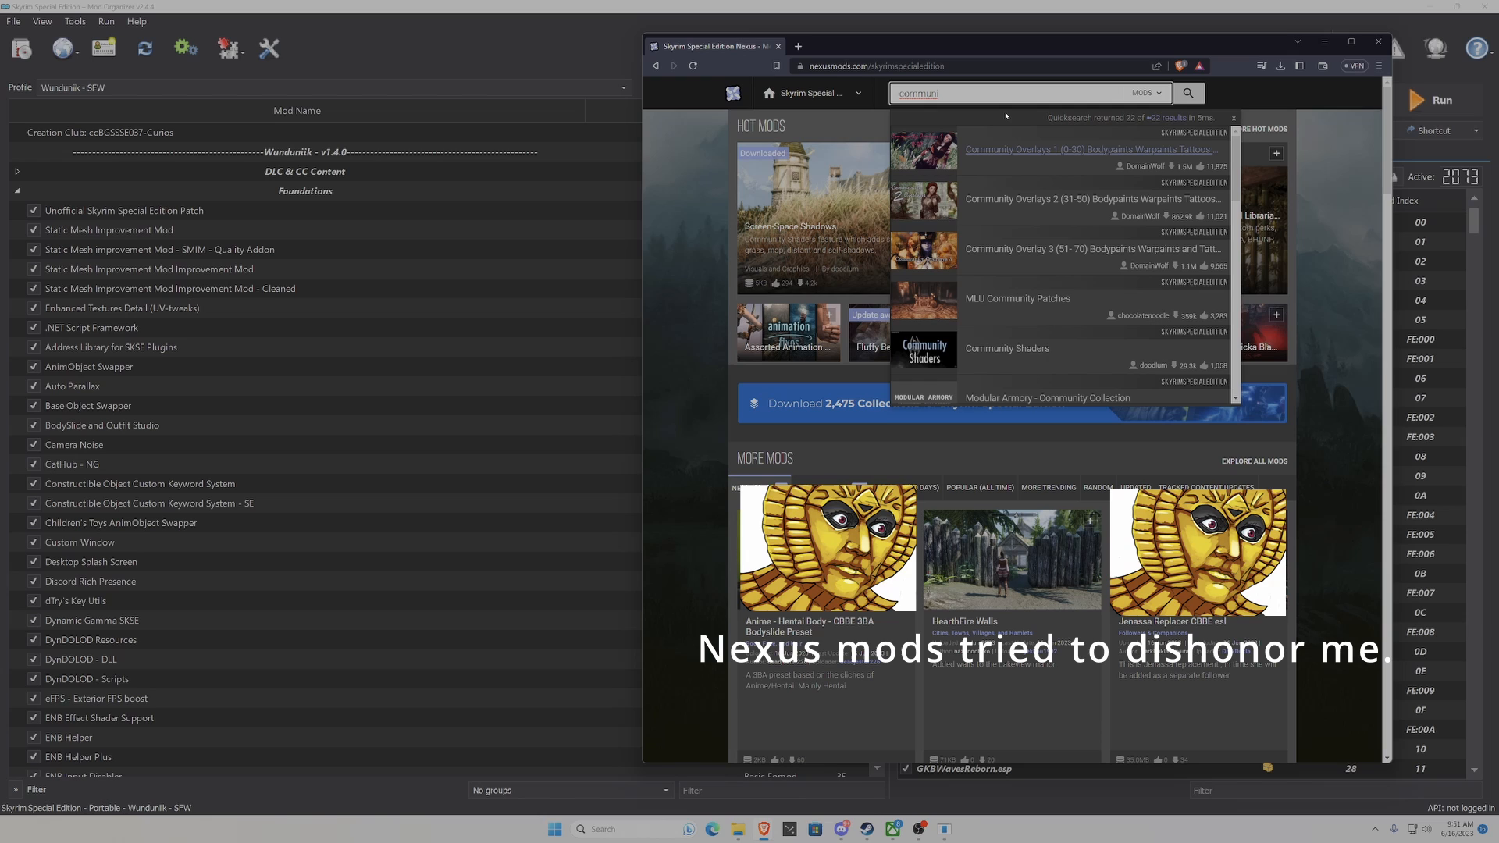
{"action": "left_click", "coordinate": [1007, 348]}
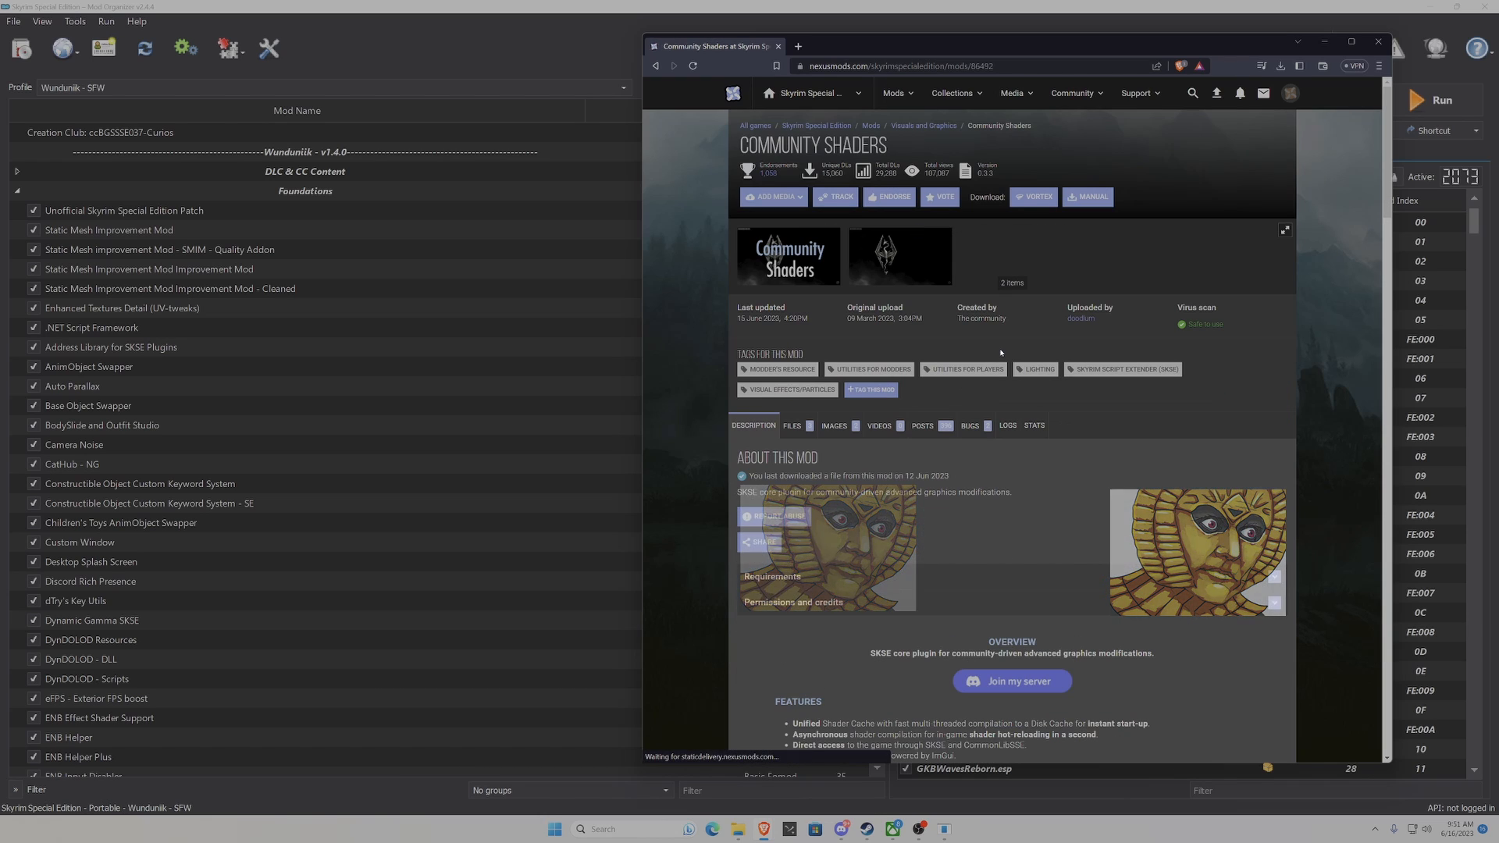
{"action": "scroll", "scroll_direction": "down", "scroll_amount": 3}
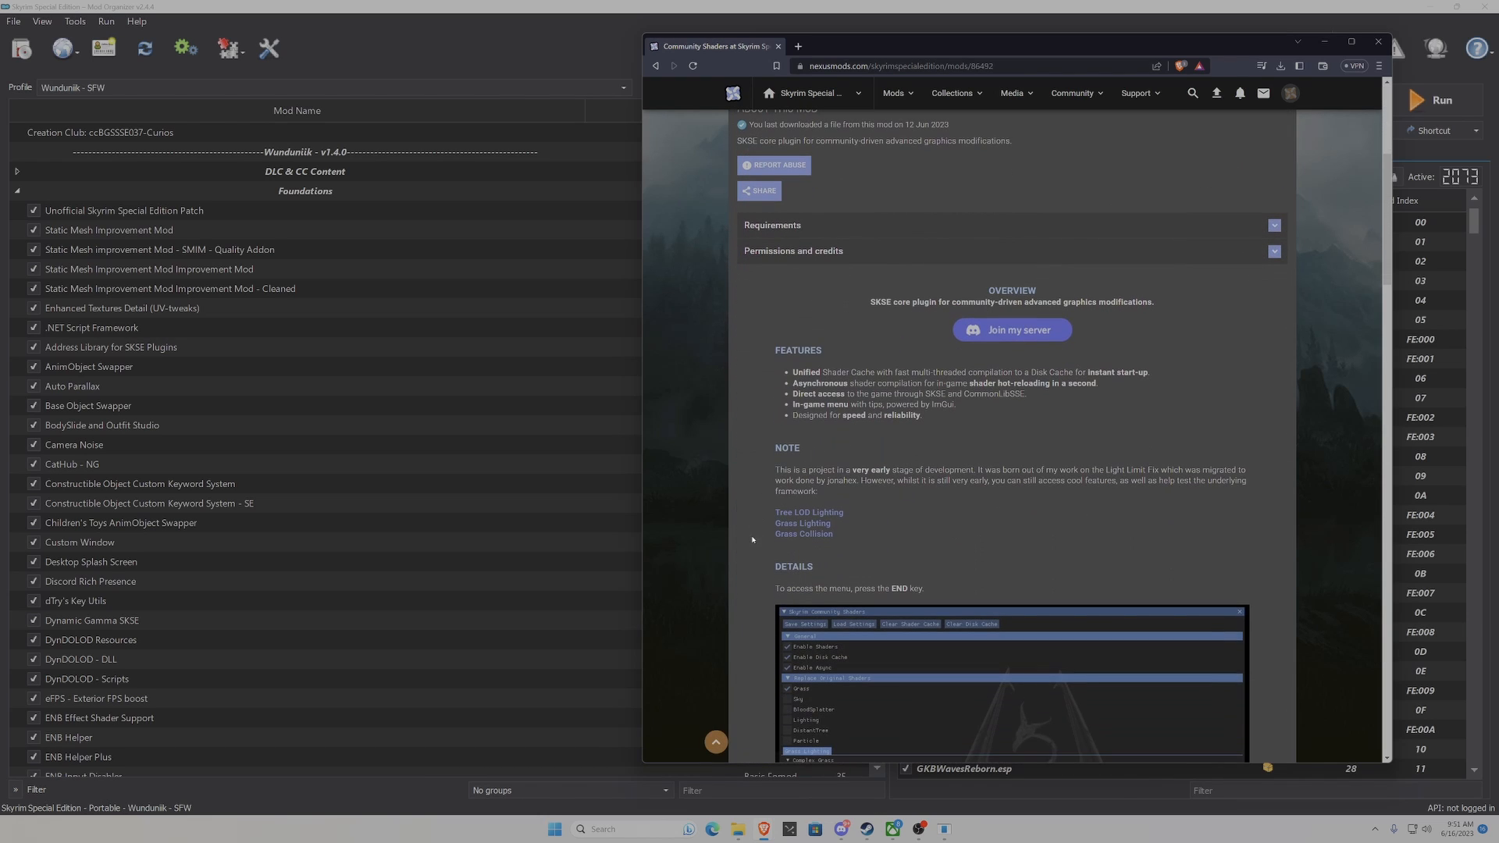
{"action": "mouse_move", "coordinate": [750, 512]}
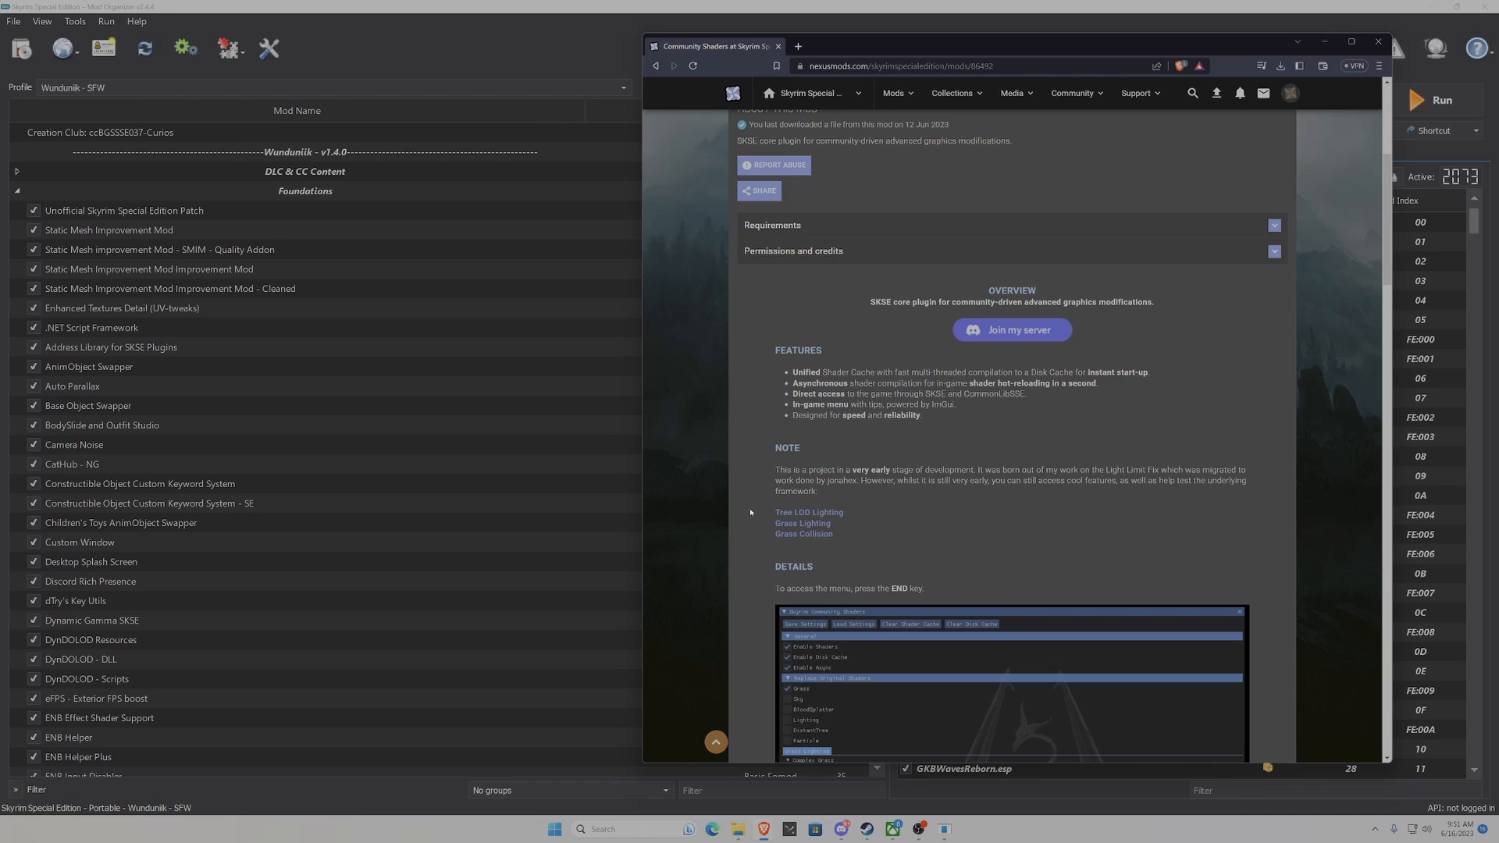
{"action": "mouse_move", "coordinate": [843, 504]}
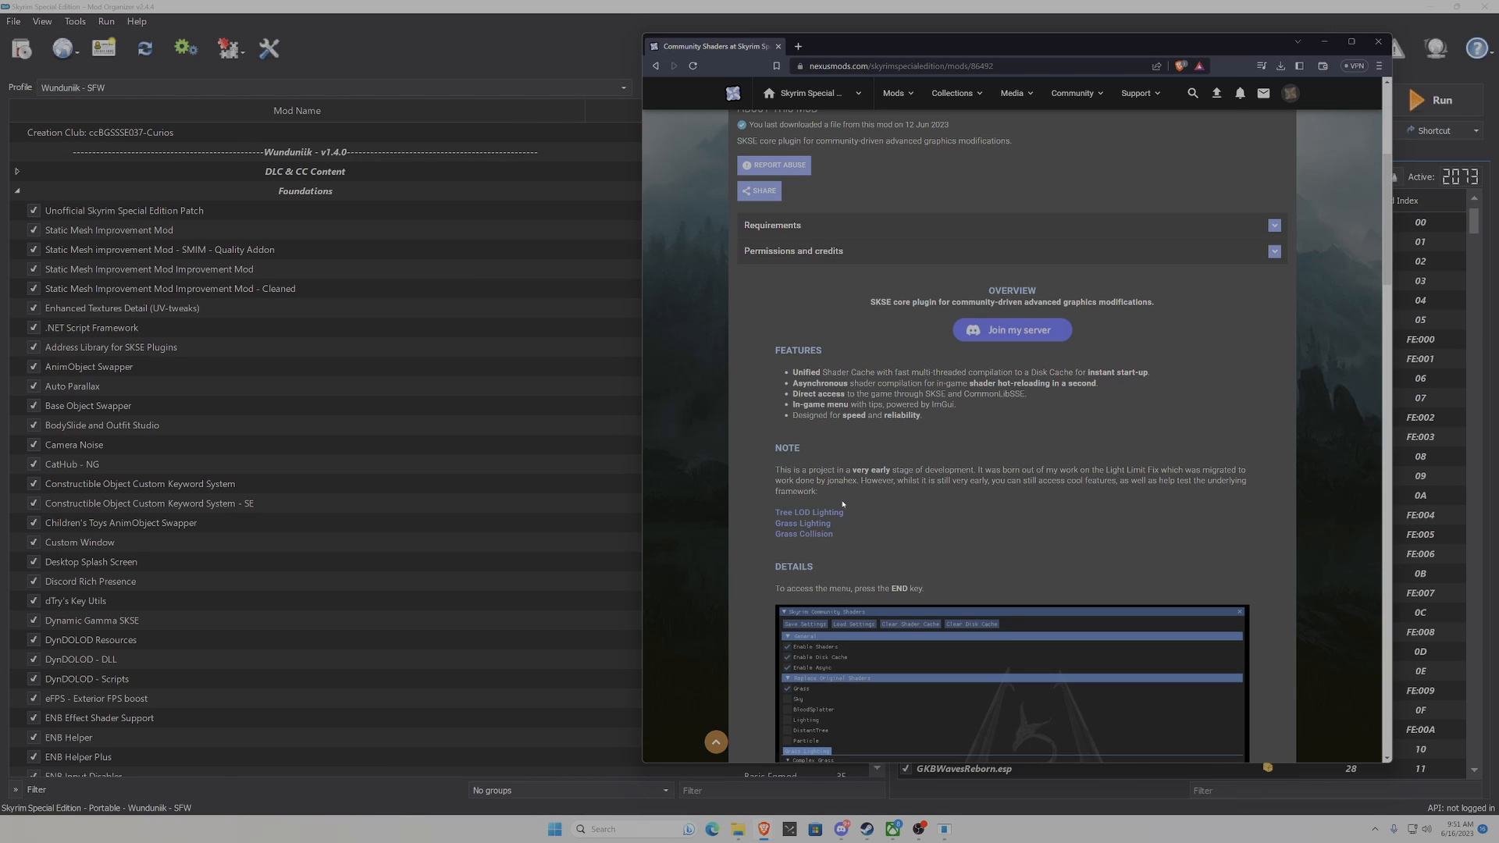
{"action": "mouse_move", "coordinate": [763, 528]}
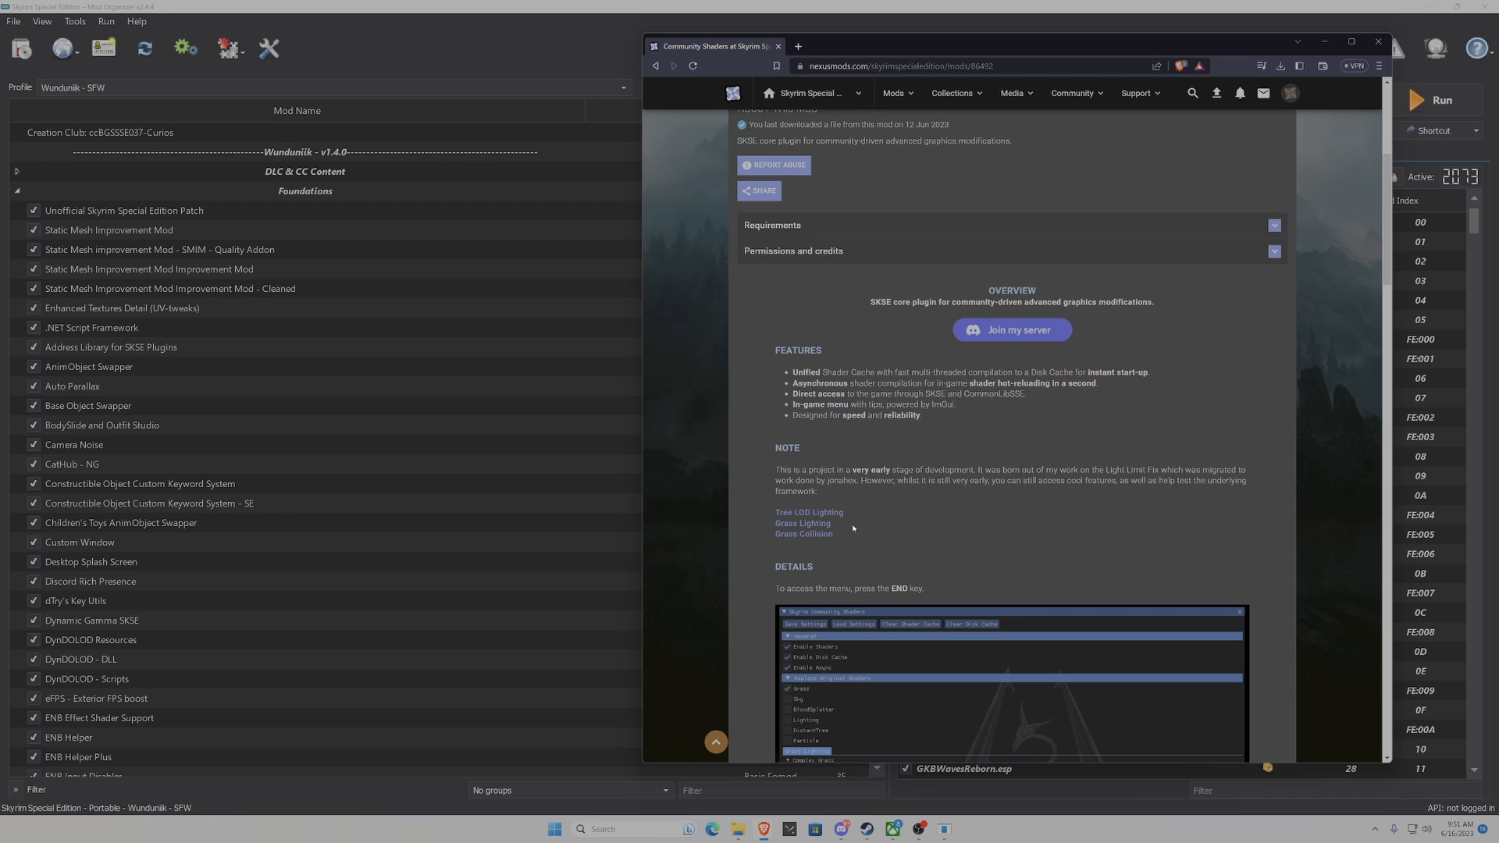
{"action": "scroll", "scroll_direction": "down", "scroll_amount": 3}
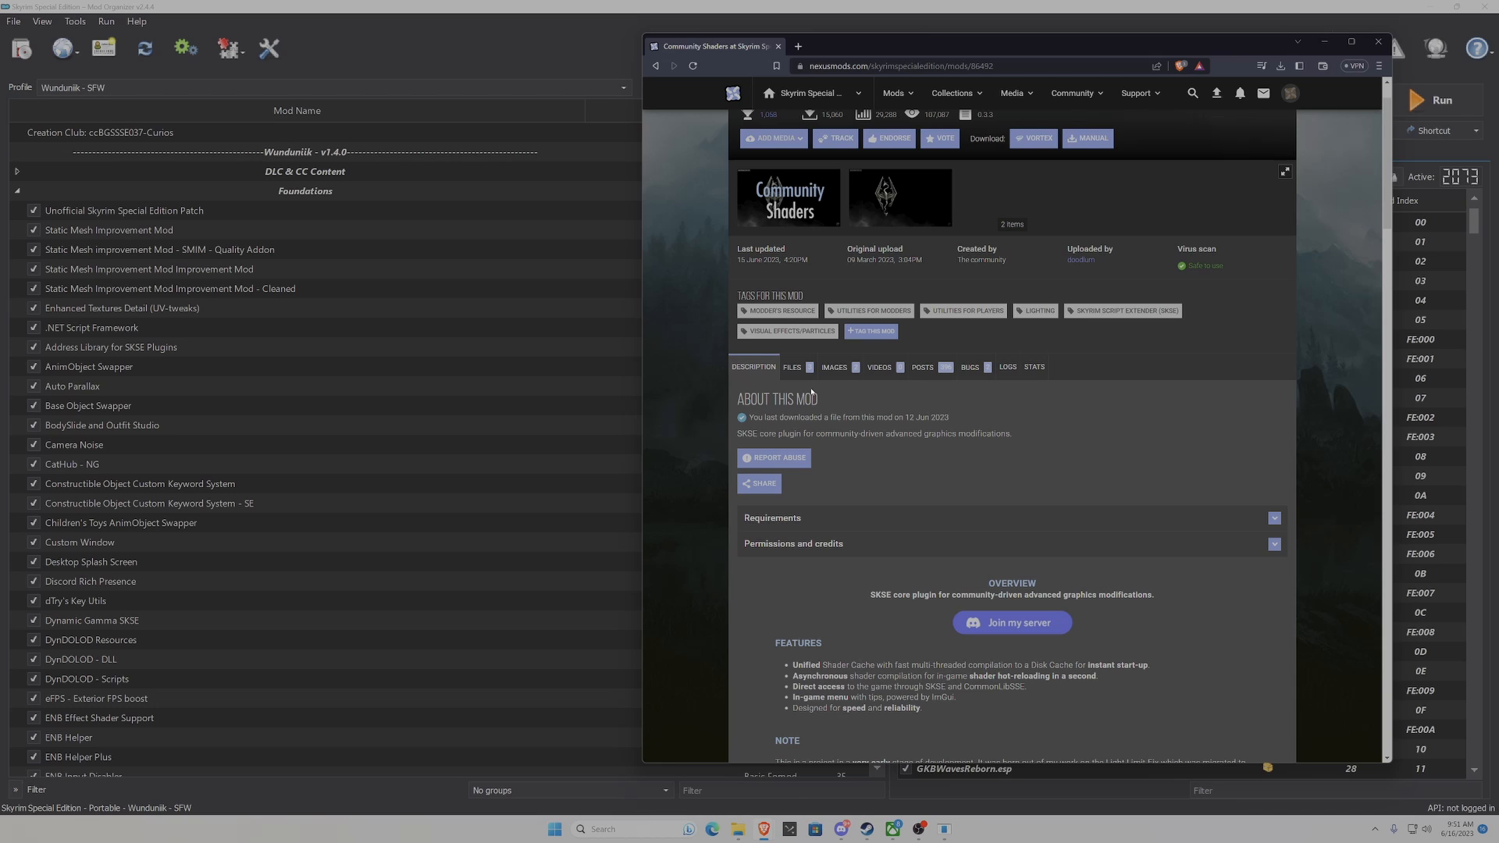
- Manually download the main Community Shaders file into Downloads, then return to the description
{"action": "left_click", "coordinate": [791, 367]}
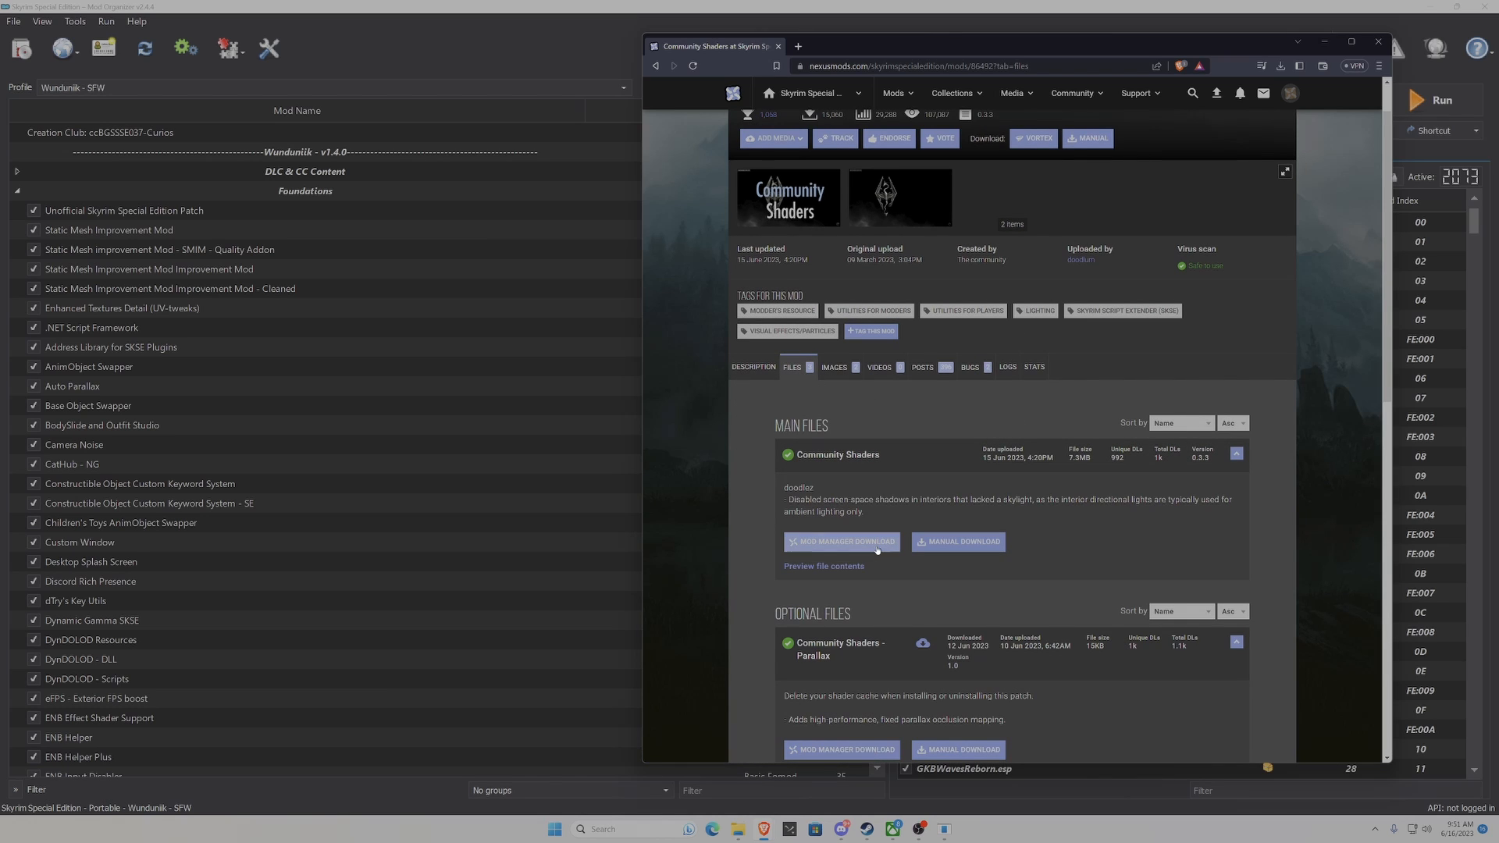
{"action": "scroll", "scroll_direction": "down", "scroll_amount": 3}
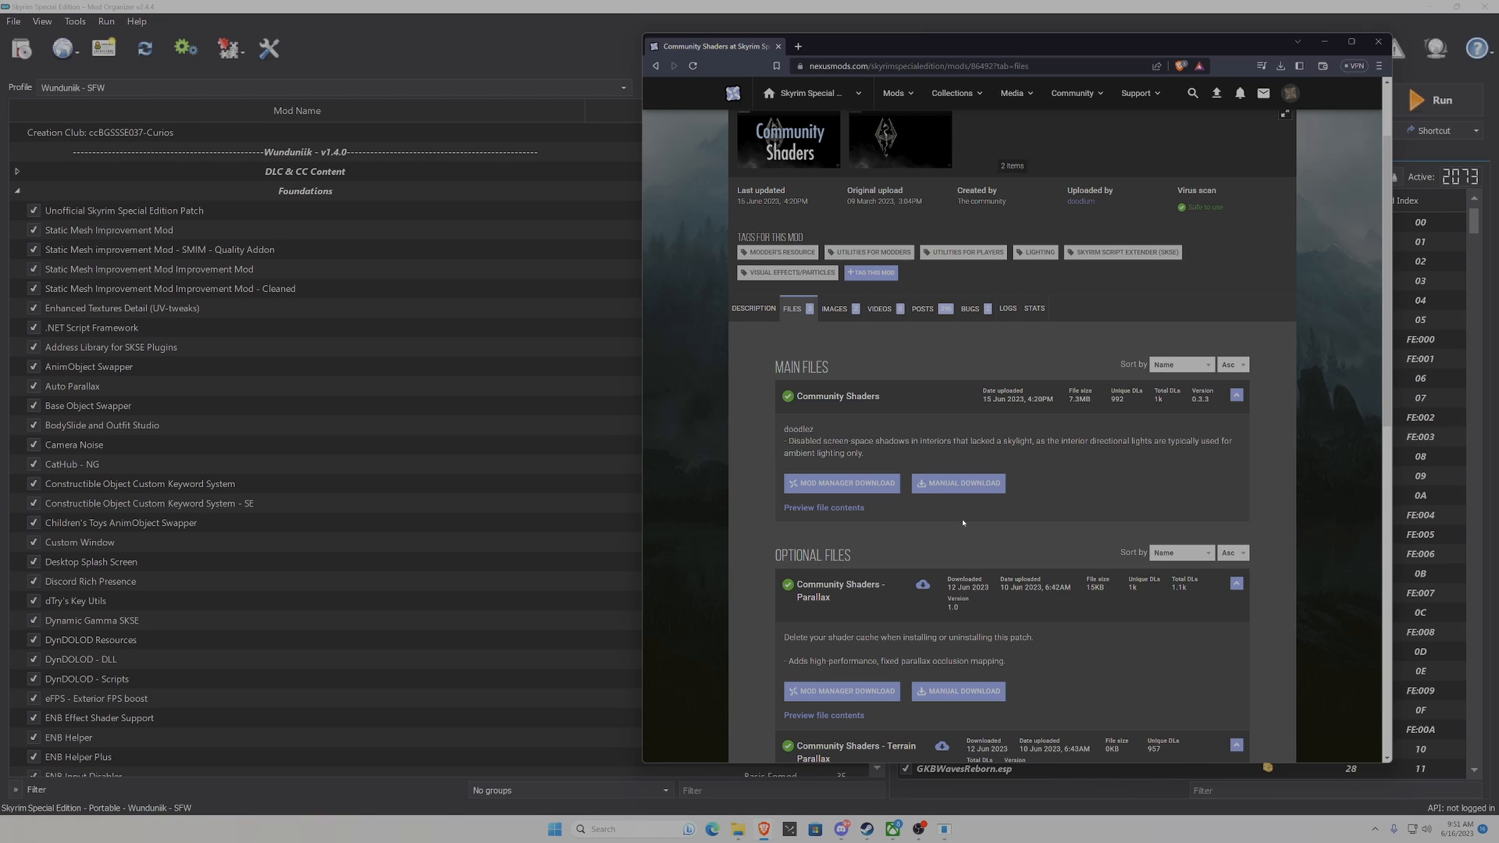
{"action": "mouse_move", "coordinate": [961, 520]}
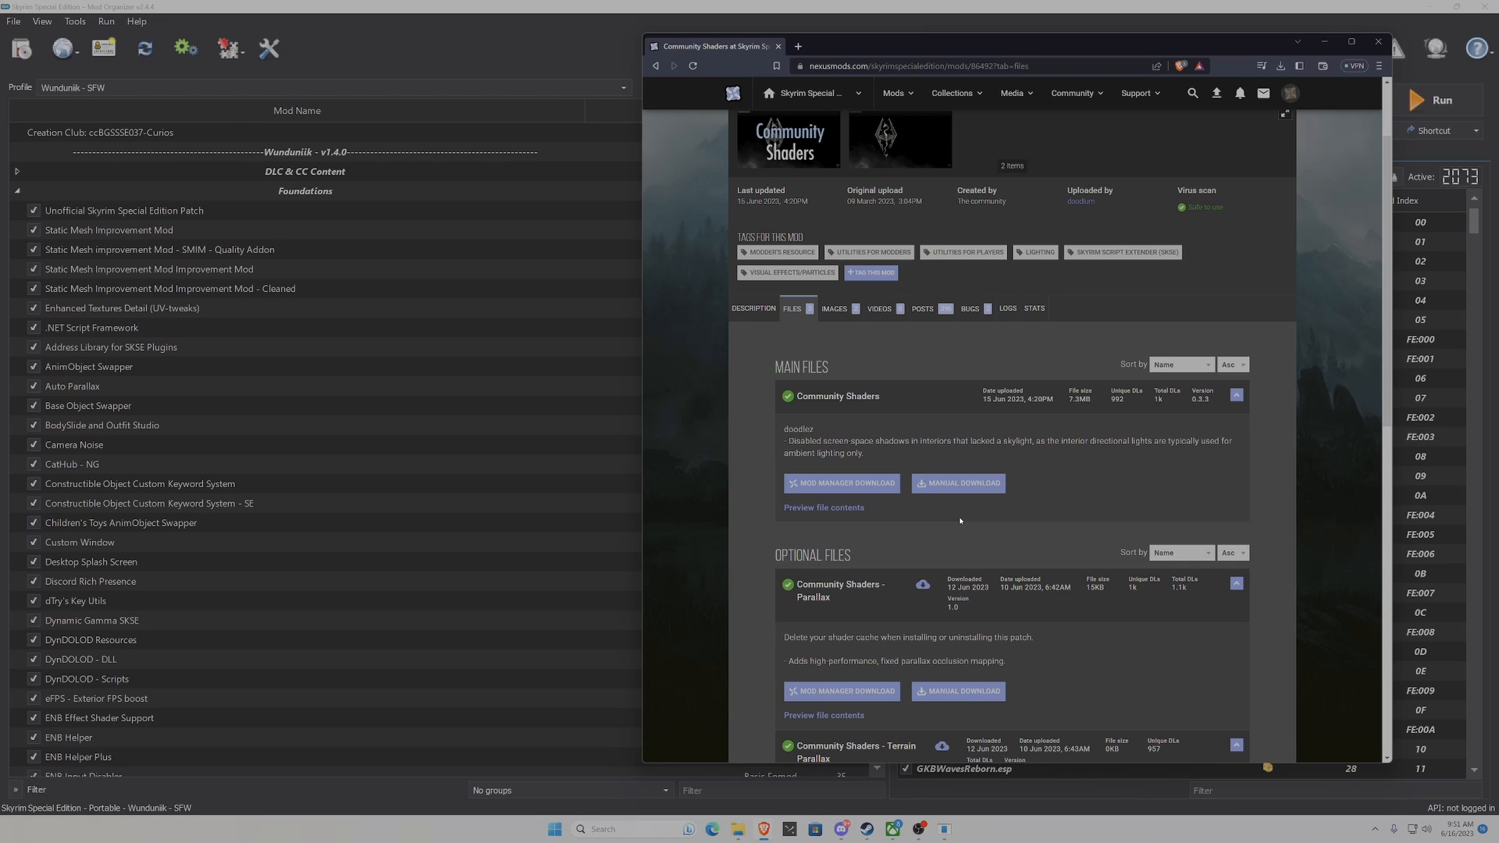
{"action": "mouse_move", "coordinate": [812, 415]}
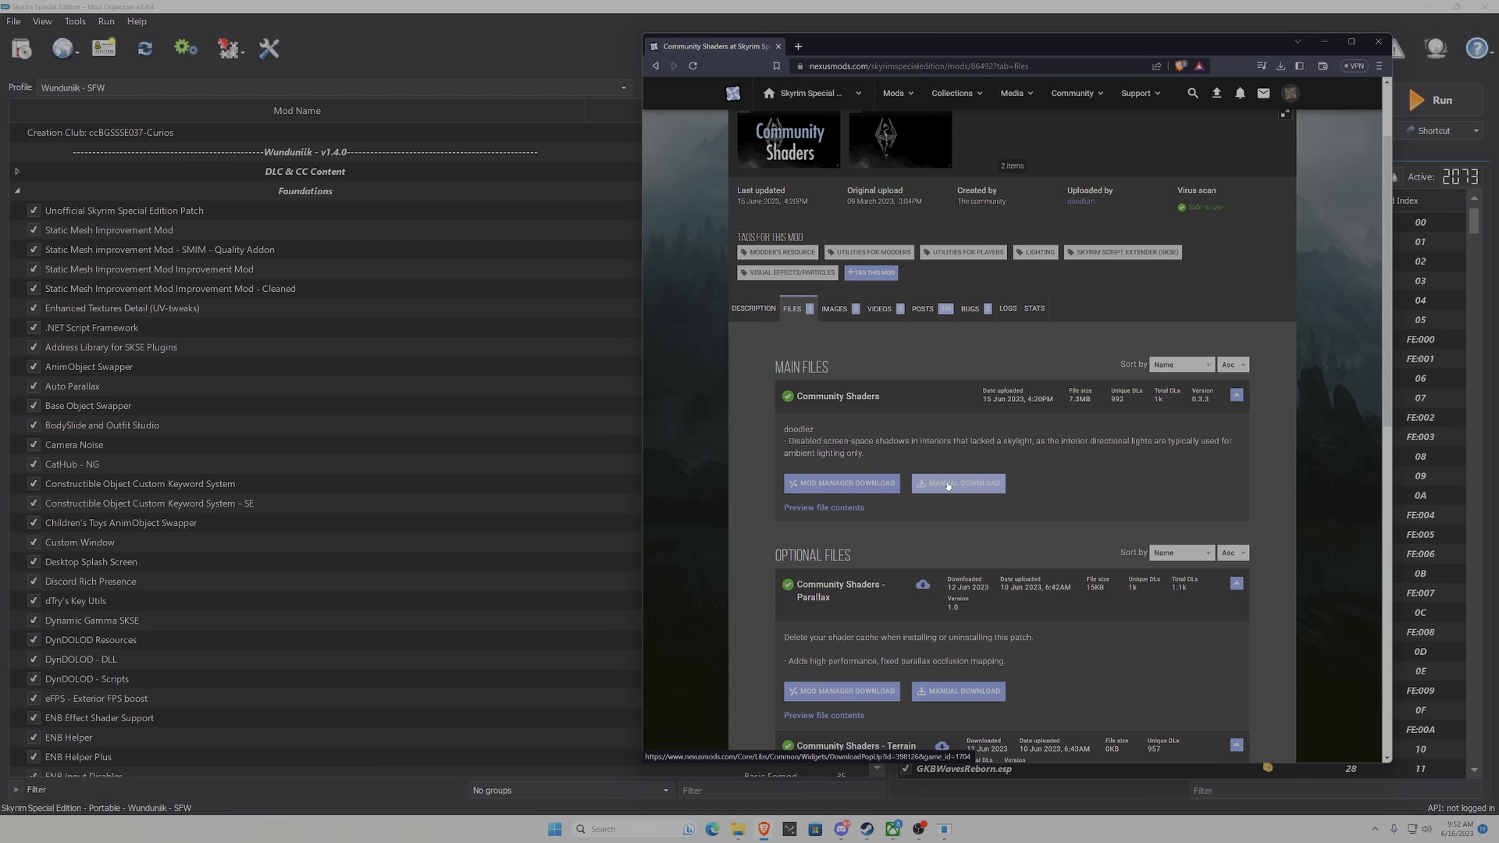
{"action": "left_click", "coordinate": [958, 484]}
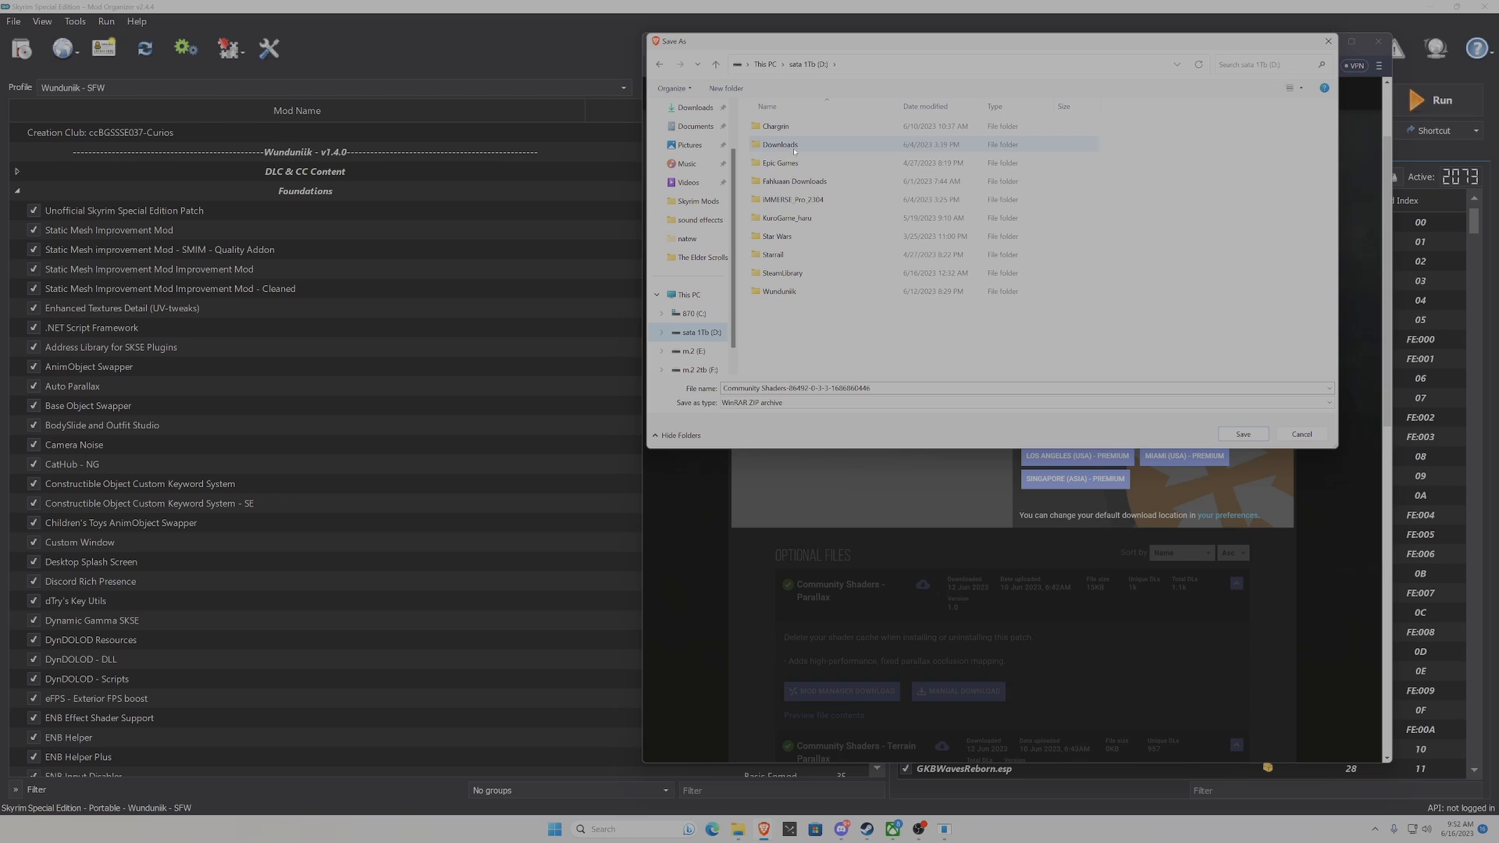
{"action": "double_click", "coordinate": [780, 144]}
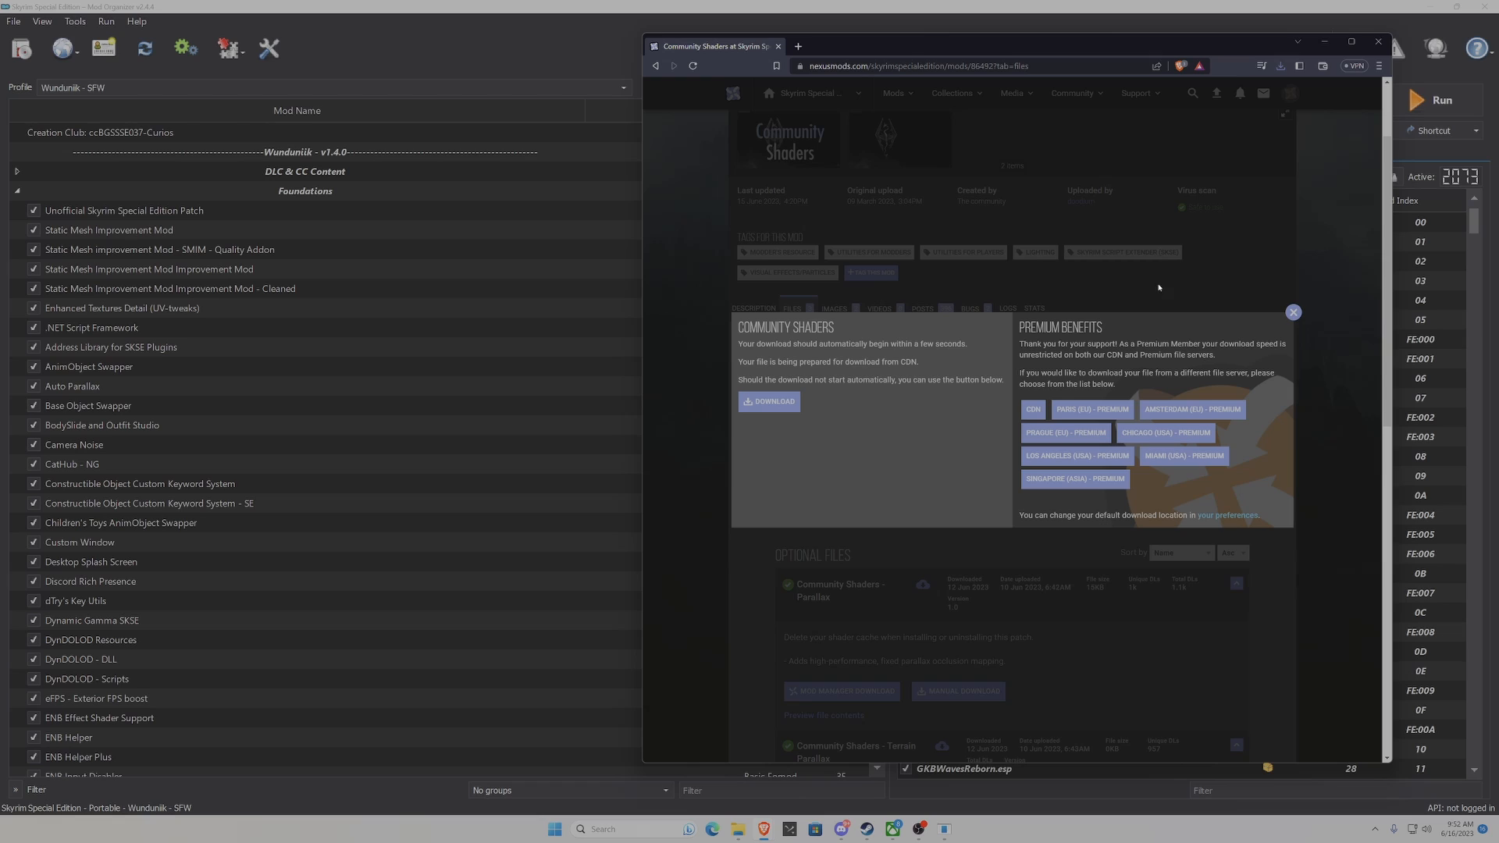
{"action": "mouse_move", "coordinate": [1293, 311]}
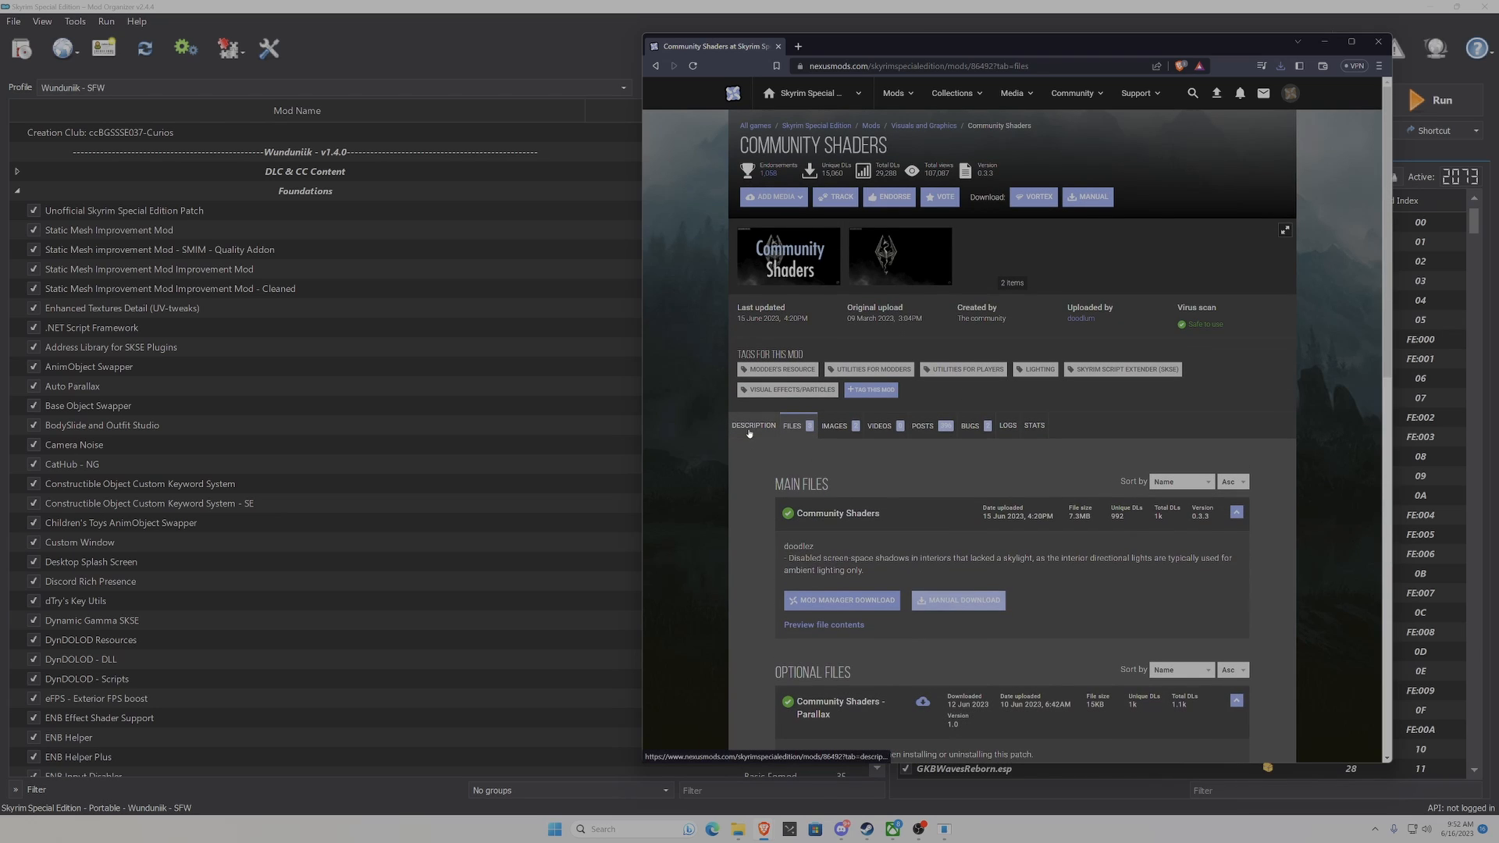
{"action": "left_click", "coordinate": [753, 426]}
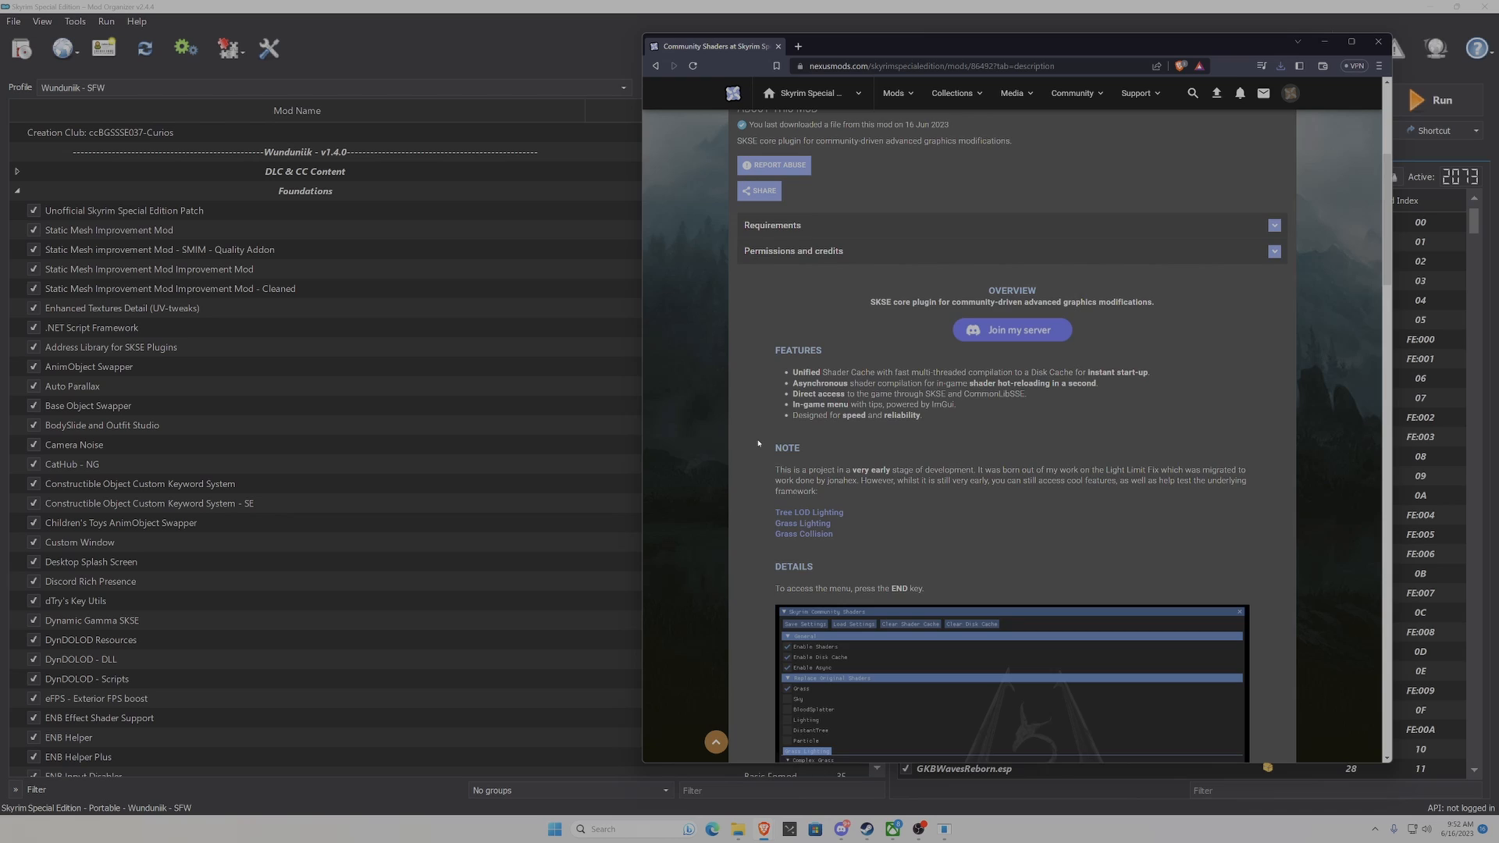
{"action": "scroll", "scroll_direction": "down", "scroll_amount": 3}
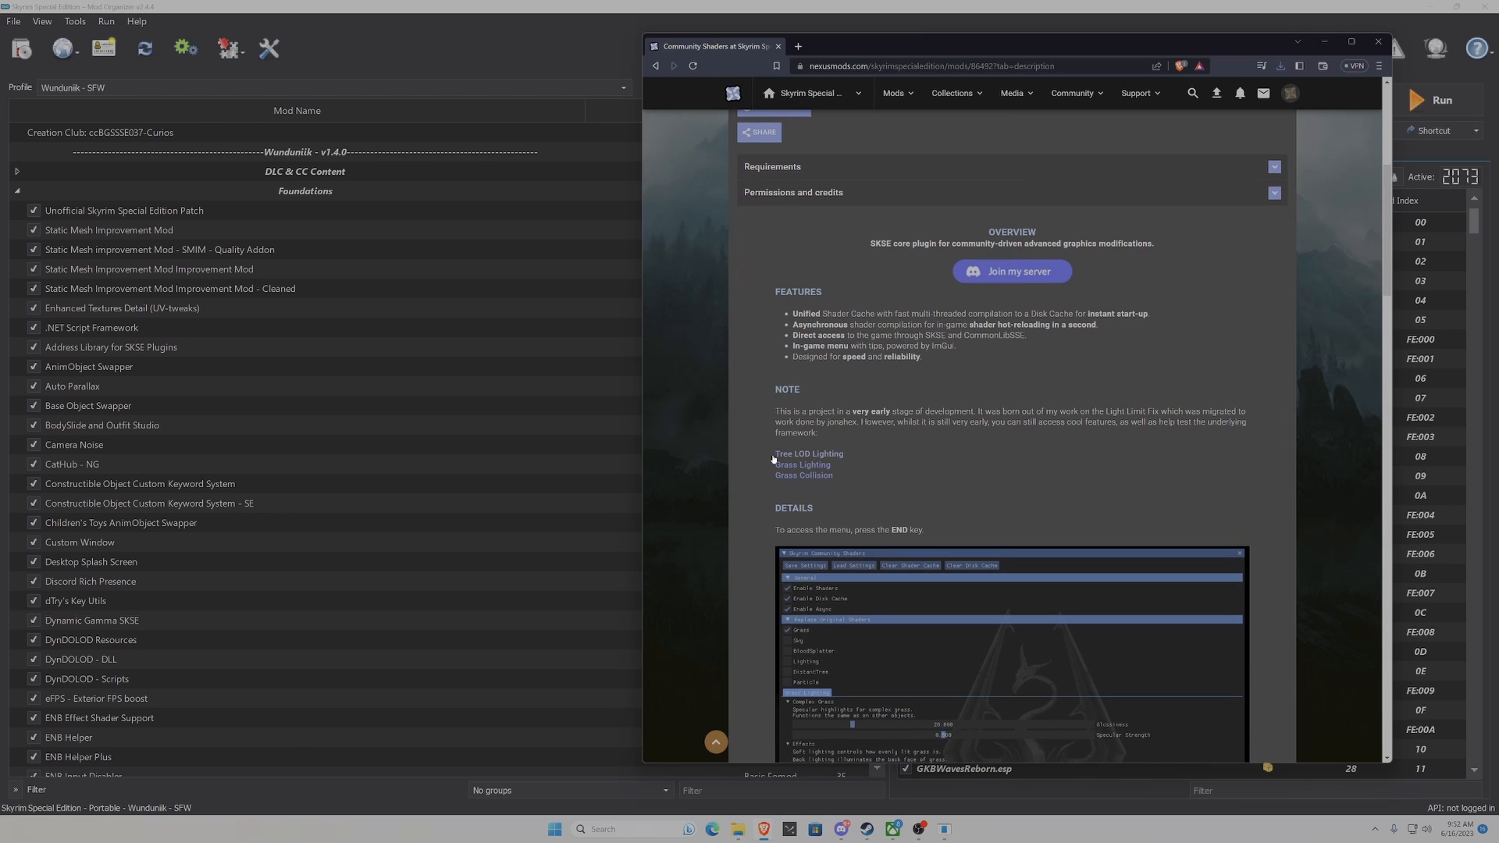
{"action": "mouse_move", "coordinate": [879, 495]}
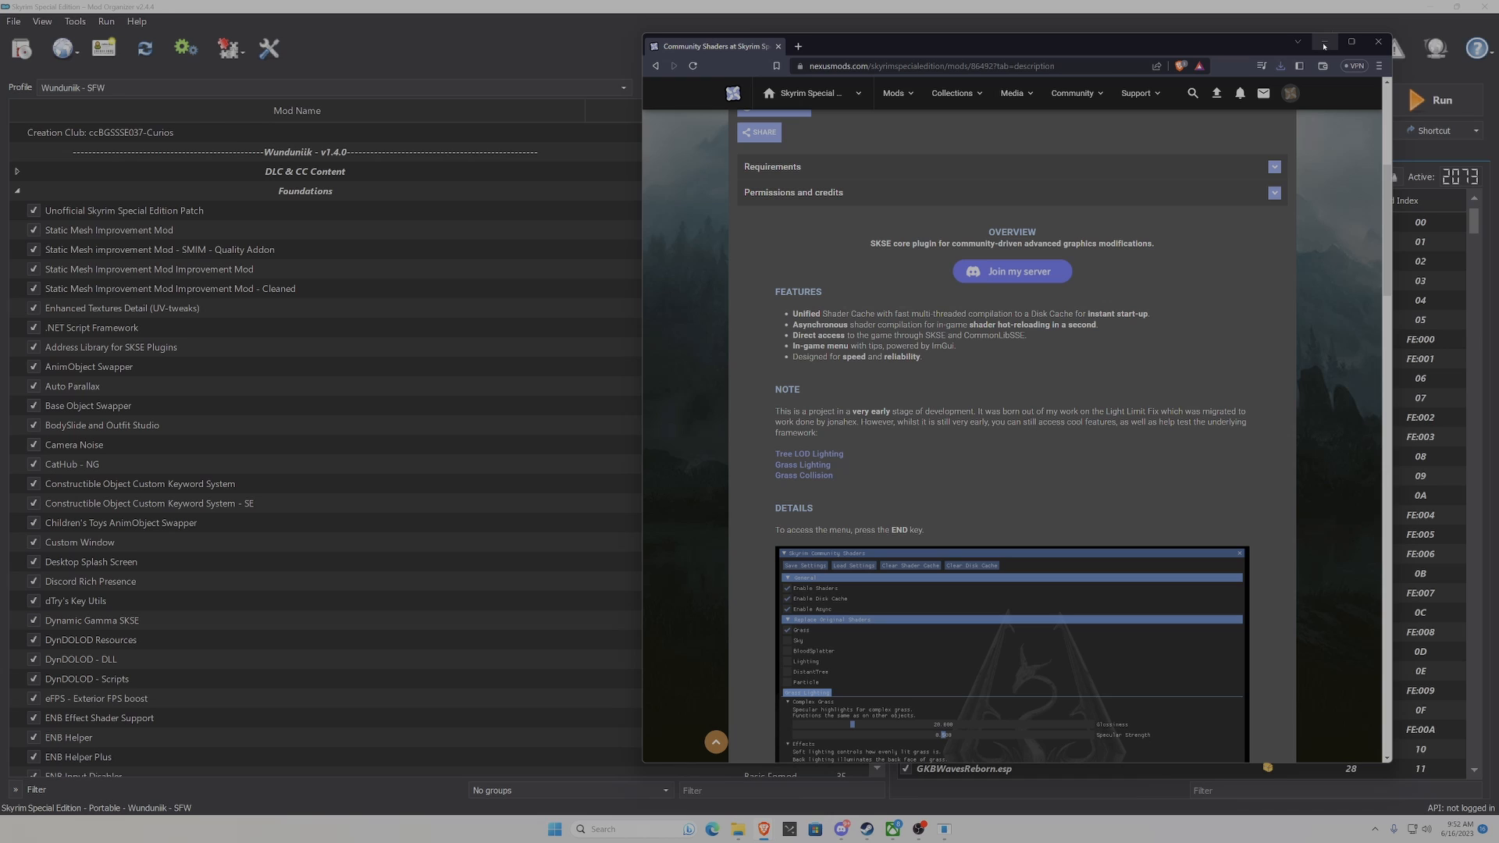
{"action": "mouse_move", "coordinate": [1323, 42]}
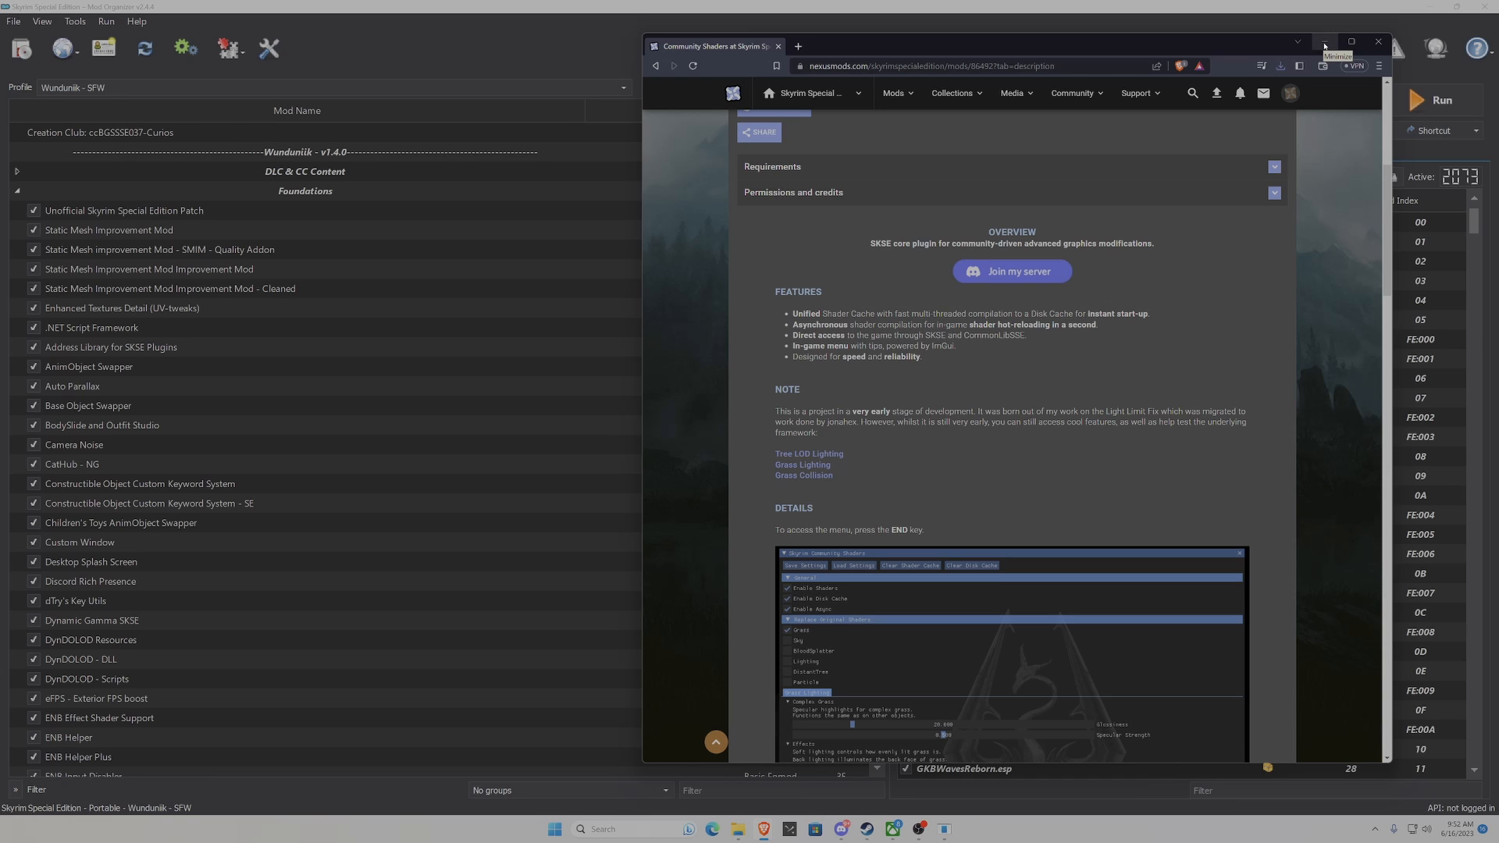
- Filter the Mod Organizer 2 mod list with 'Sh' to show shader-related mods
{"action": "left_click", "coordinate": [1324, 41]}
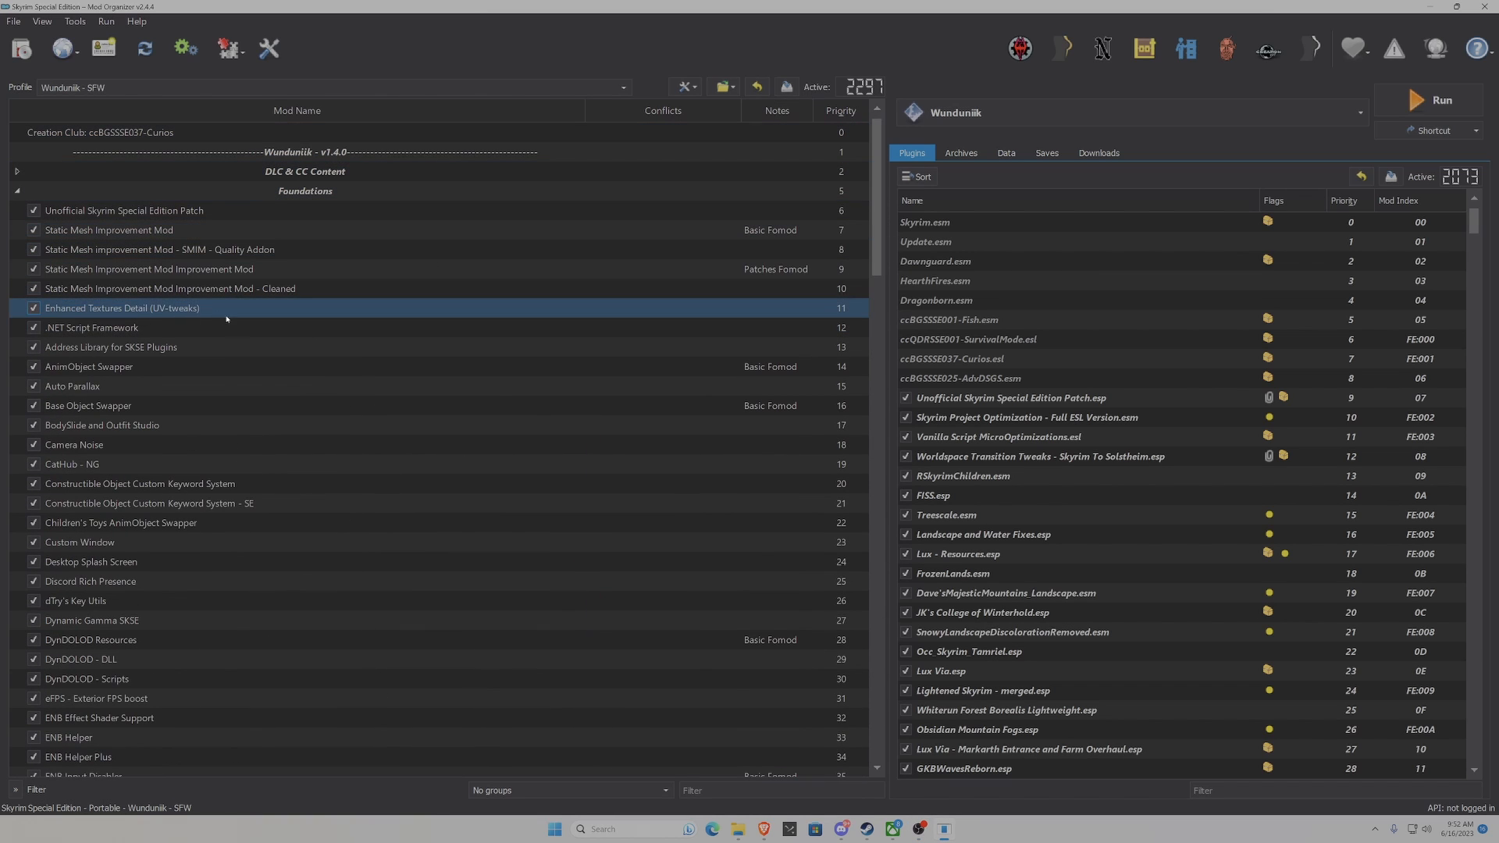
{"action": "scroll", "scroll_direction": "down", "scroll_amount": 3}
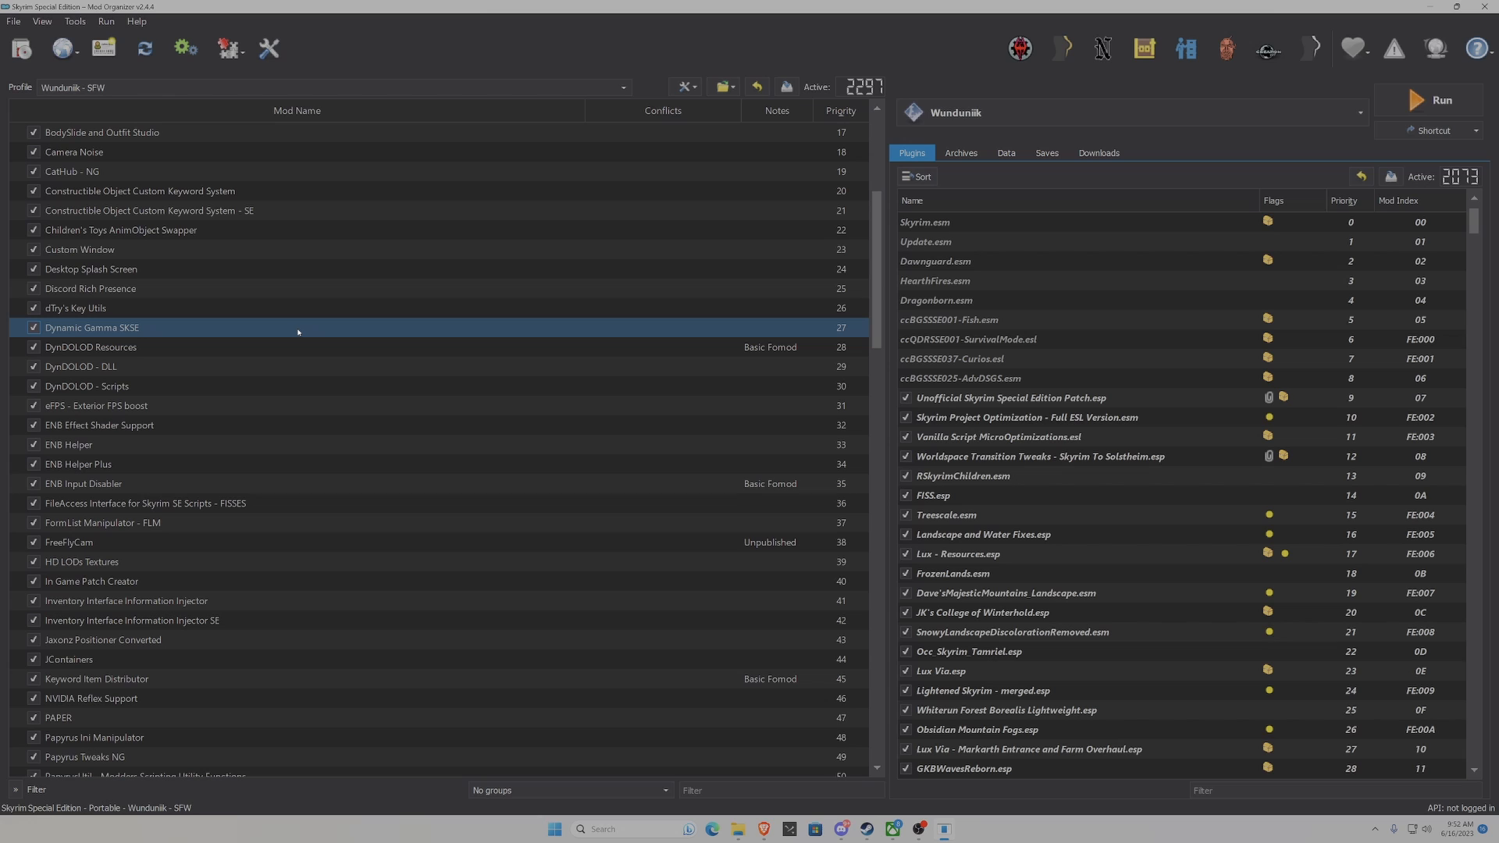
{"action": "mouse_move", "coordinate": [298, 331]}
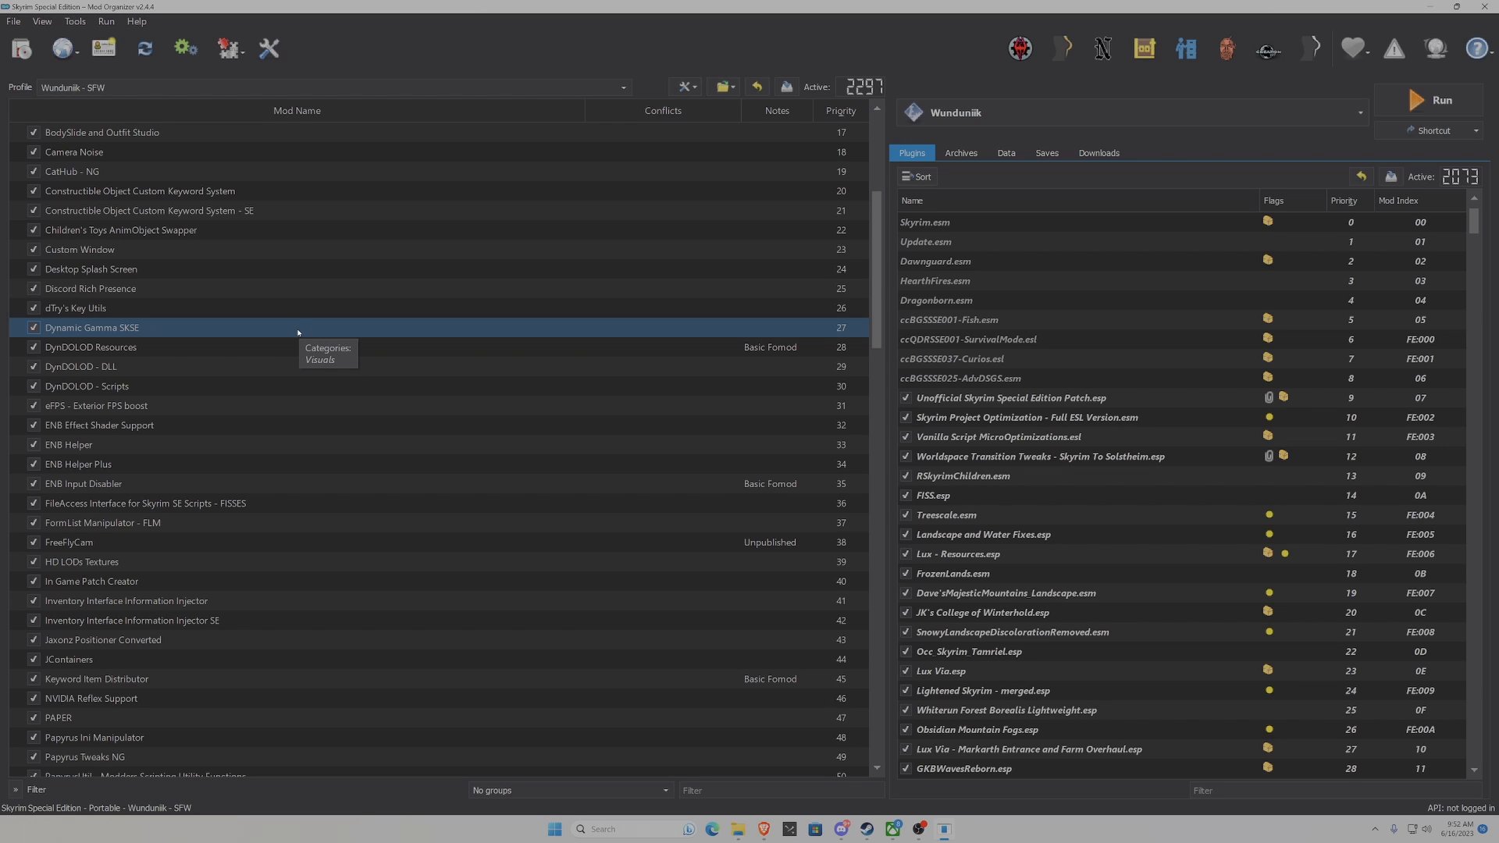
{"action": "scroll", "scroll_direction": "down", "scroll_amount": 3}
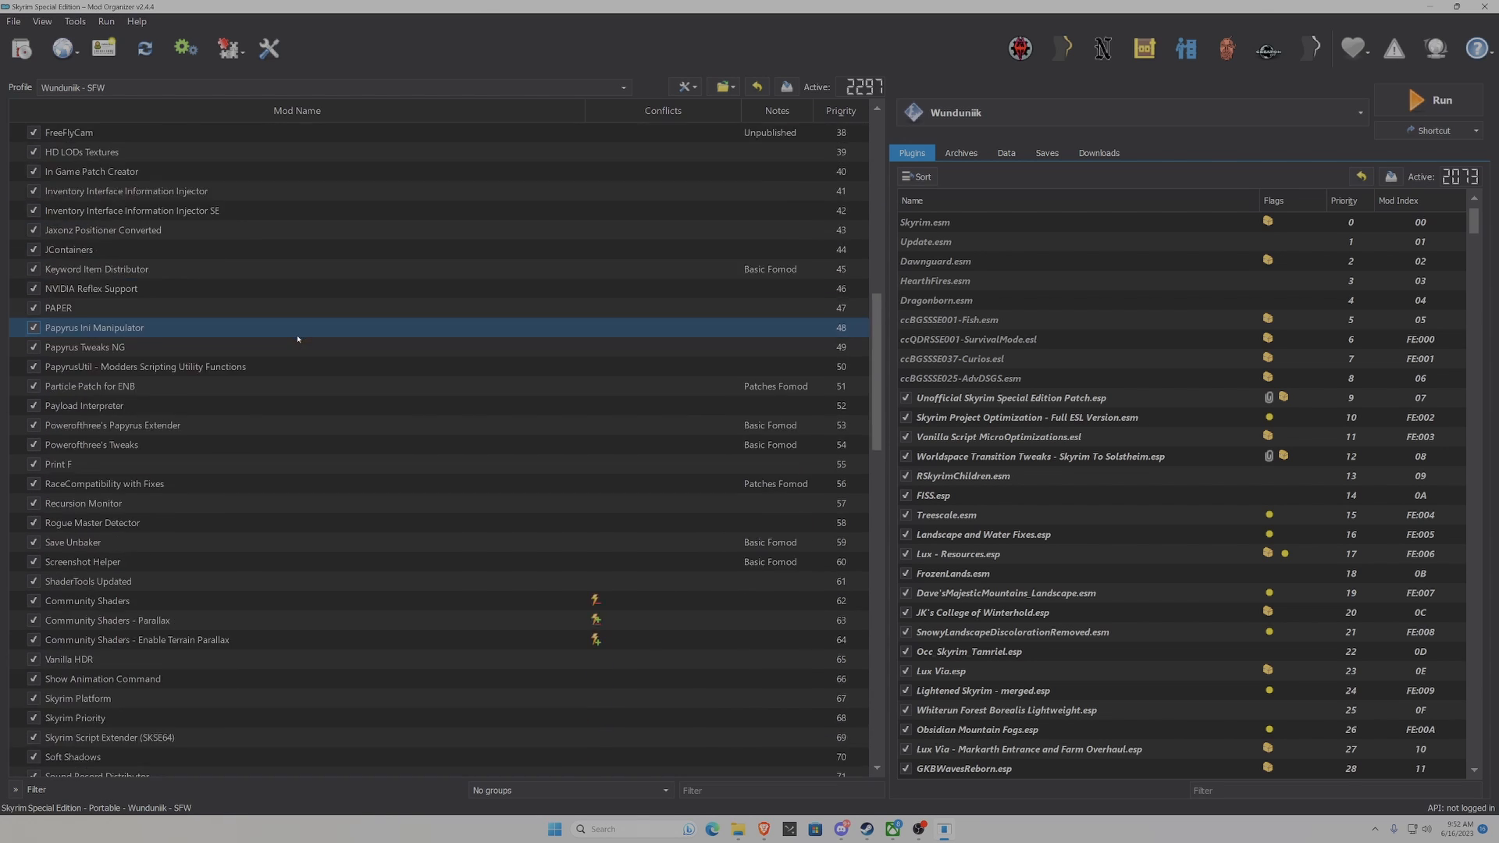
{"action": "left_click", "coordinate": [92, 522]}
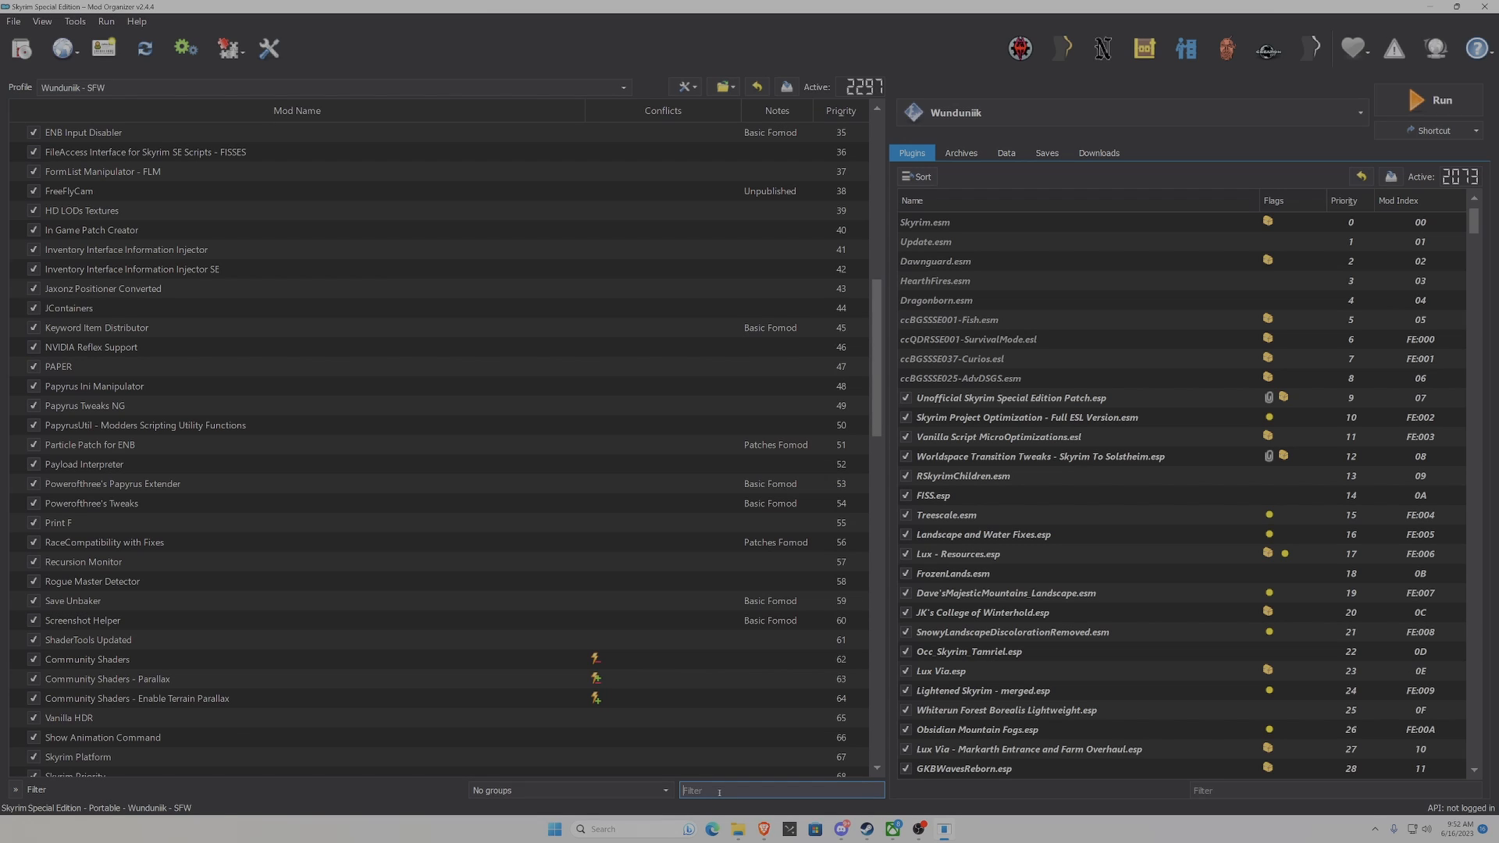
{"action": "type", "text": "Shader"}
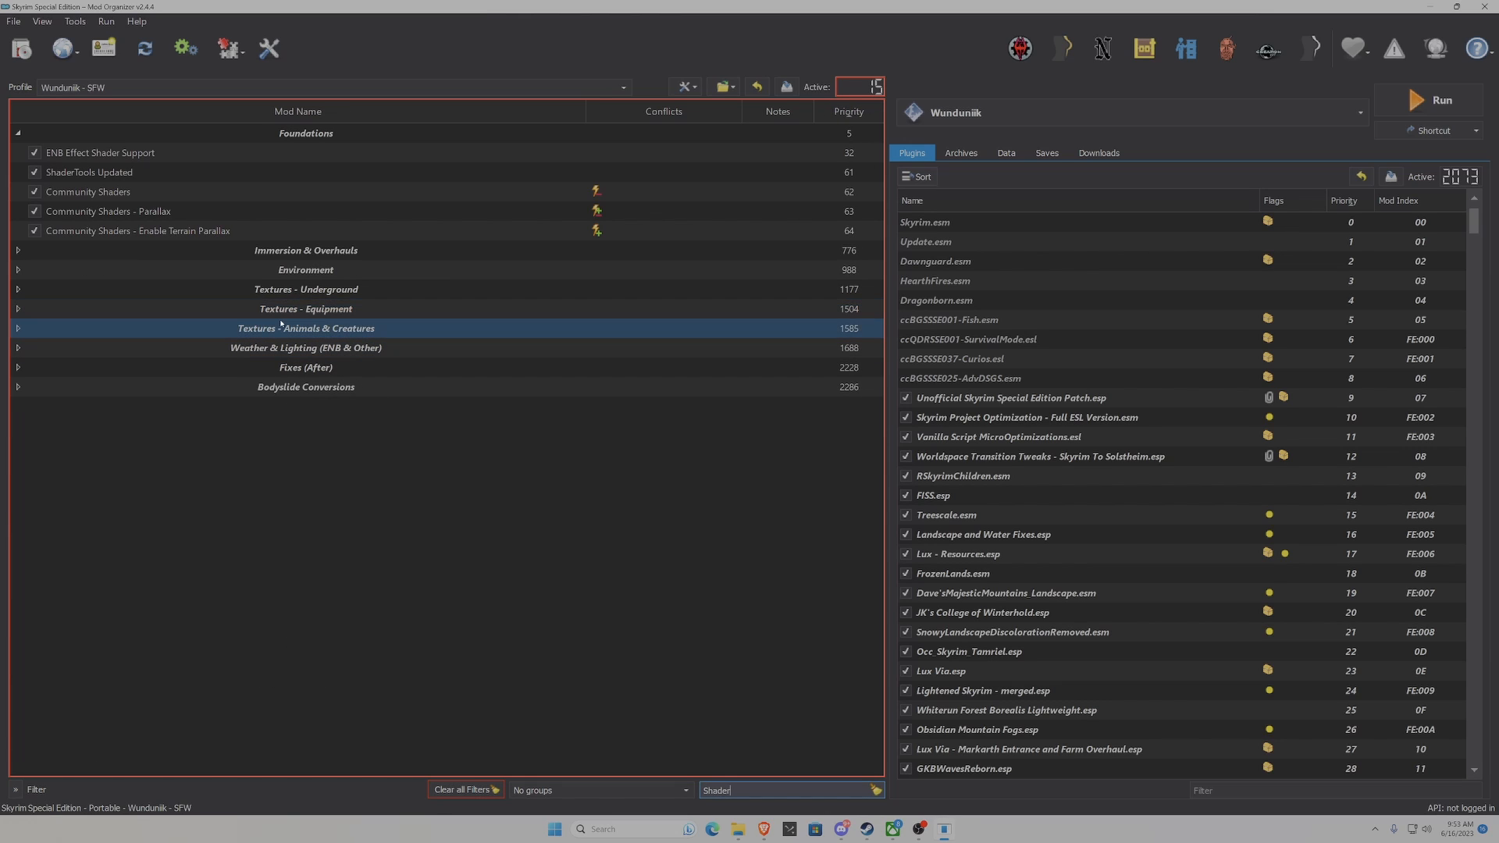
- Open the ShaderTools Updated mod folder in File Explorer
{"action": "left_click", "coordinate": [84, 172]}
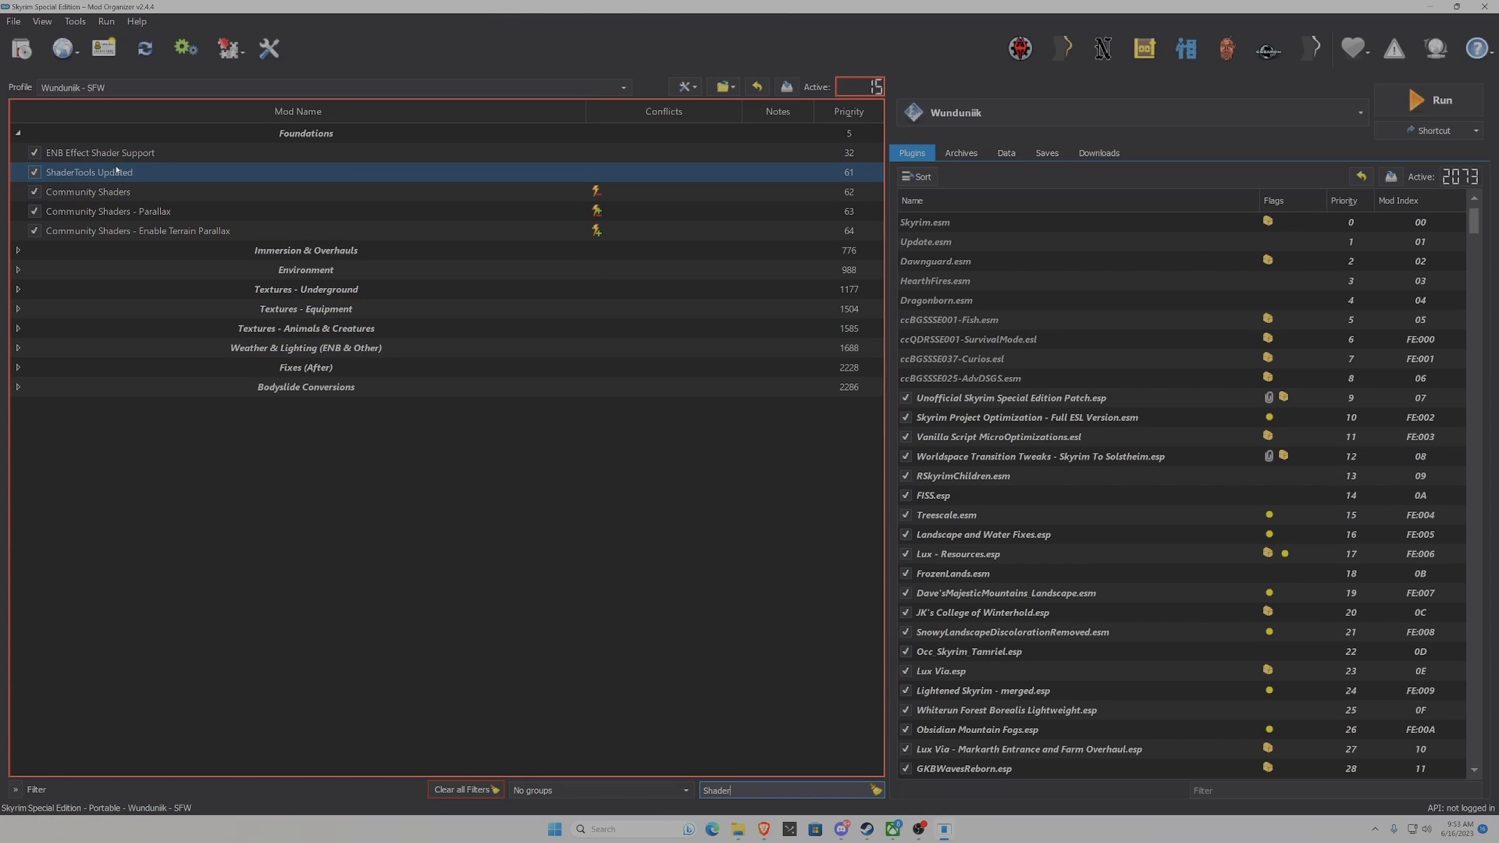
{"action": "mouse_move", "coordinate": [100, 178]}
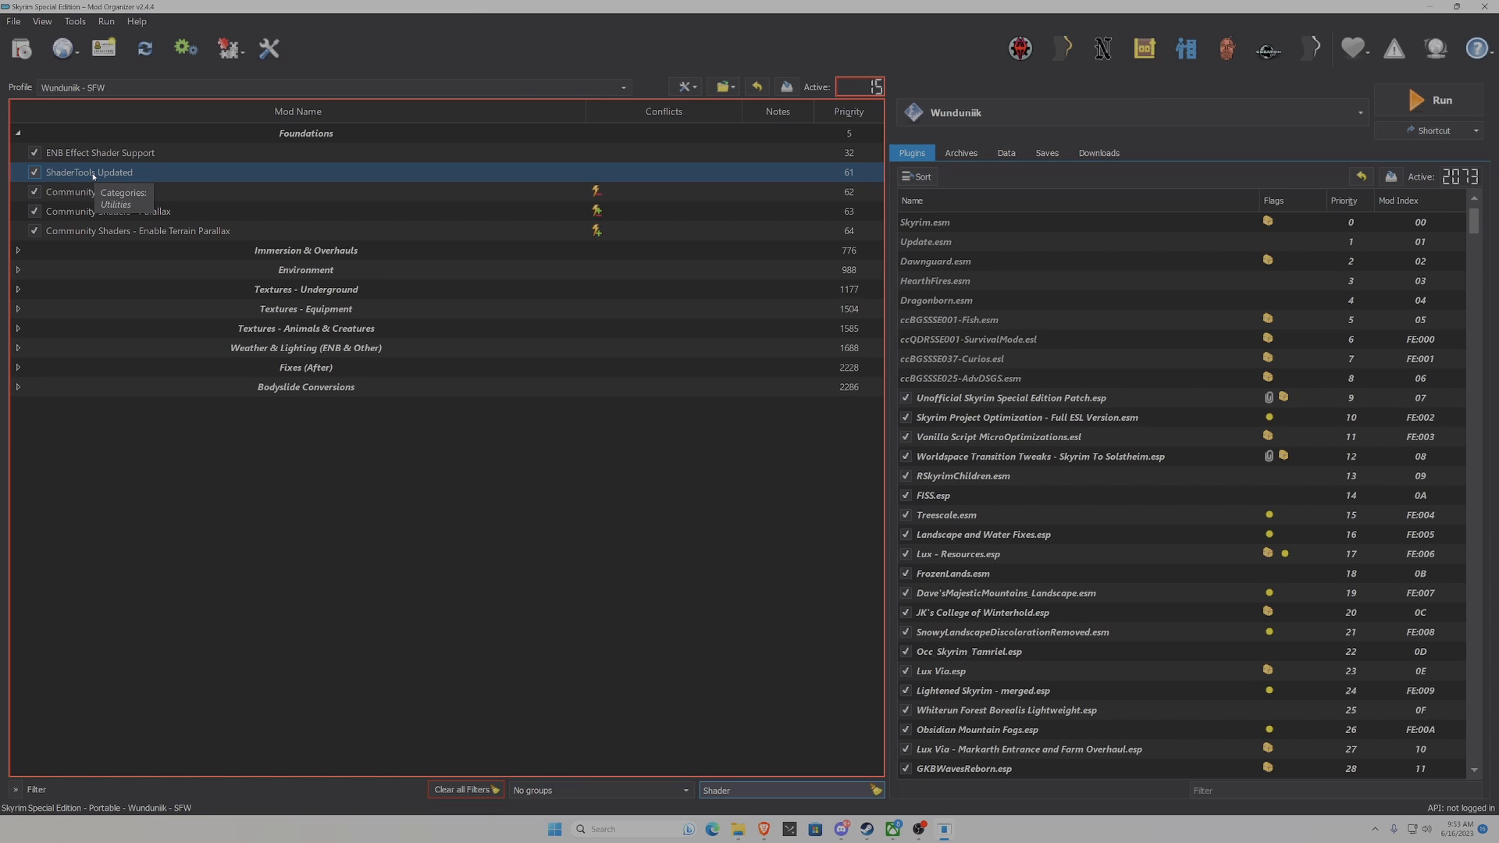
{"action": "right_click", "coordinate": [89, 172]}
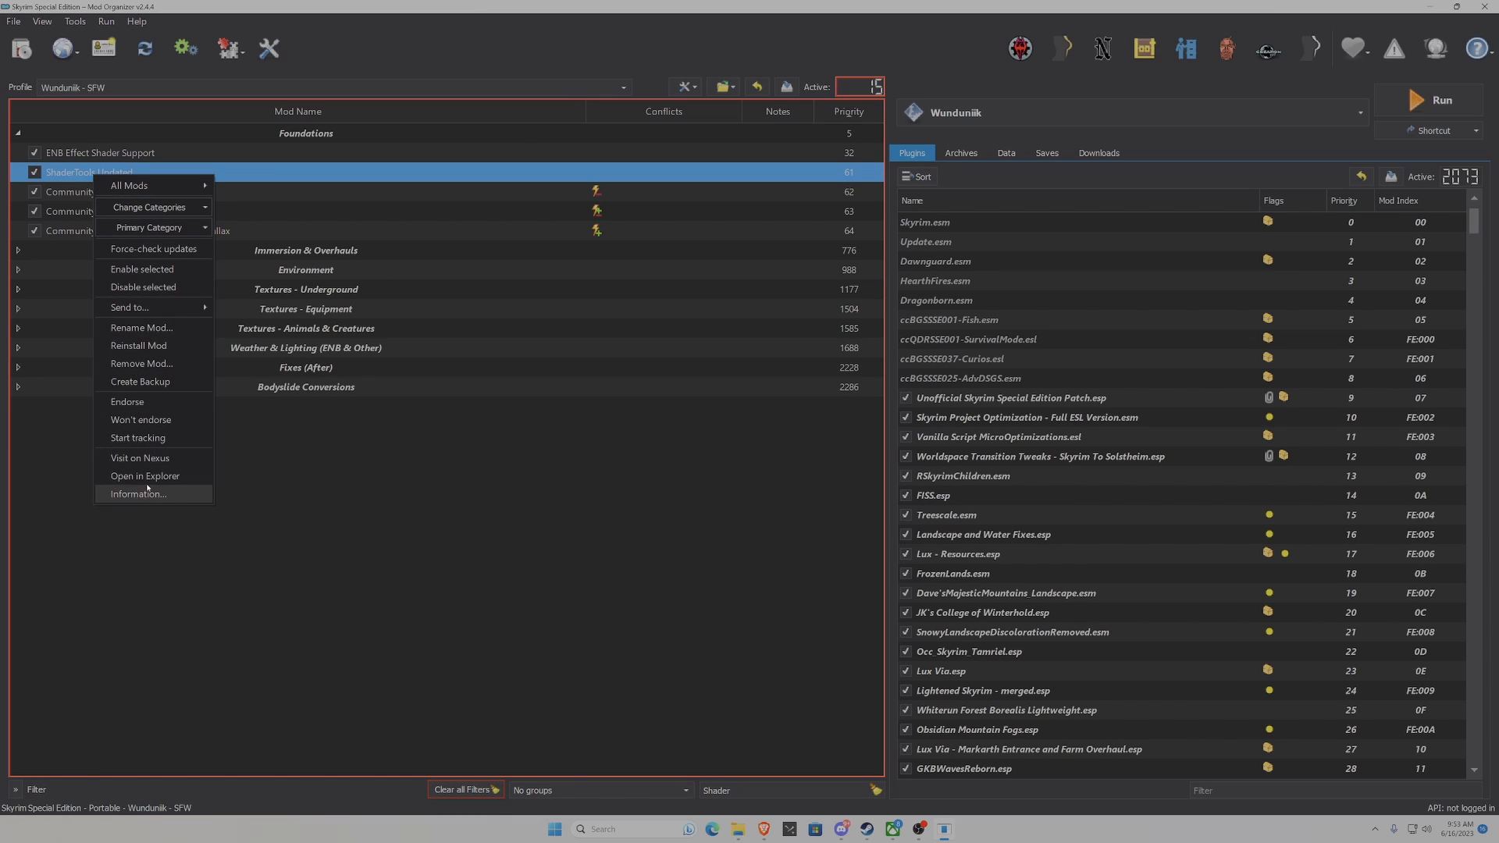
{"action": "left_click", "coordinate": [144, 476]}
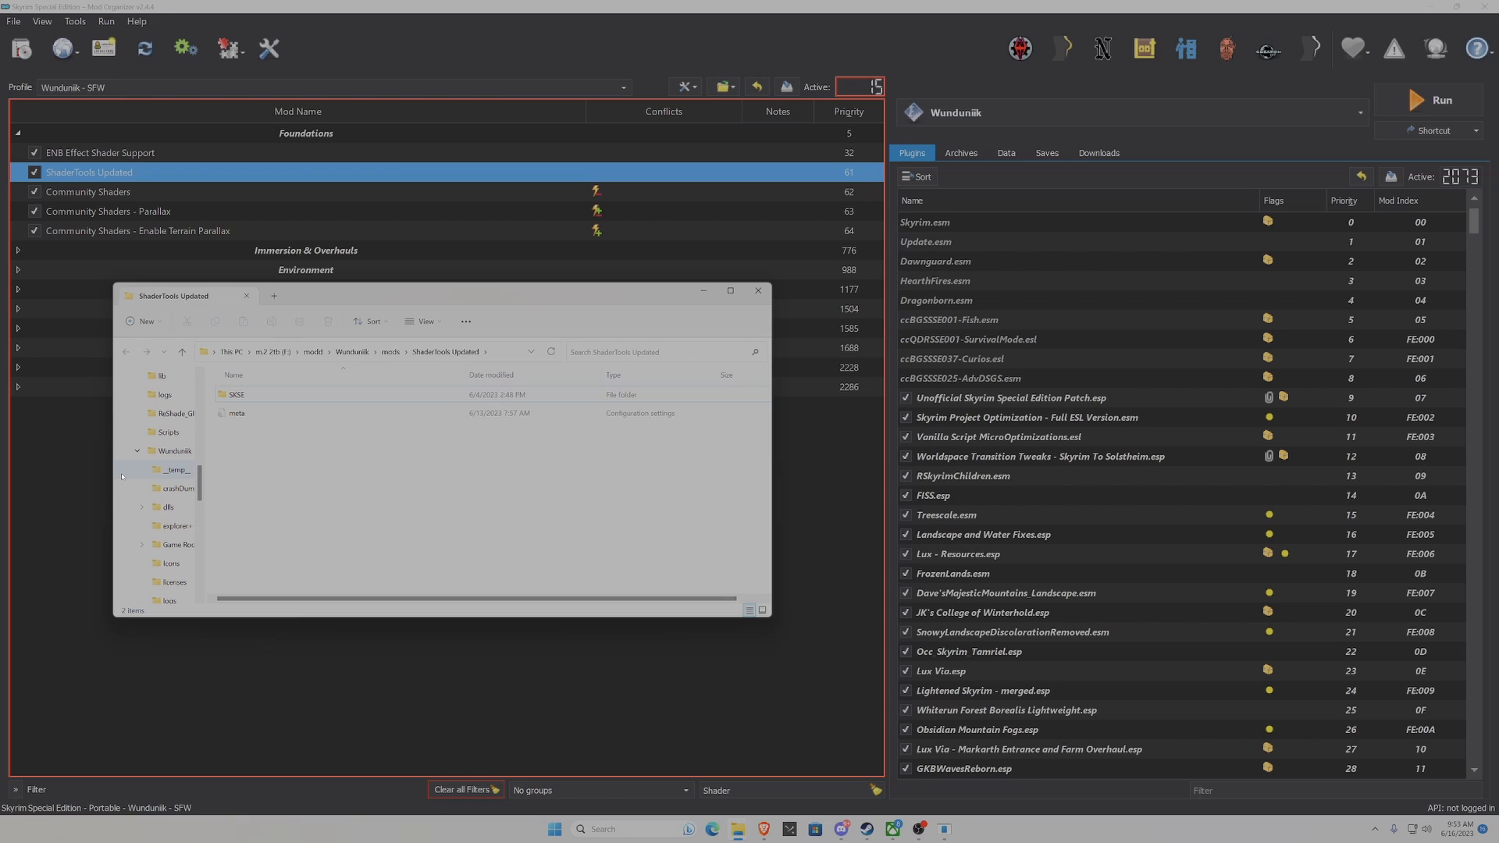
- Open the SKSE folder and its Plugins subfolder inside ShaderTools Updated
{"action": "double_click", "coordinate": [234, 394]}
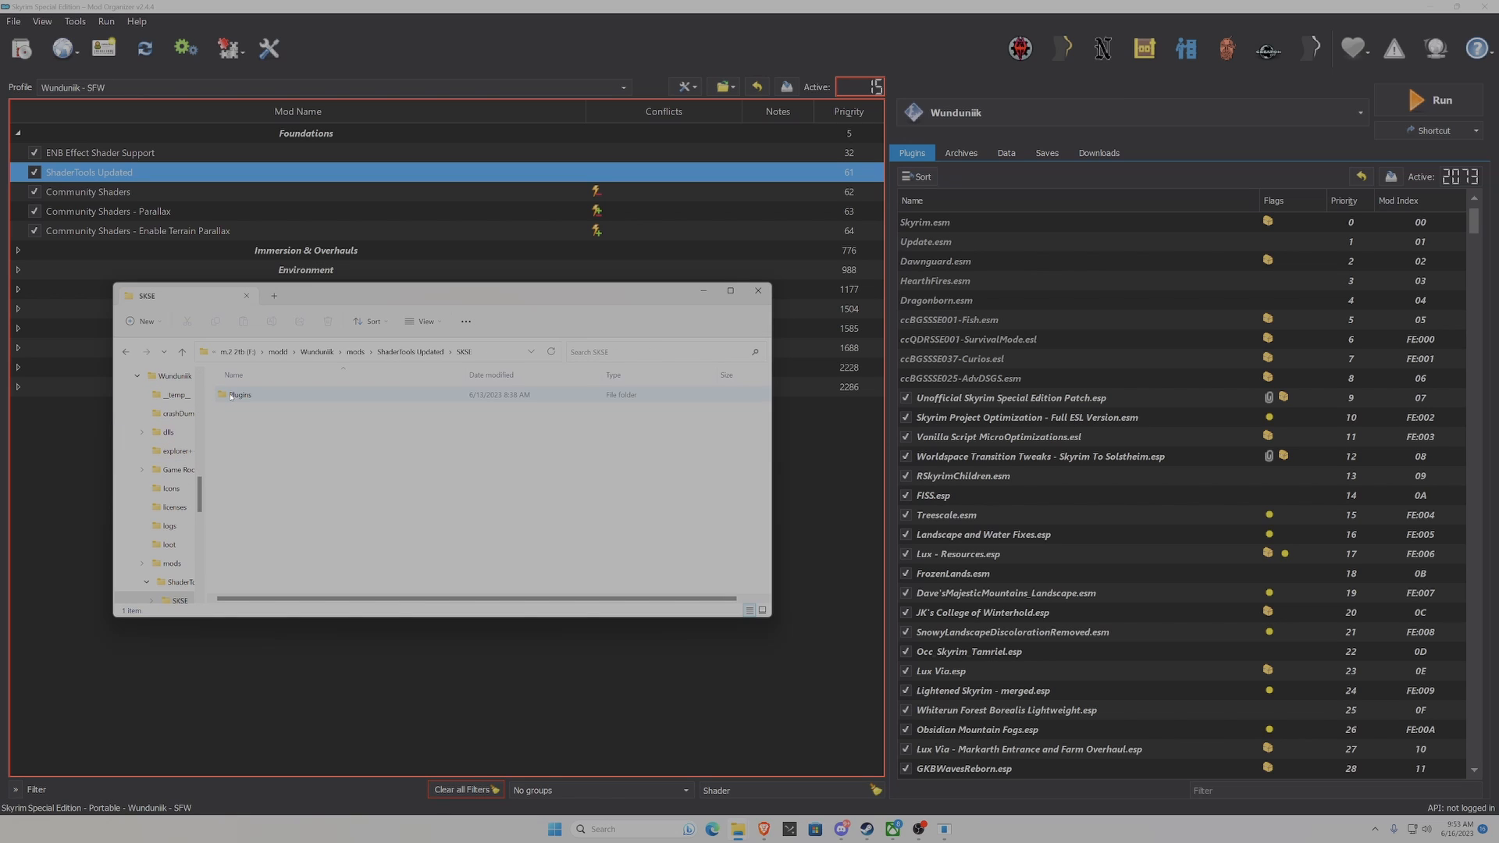
{"action": "double_click", "coordinate": [239, 395]}
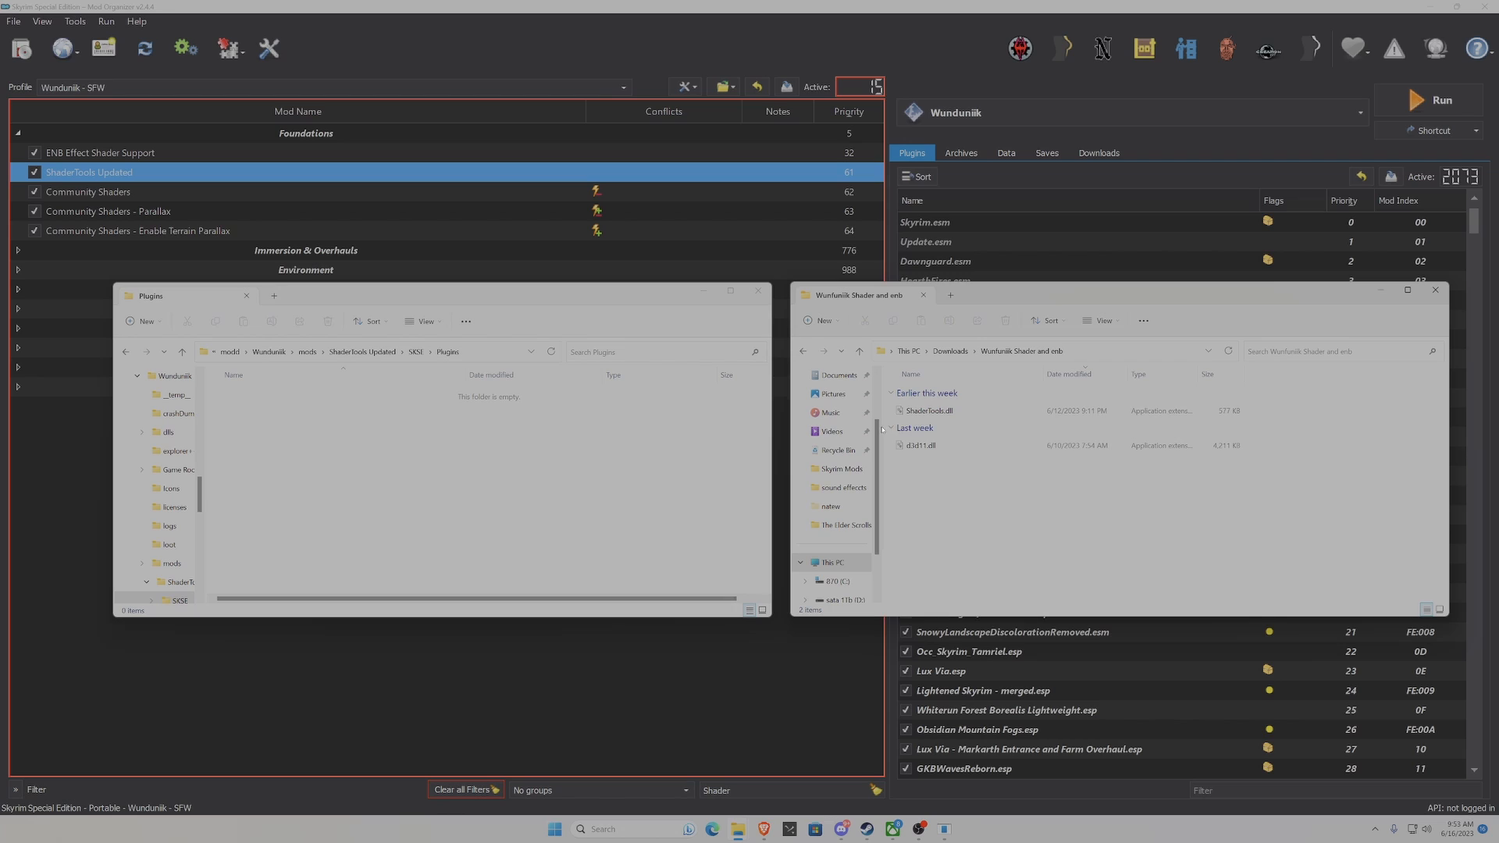
{"action": "mouse_move", "coordinate": [929, 410]}
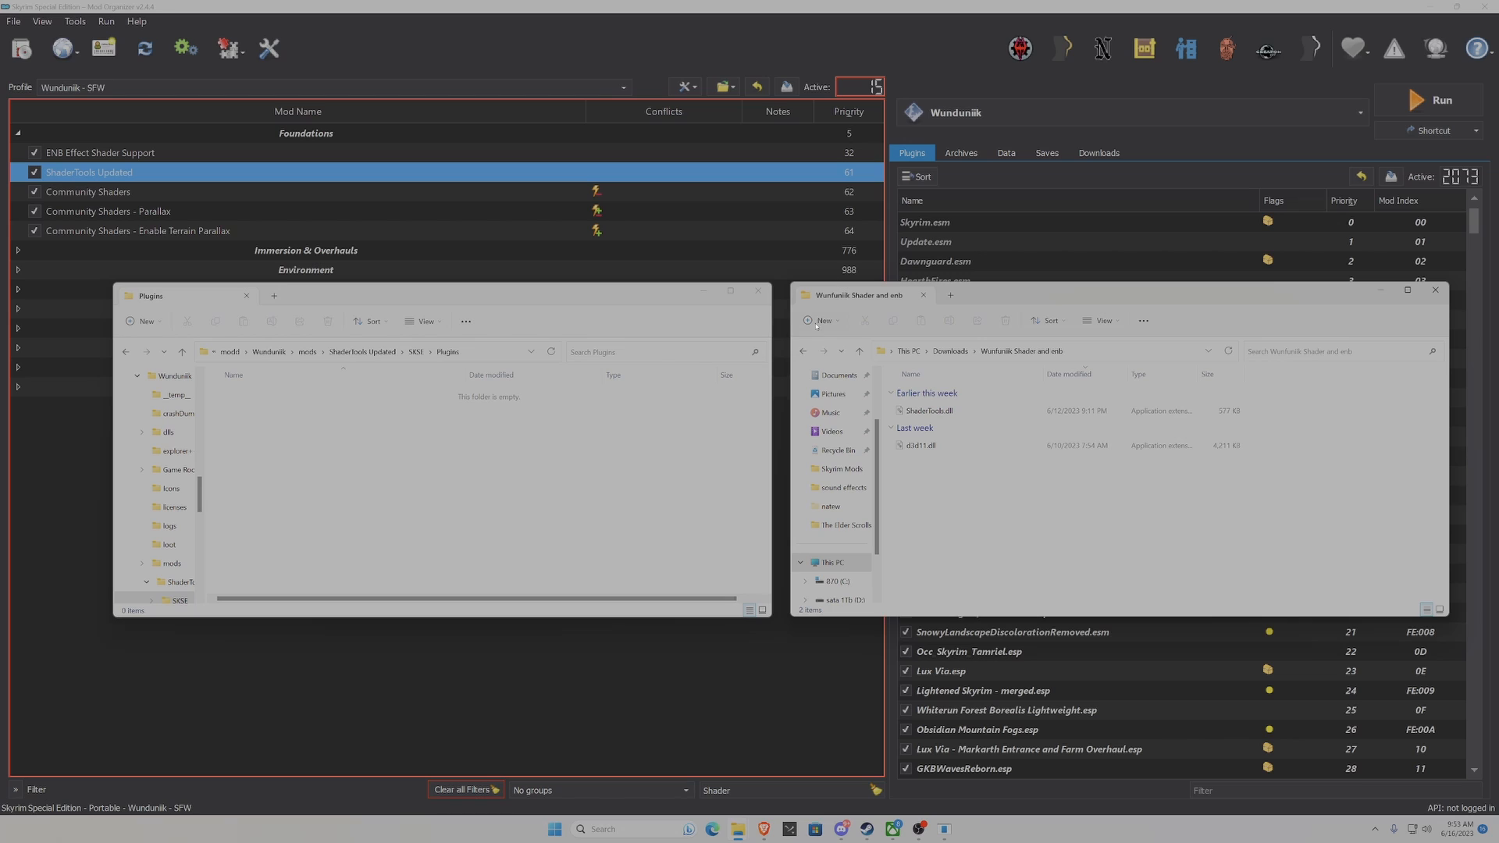
{"action": "mouse_move", "coordinate": [757, 291]}
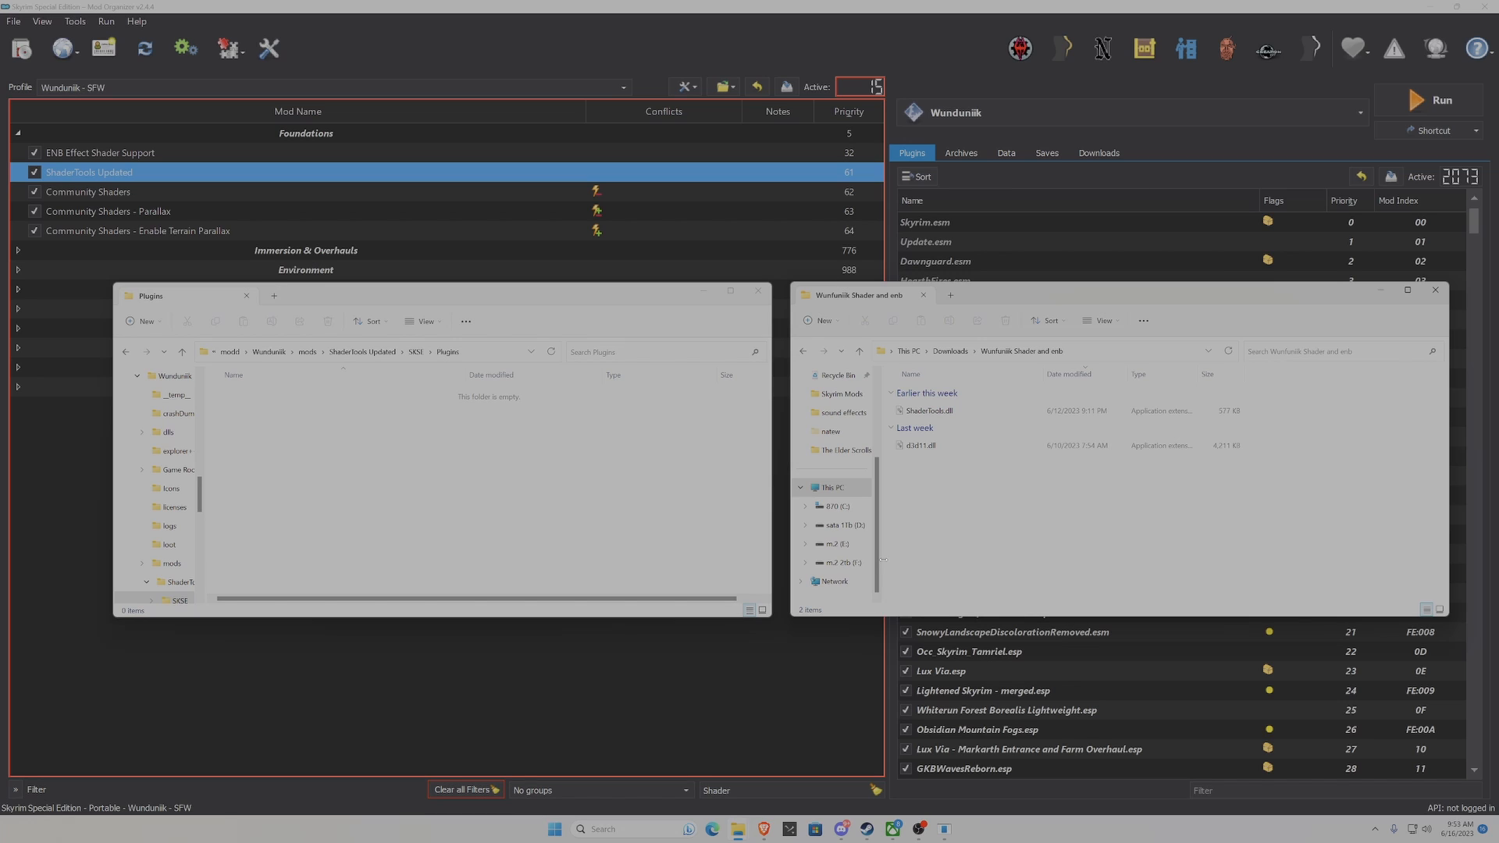
- Browse to F: > modd > instance > Game Root and place that window beside Plugins
{"action": "left_click", "coordinate": [838, 562]}
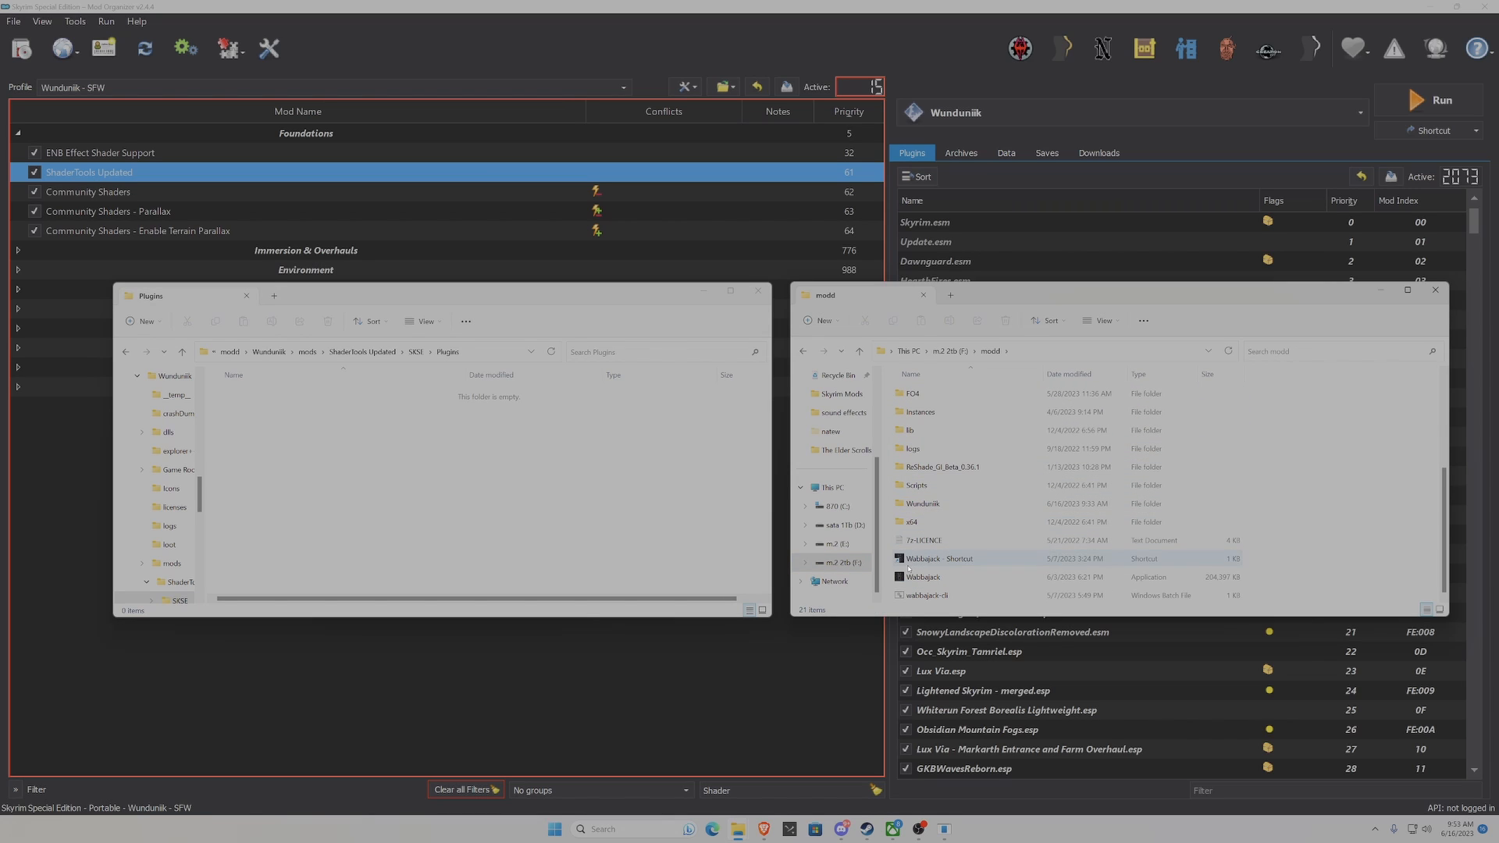
{"action": "double_click", "coordinate": [926, 504]}
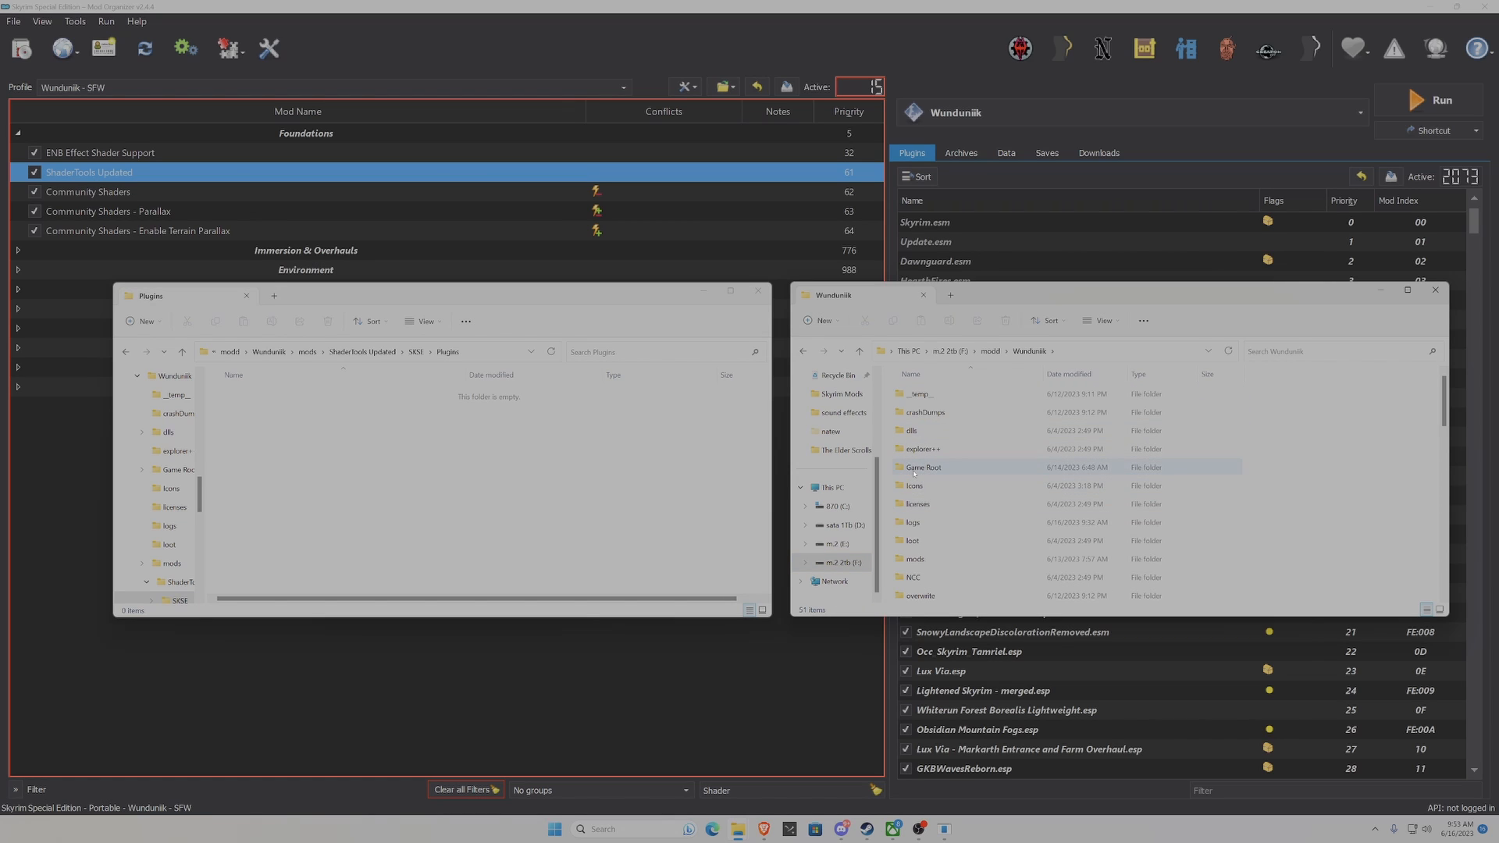
{"action": "double_click", "coordinate": [924, 466]}
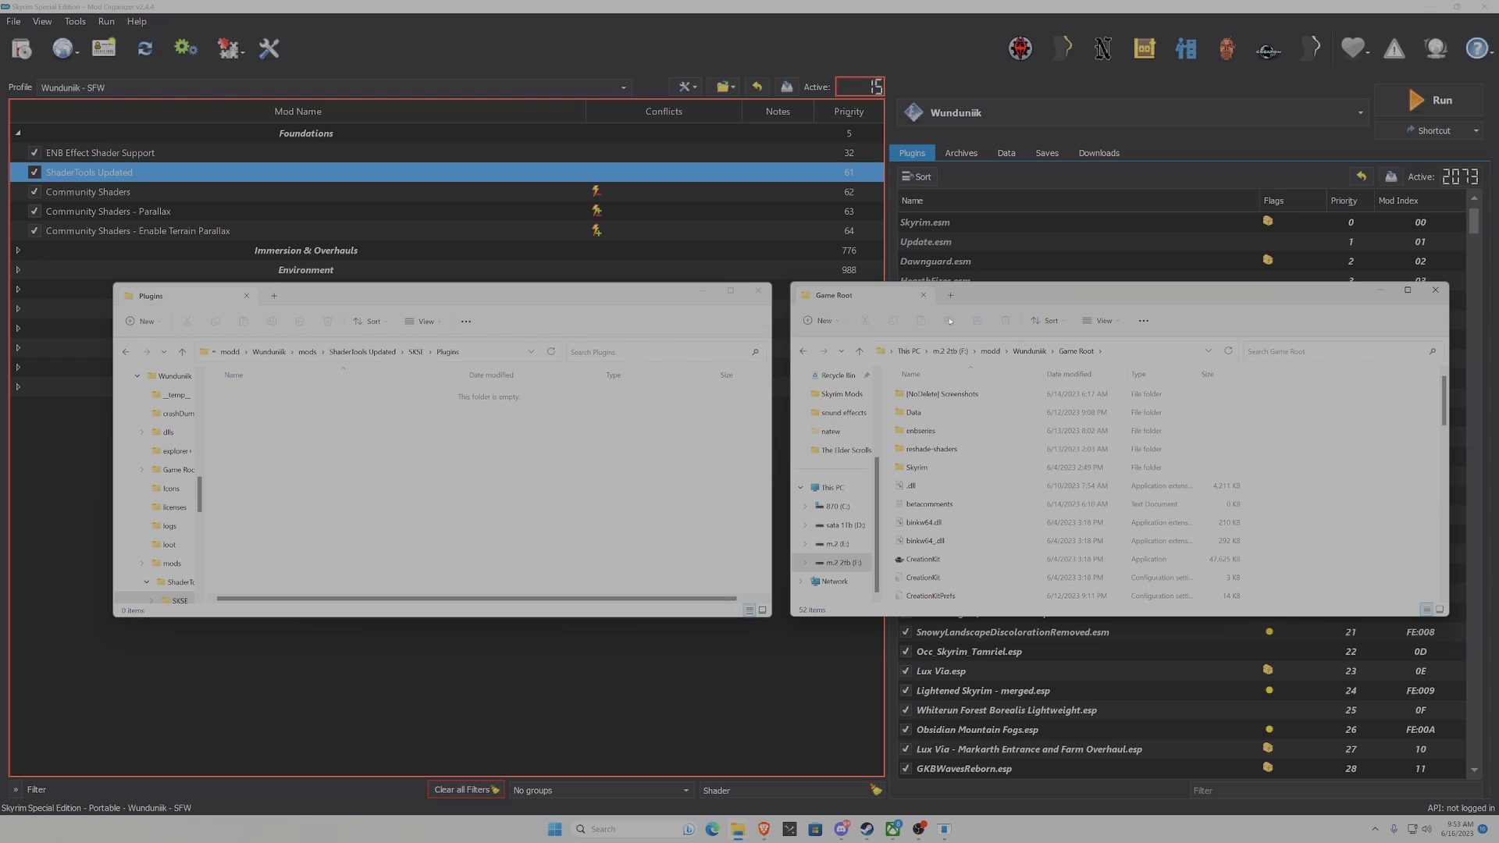
{"action": "scroll", "scroll_direction": "down", "scroll_amount": 3}
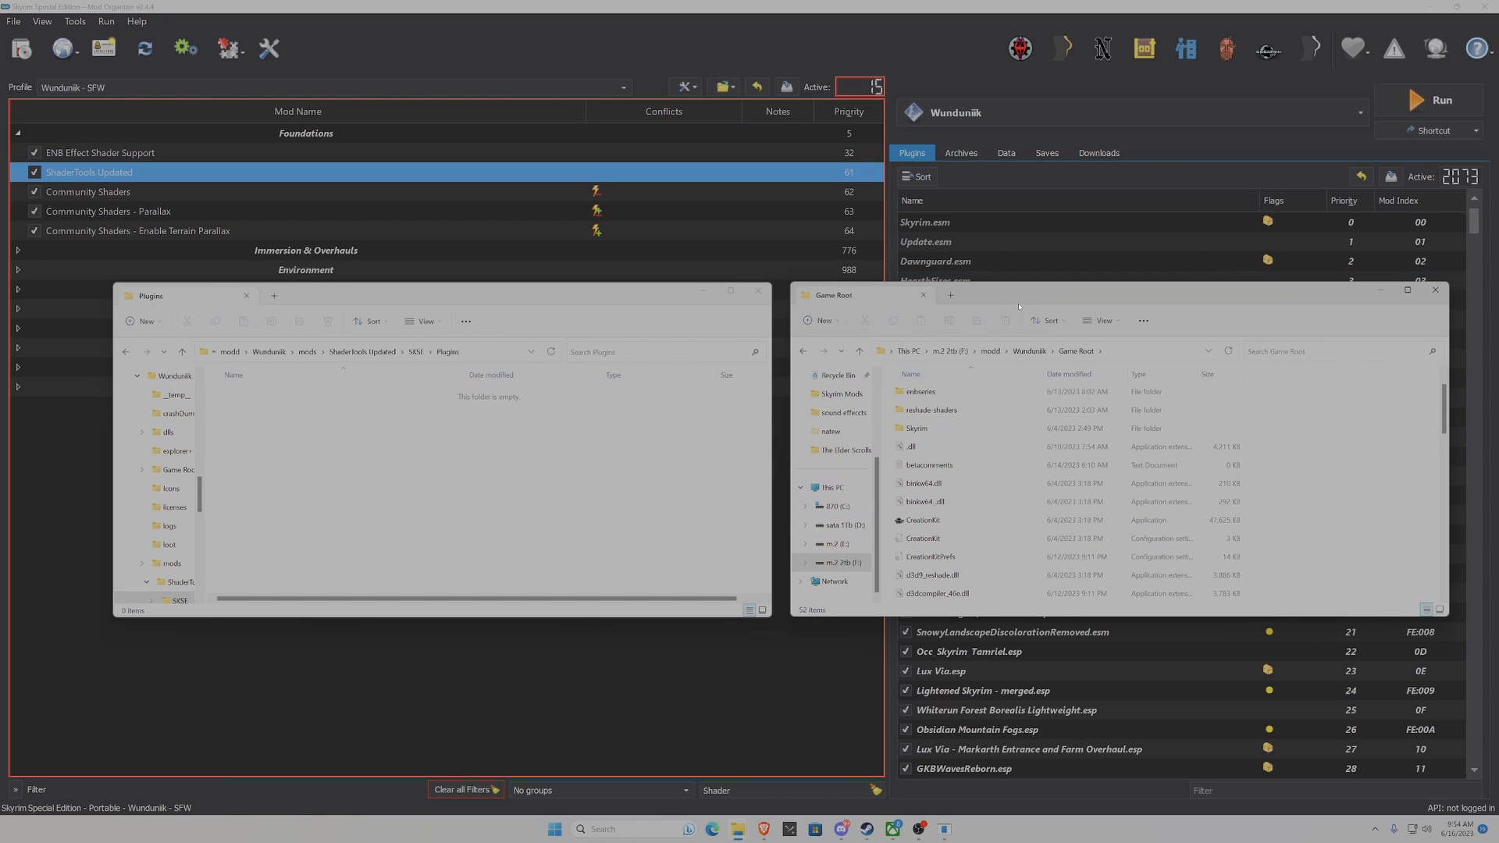
{"action": "left_click_drag", "start_coordinate": [1018, 294], "coordinate": [1059, 302]}
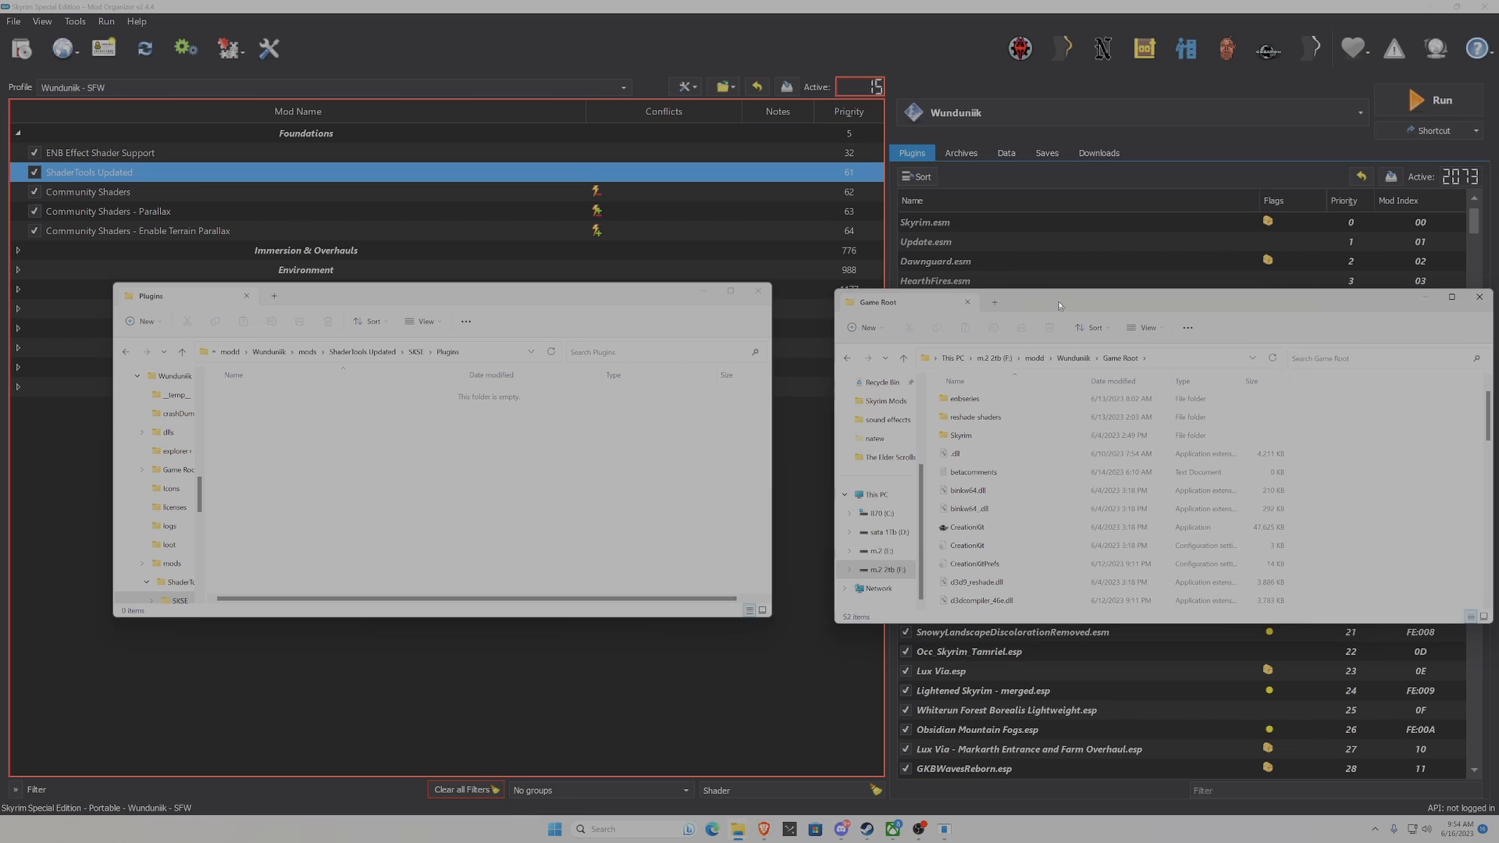
{"action": "left_click_drag", "start_coordinate": [1059, 304], "coordinate": [1008, 298]}
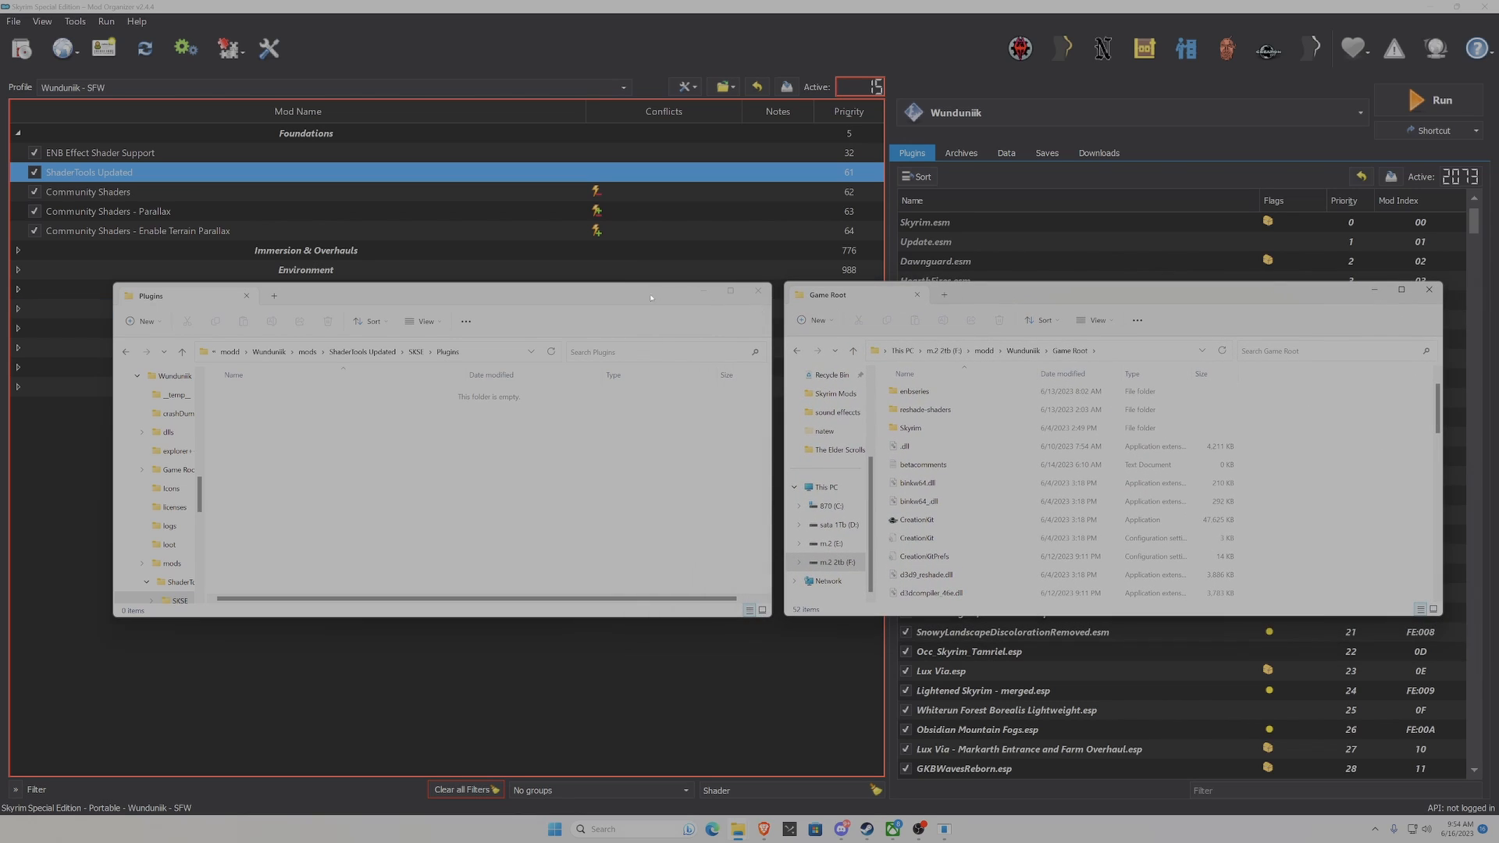
{"action": "mouse_move", "coordinate": [987, 403]}
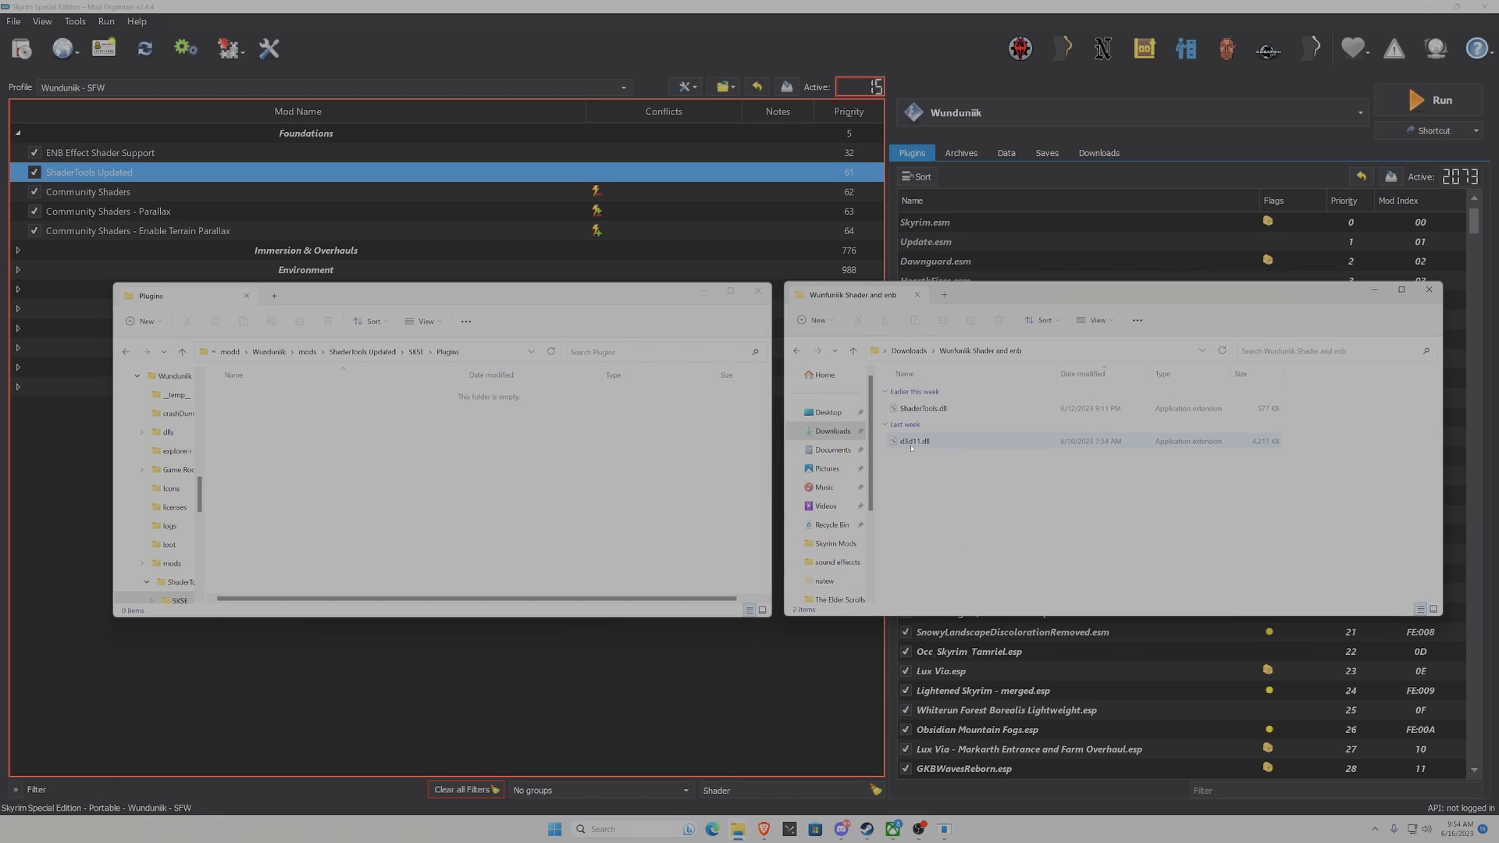
{"action": "mouse_move", "coordinate": [928, 451]}
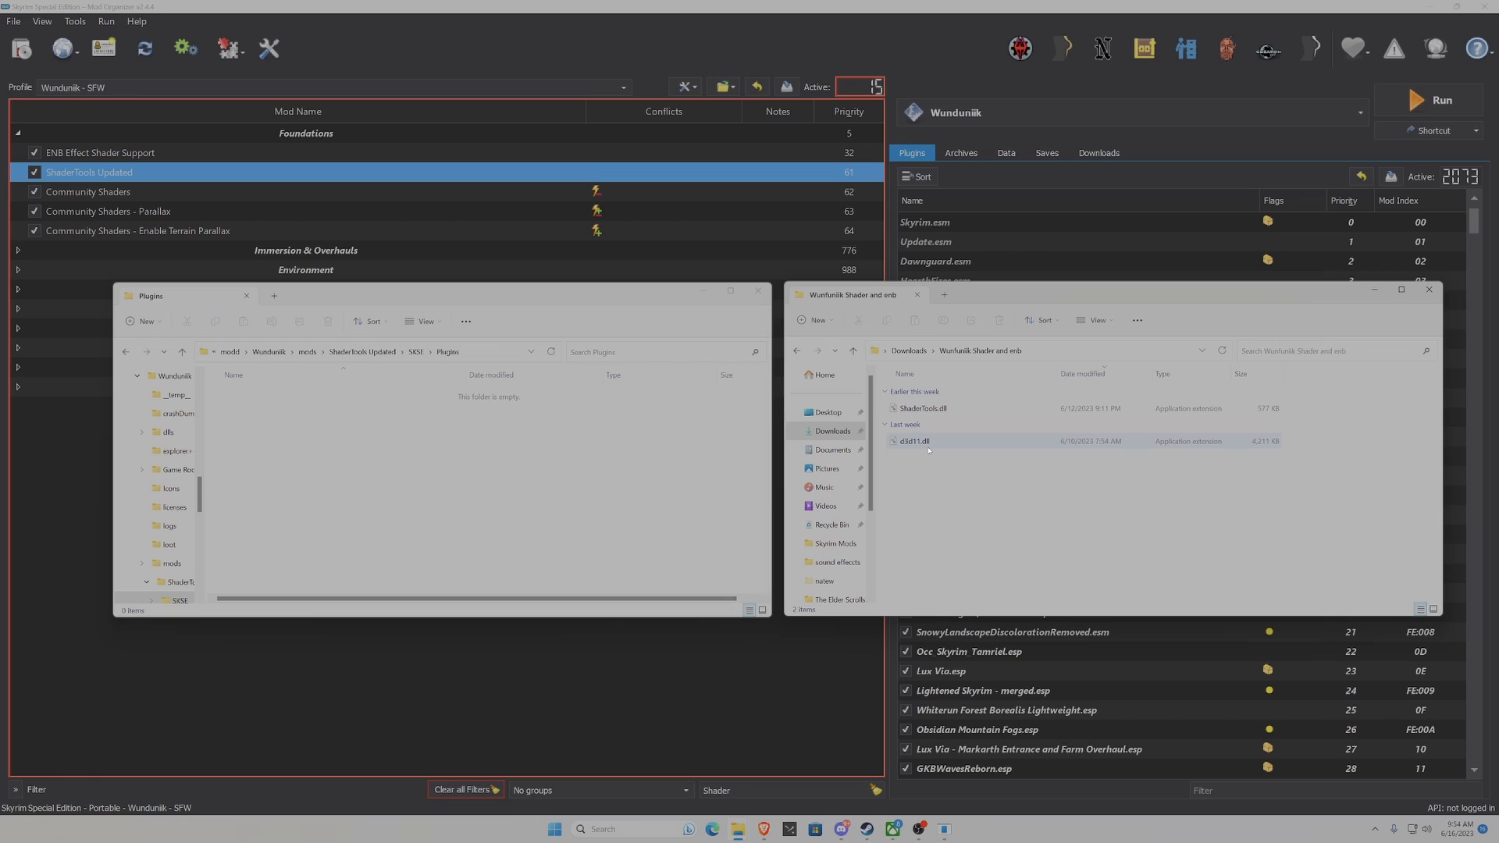
{"action": "mouse_move", "coordinate": [924, 444]}
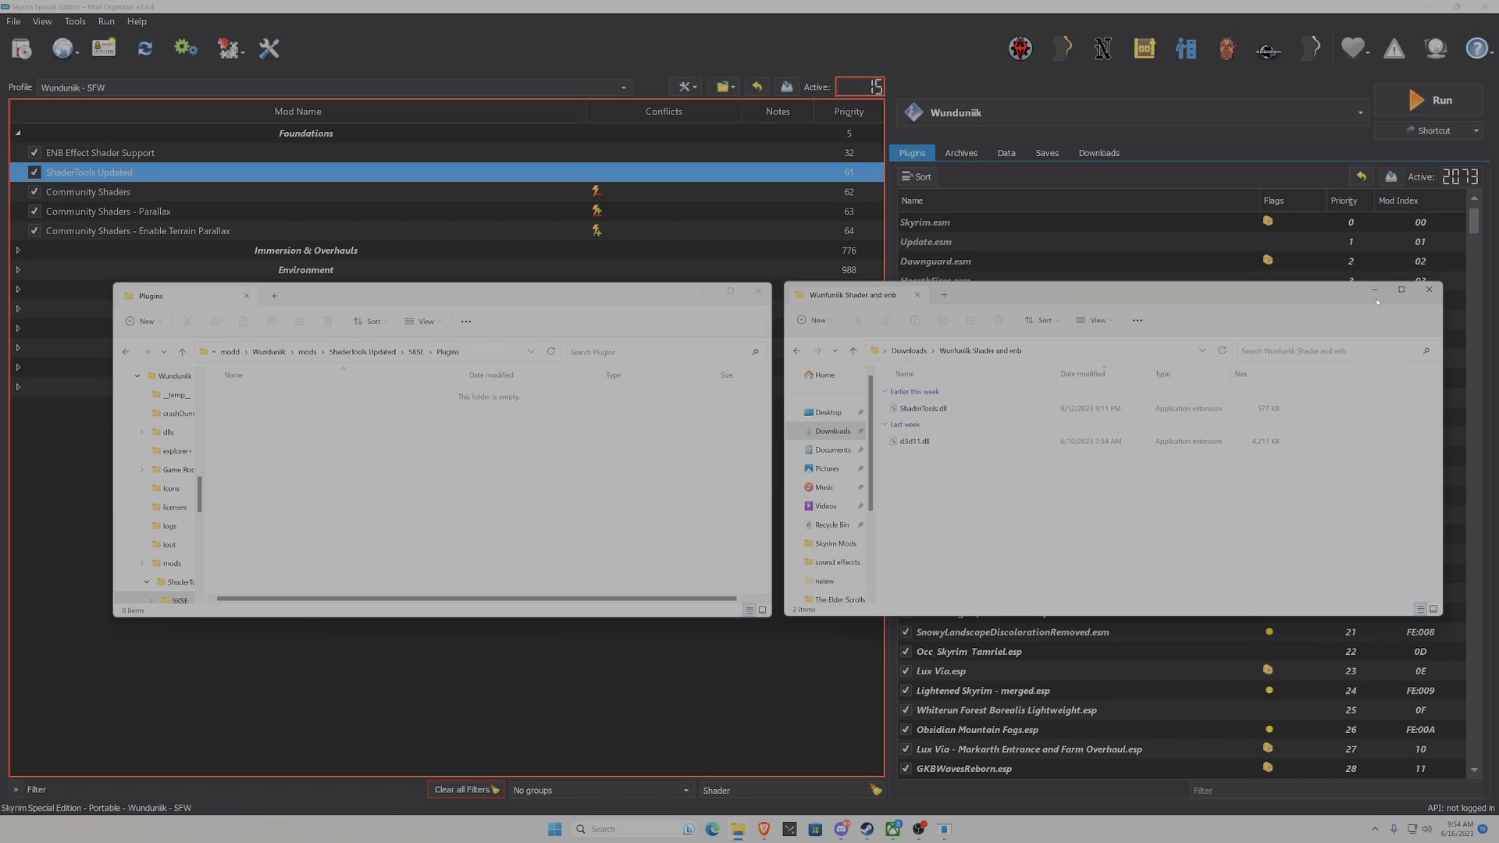
{"action": "mouse_move", "coordinate": [1373, 290]}
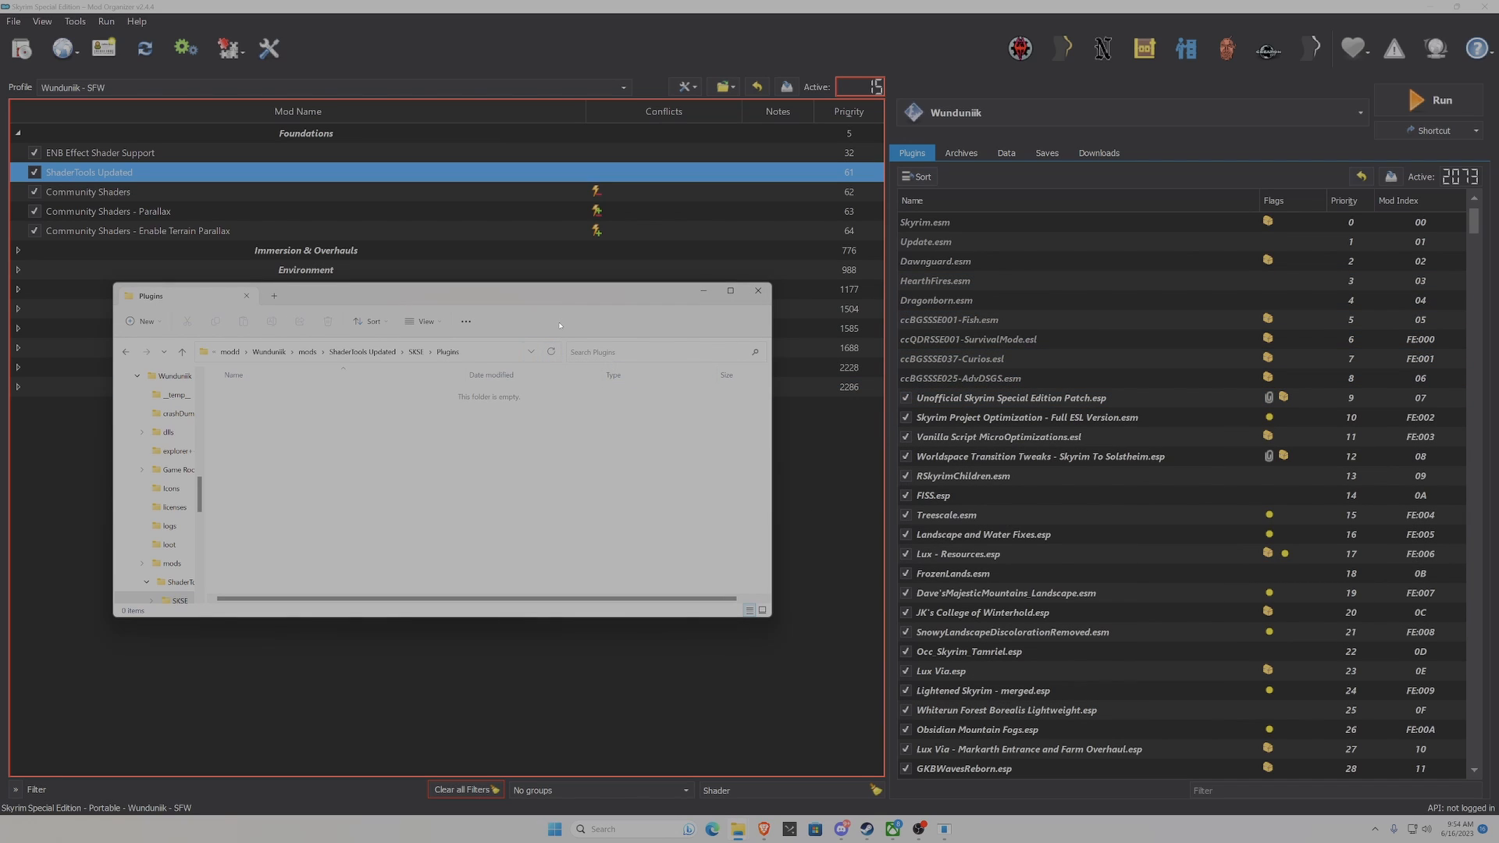
- Install the Community Shaders 0-3-3 archive from D: > Downloads > Skyrim Mods
{"action": "left_click", "coordinate": [758, 291]}
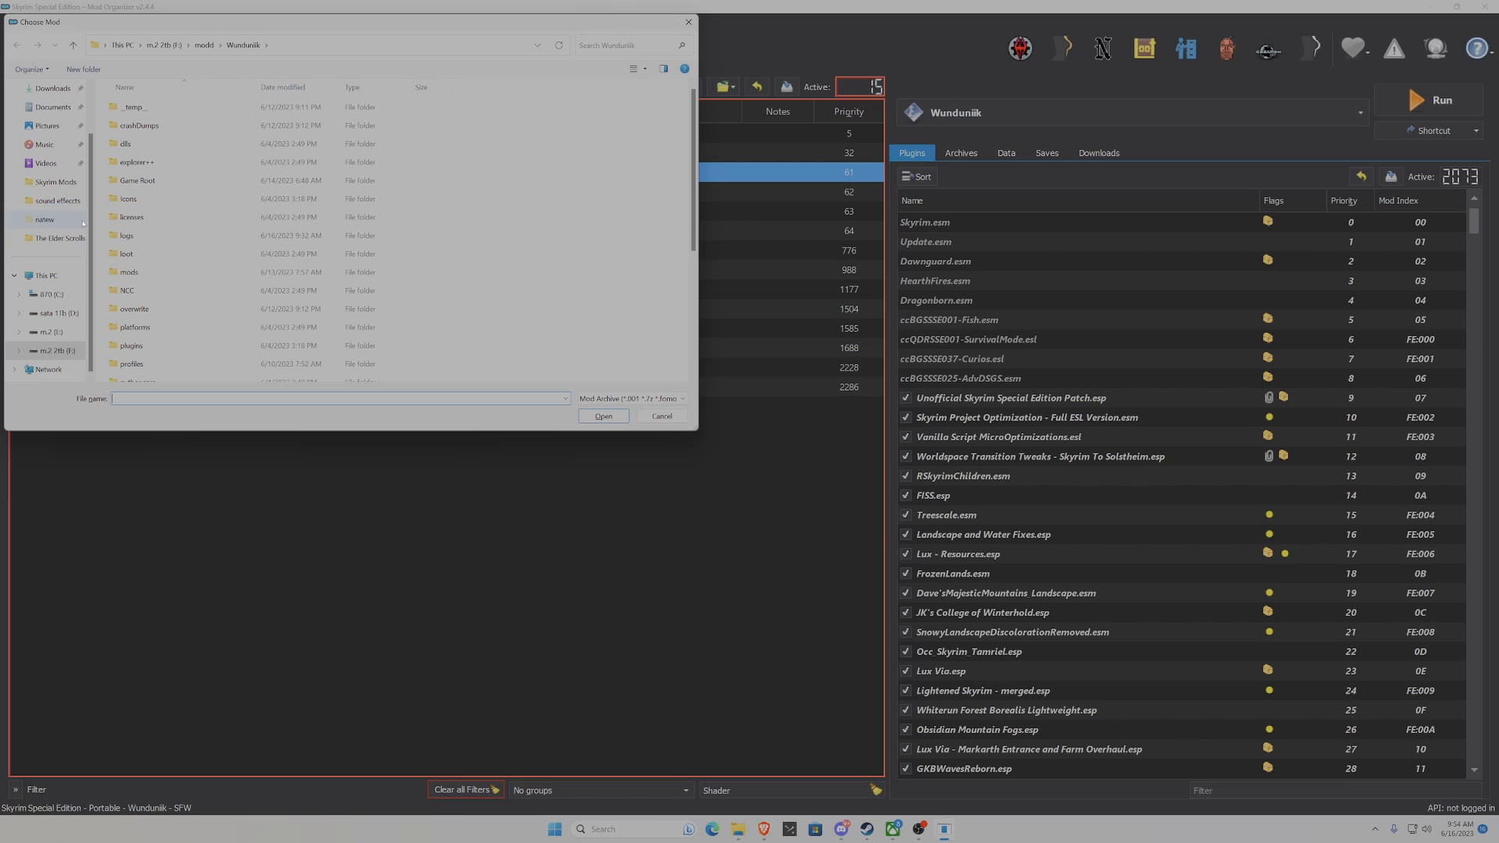
{"action": "left_click", "coordinate": [52, 312]}
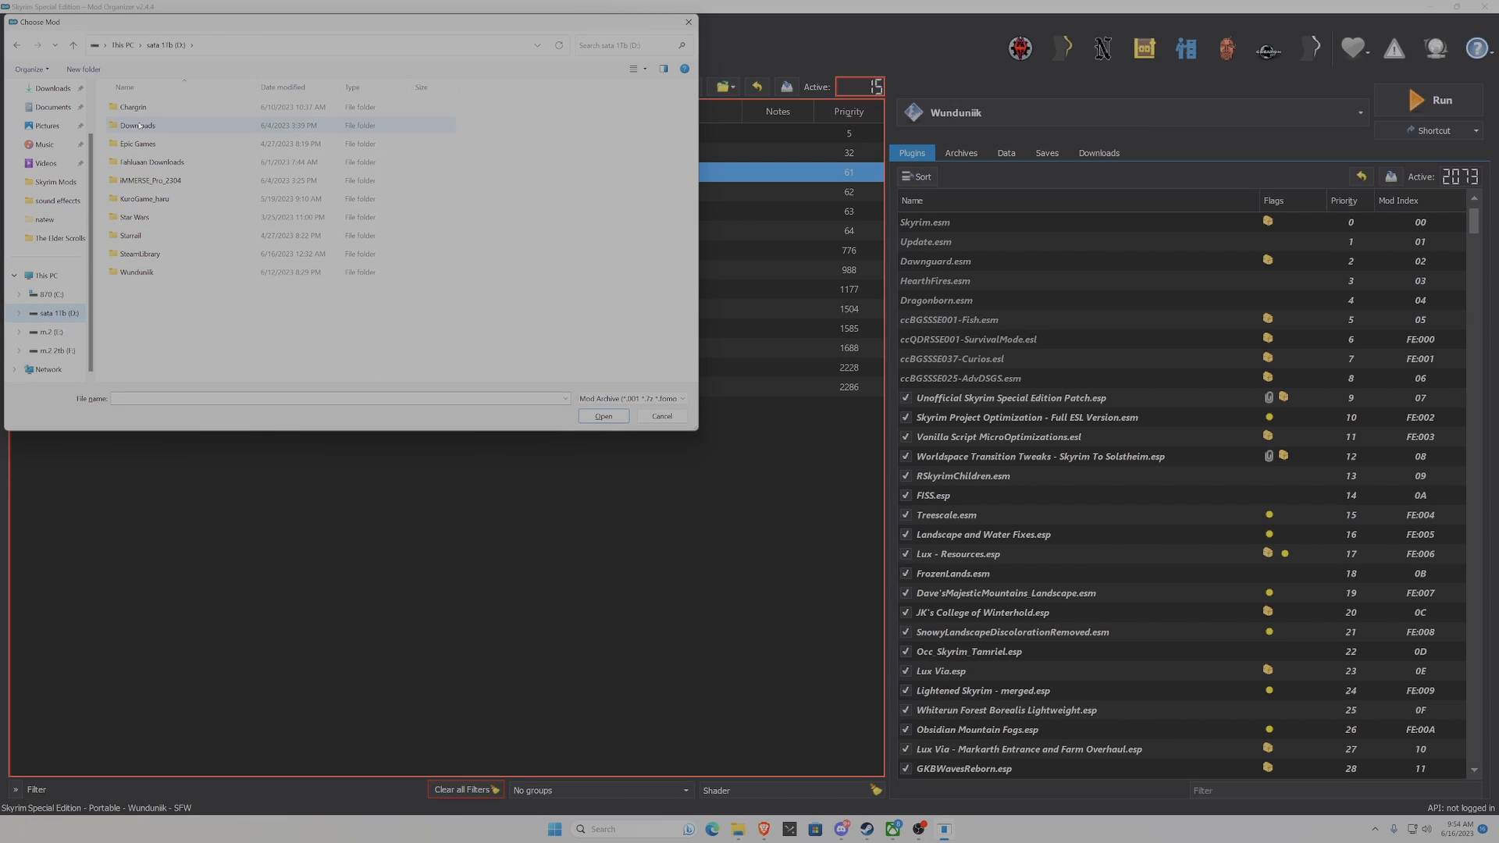
{"action": "double_click", "coordinate": [137, 125]}
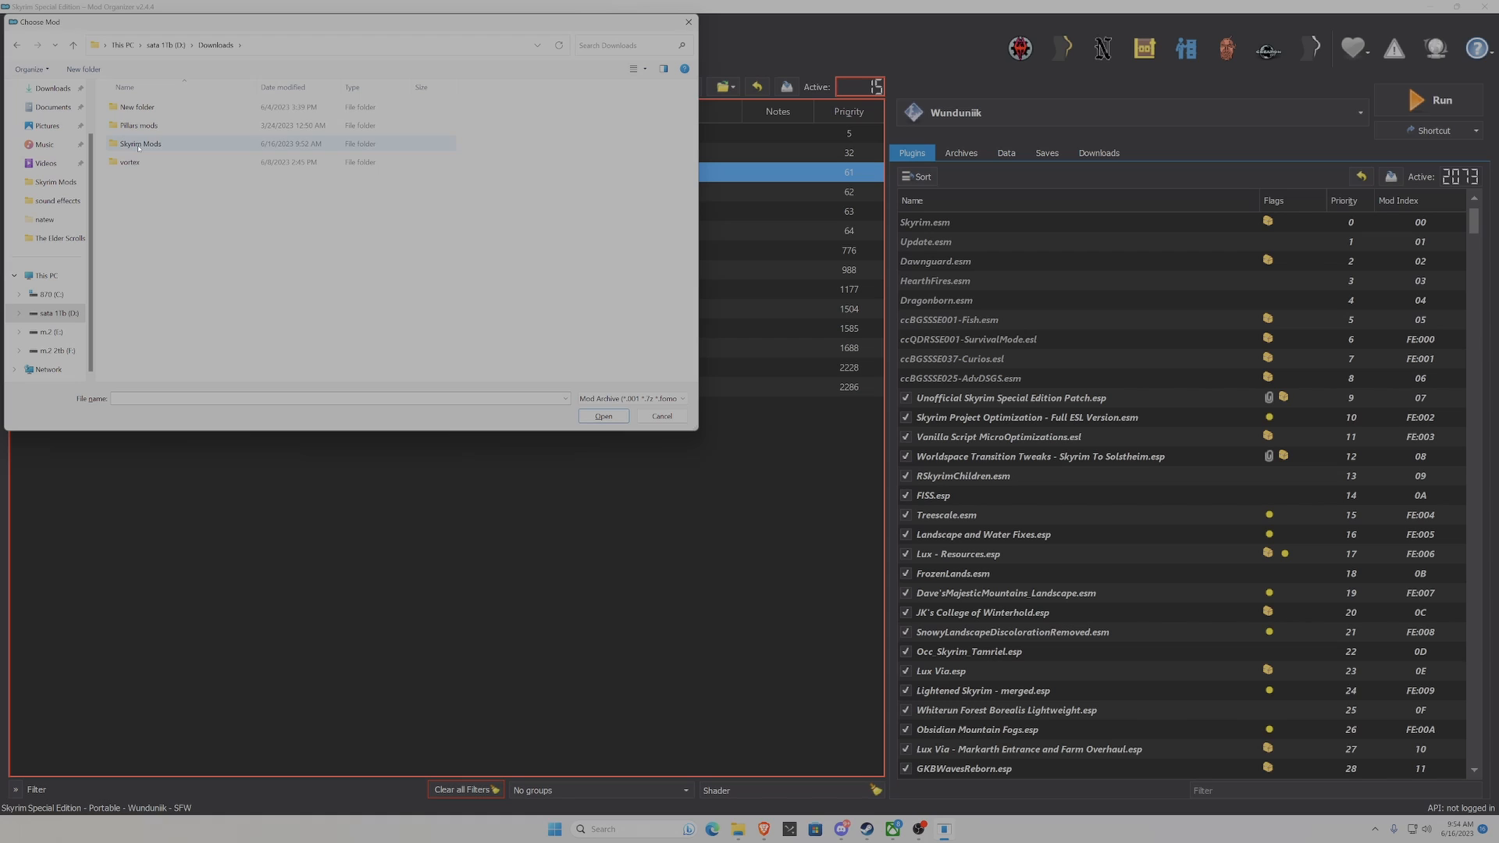
{"action": "double_click", "coordinate": [140, 144]}
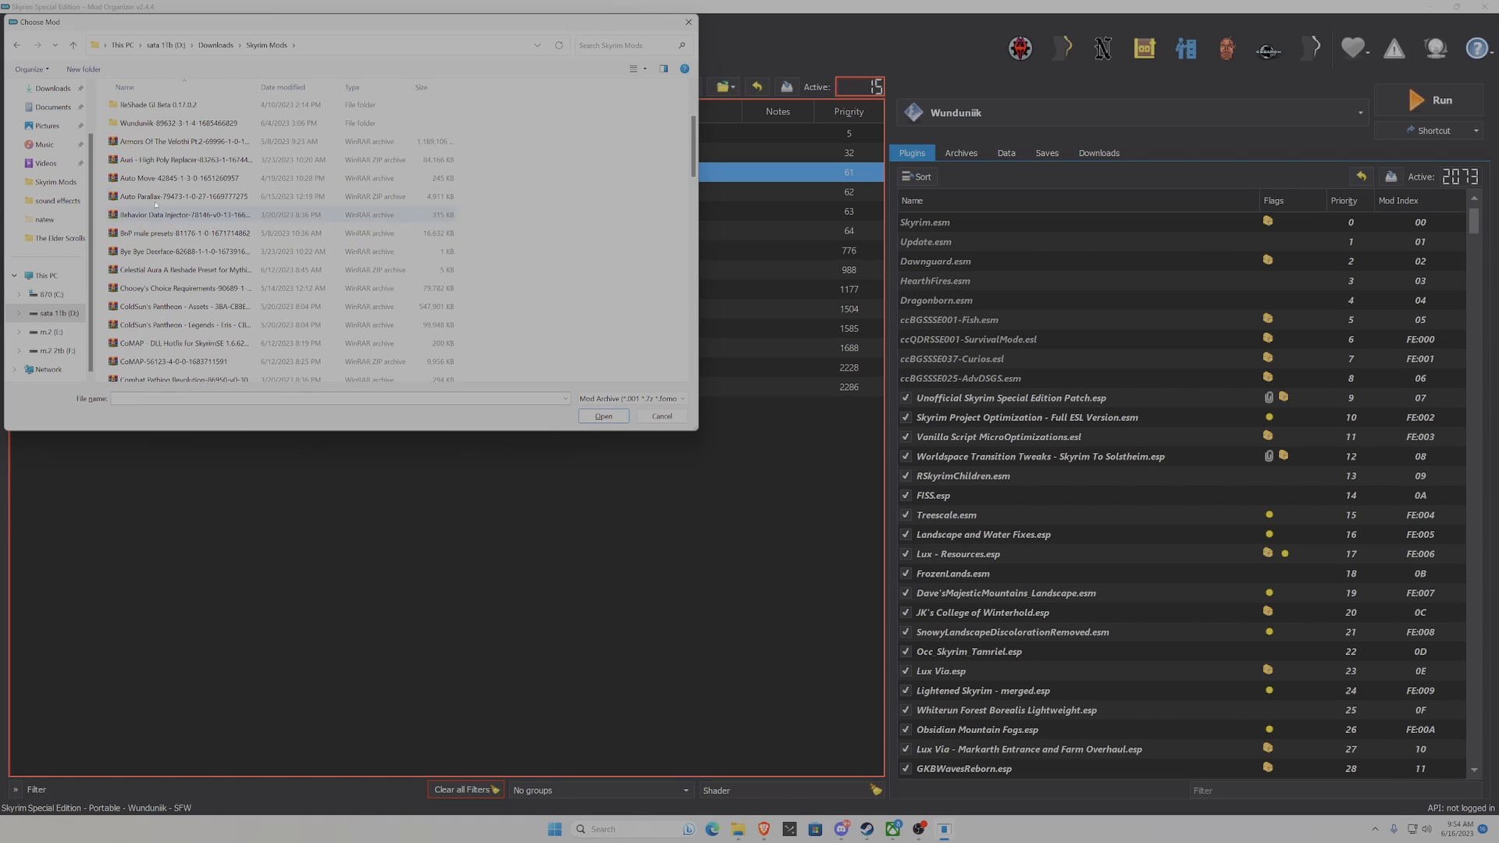
{"action": "scroll", "scroll_direction": "down", "scroll_amount": 3}
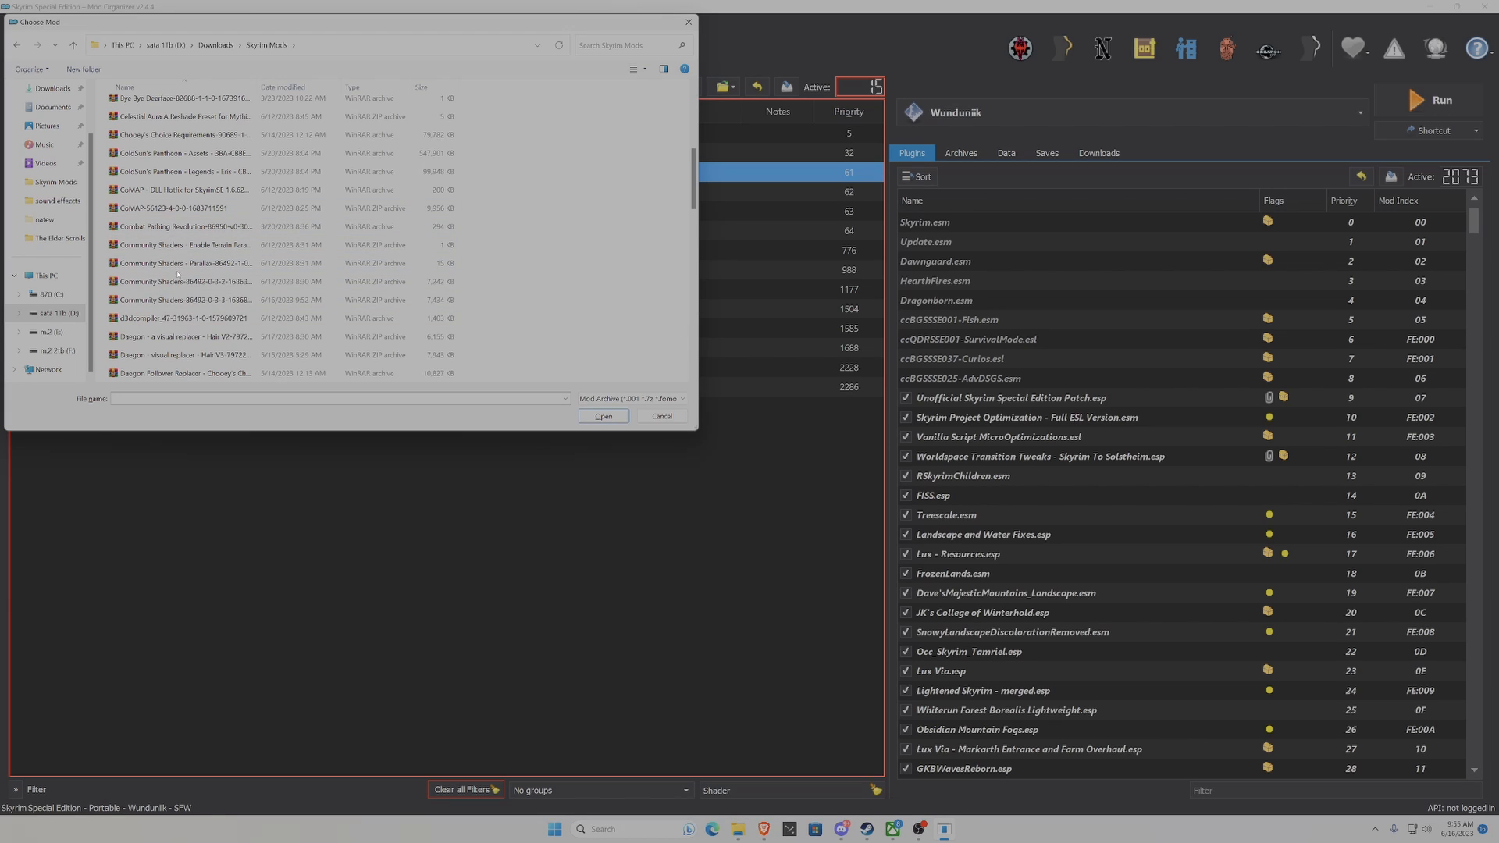
{"action": "mouse_move", "coordinate": [164, 300]}
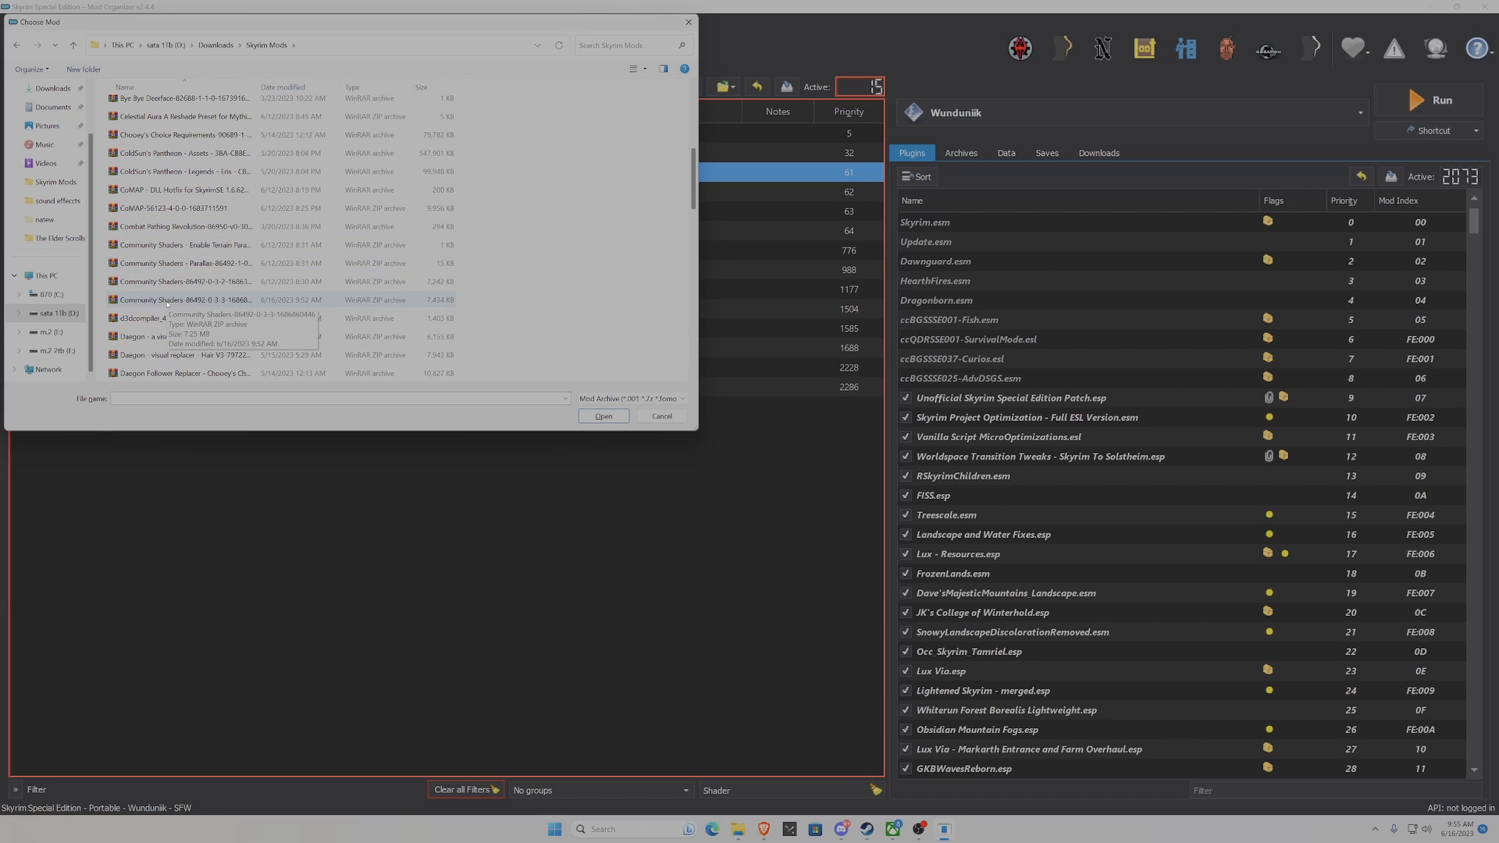
{"action": "left_click", "coordinate": [180, 300]}
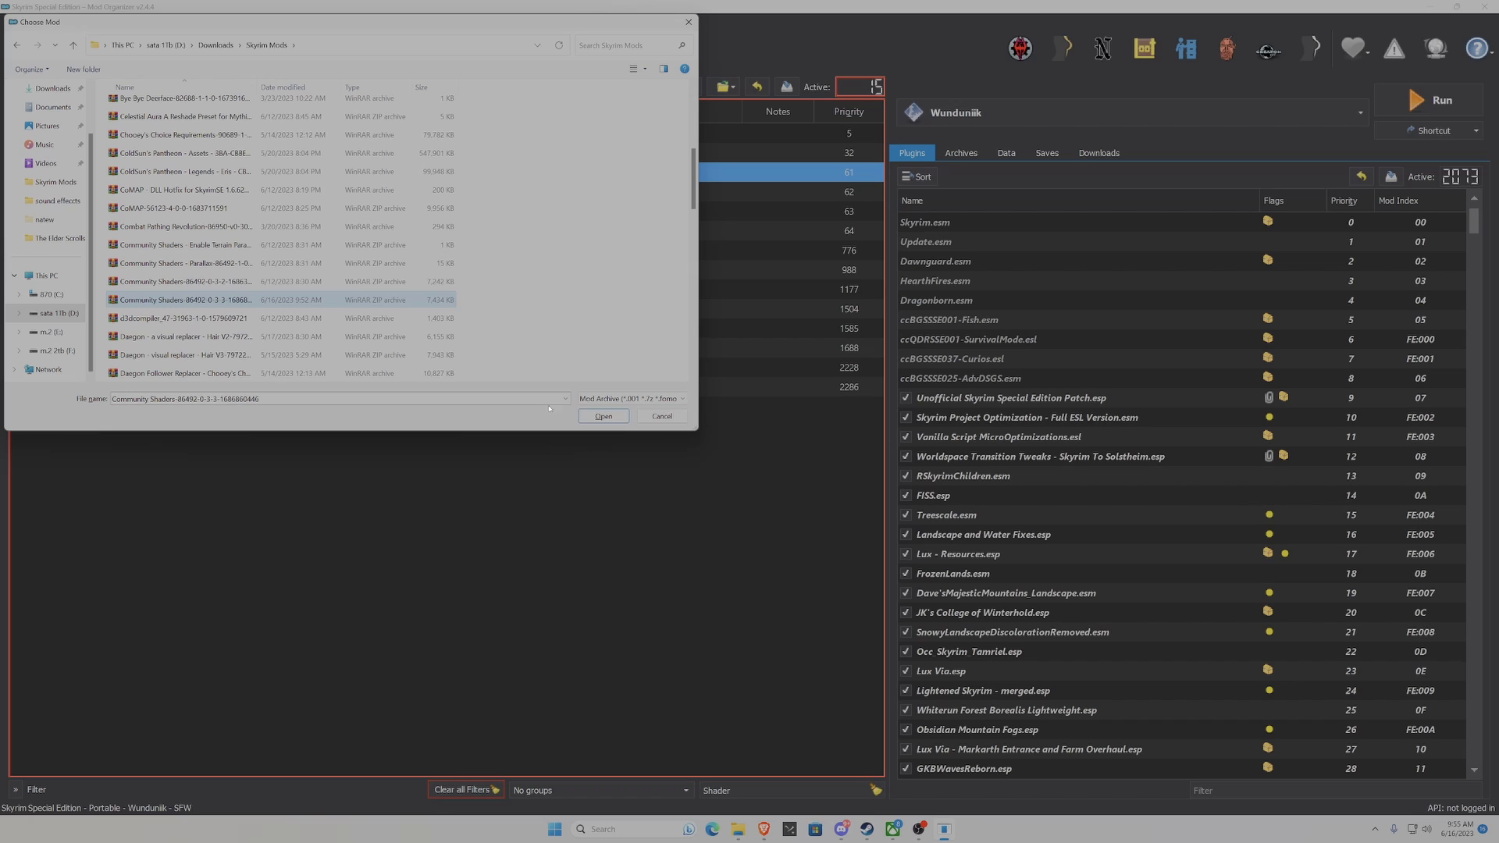
{"action": "left_click", "coordinate": [603, 416]}
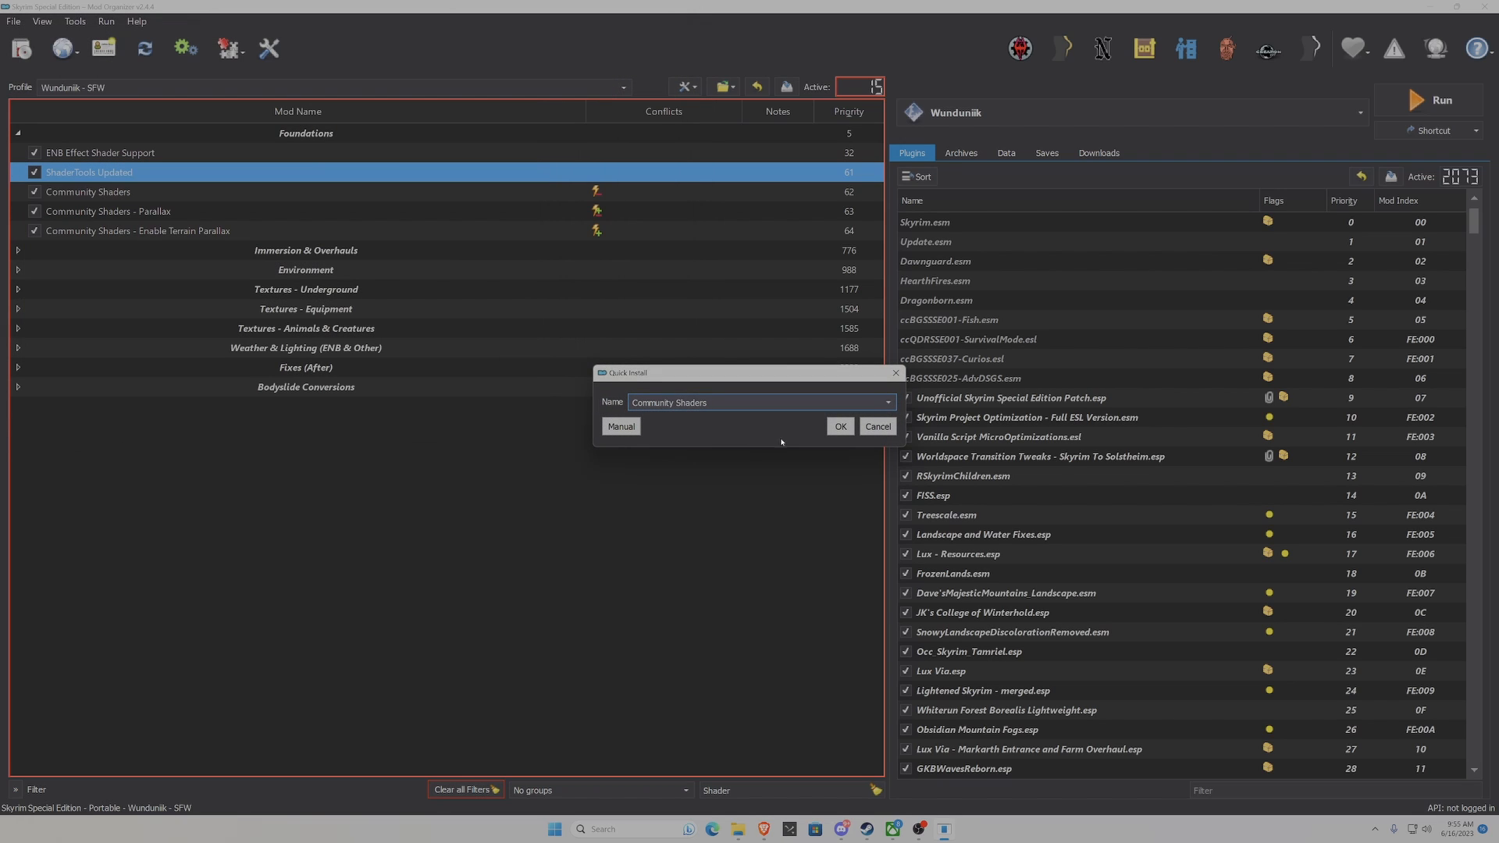
- Confirm the install and choose Replace in the Mod Exists dialog for Community Shaders
{"action": "left_click", "coordinate": [840, 426]}
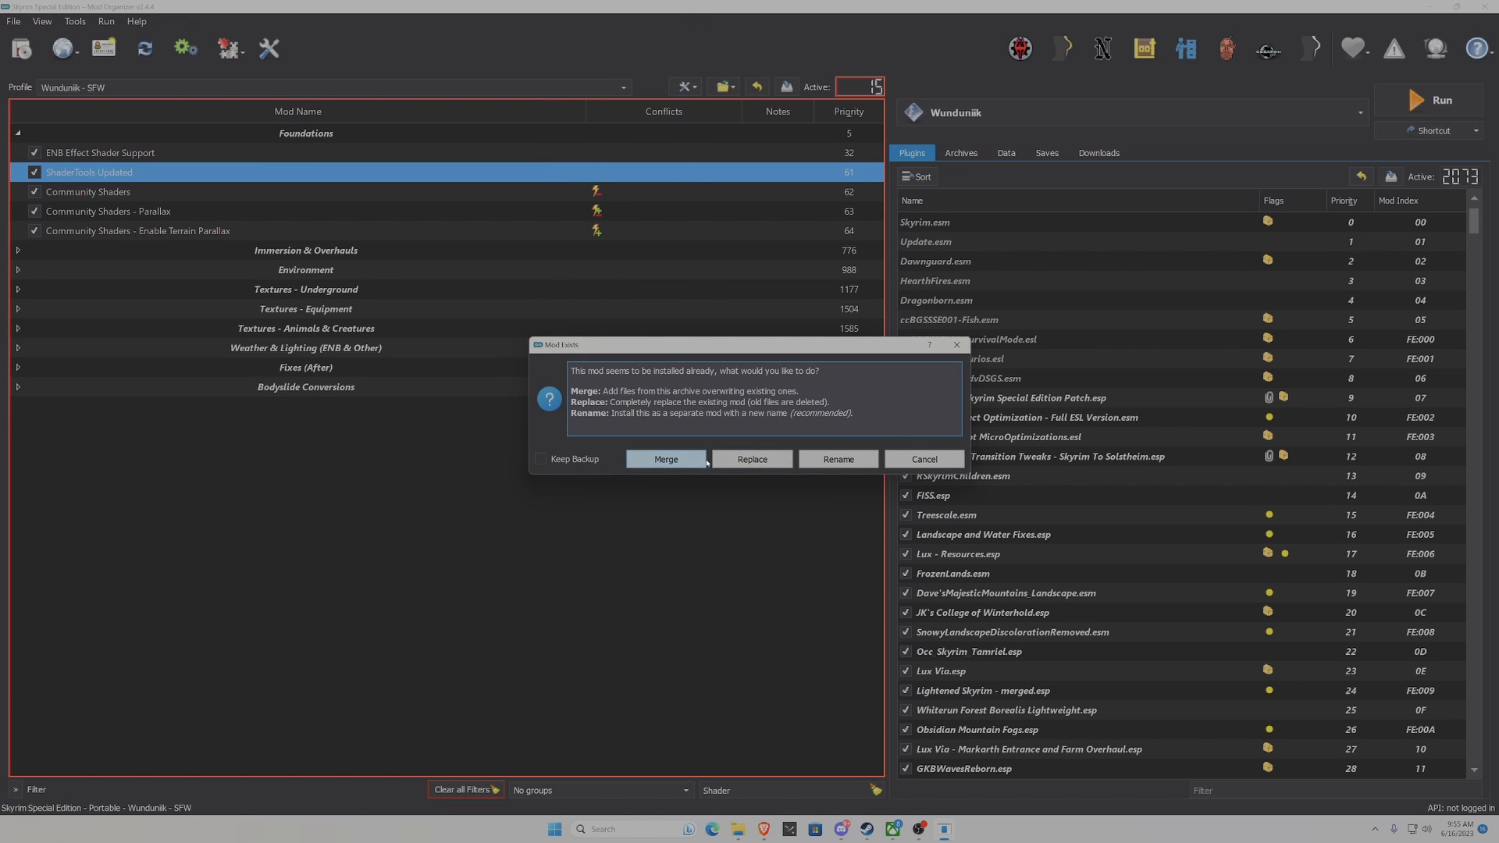
{"action": "mouse_move", "coordinate": [752, 459]}
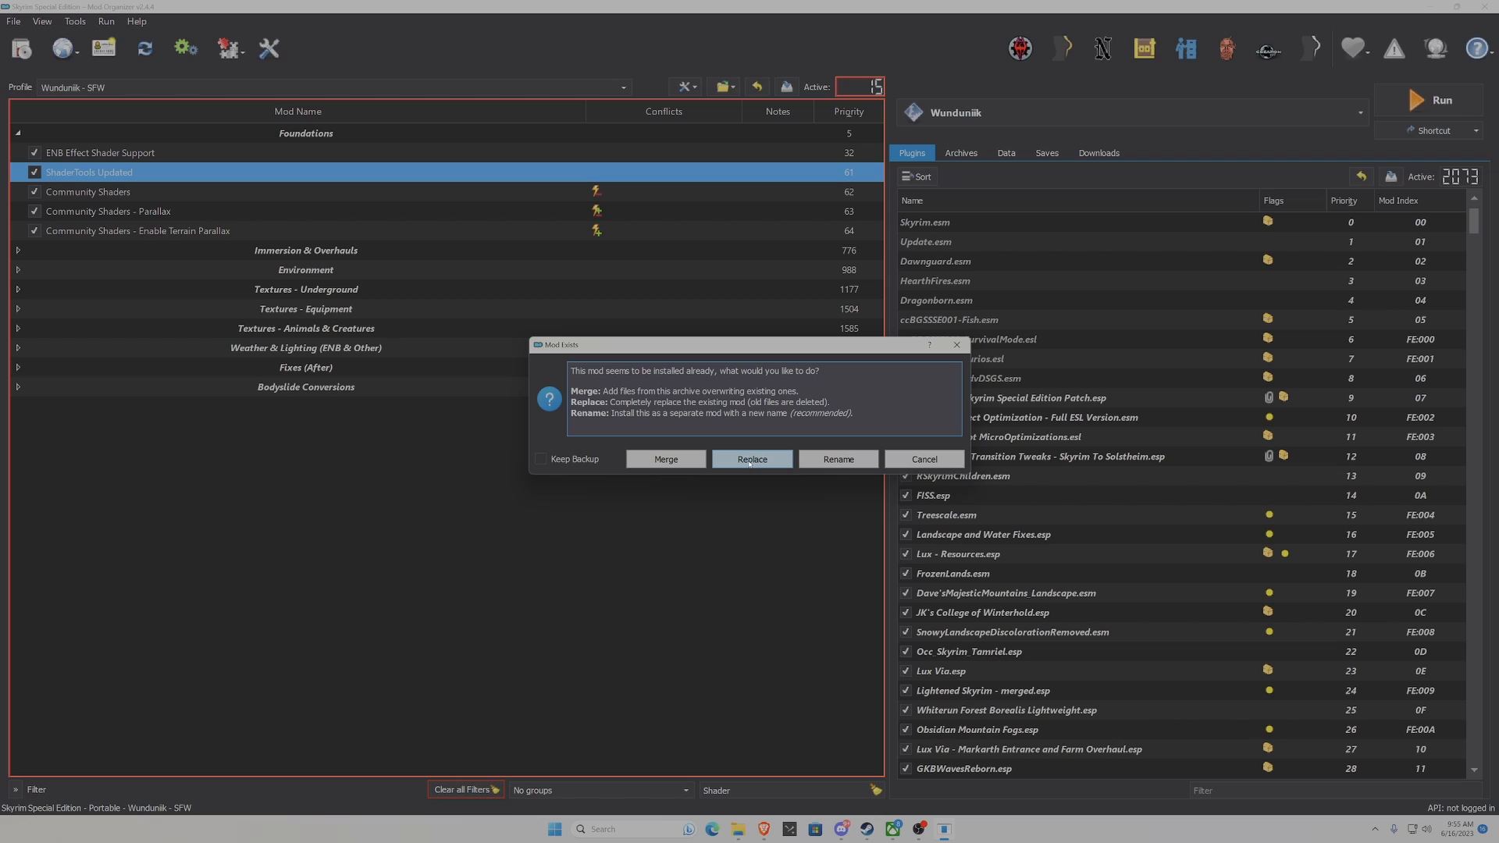
{"action": "left_click", "coordinate": [752, 459]}
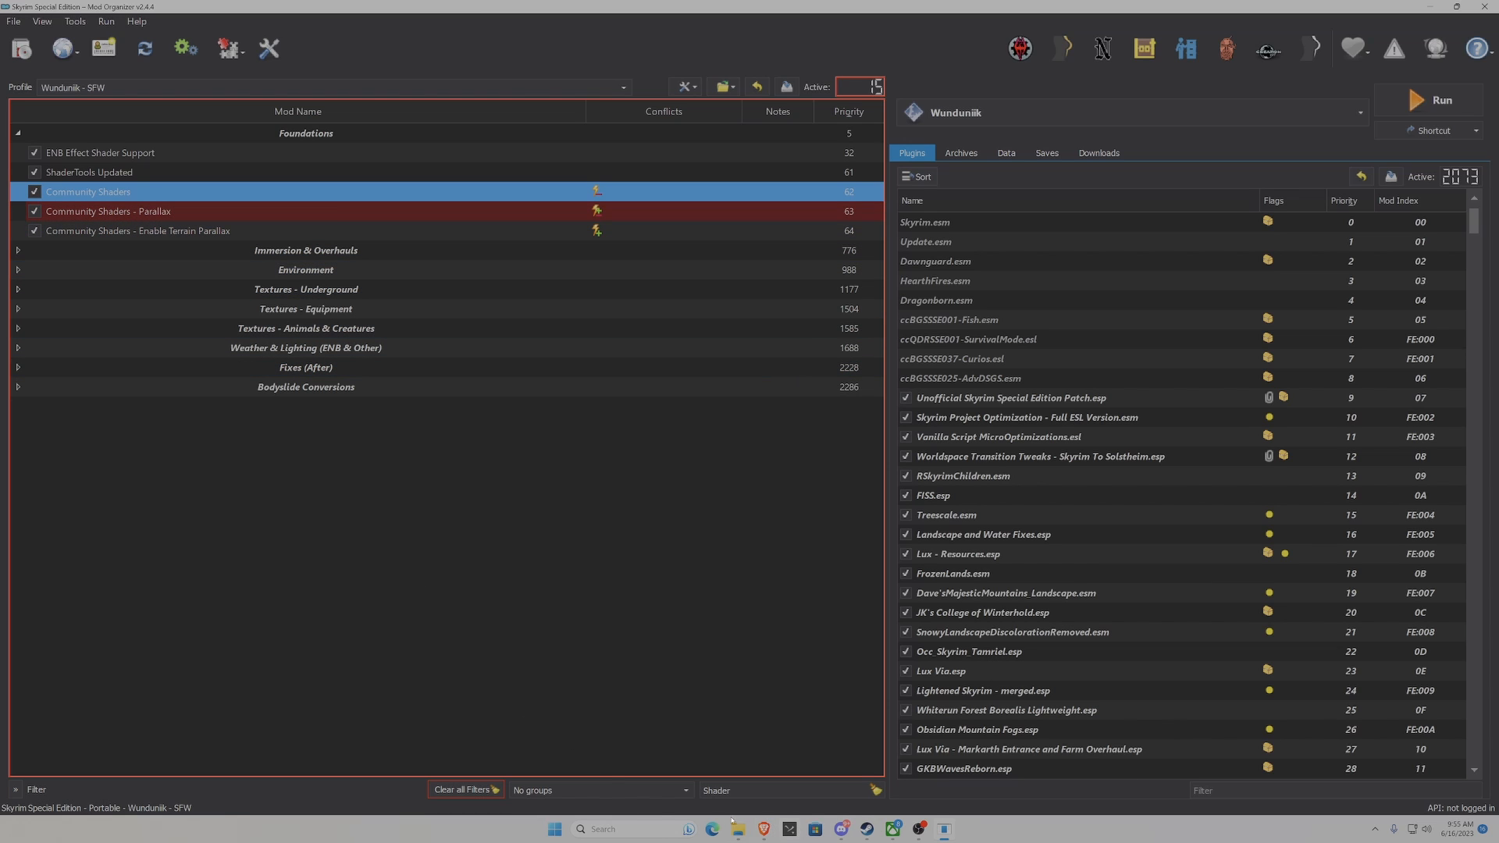
{"action": "mouse_move", "coordinate": [733, 842]}
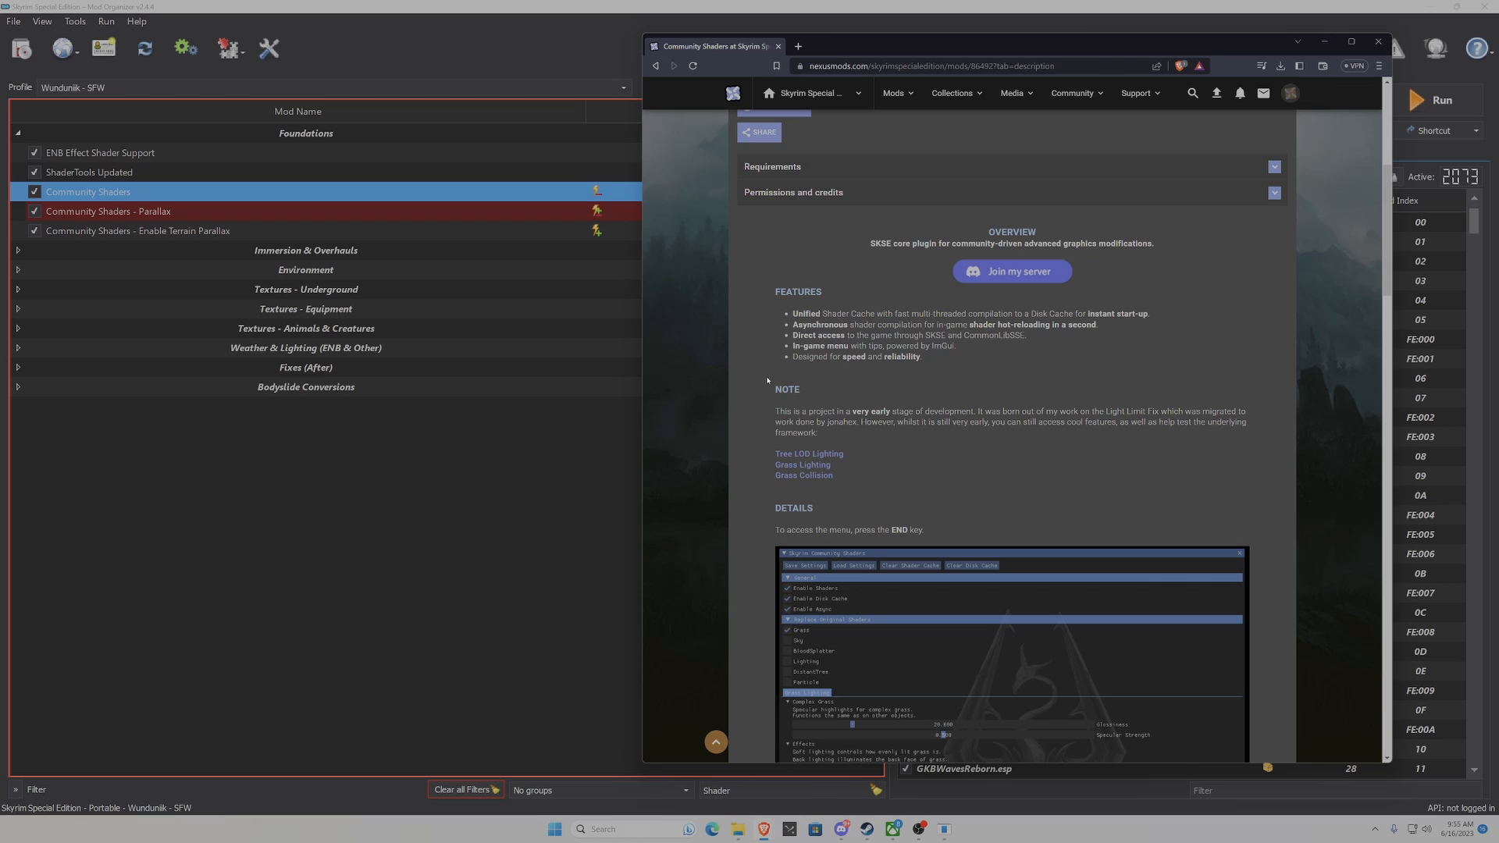
- Show the Community Shaders files down to the Parallax and Terrain Parallax optional files
{"action": "left_click", "coordinate": [792, 426]}
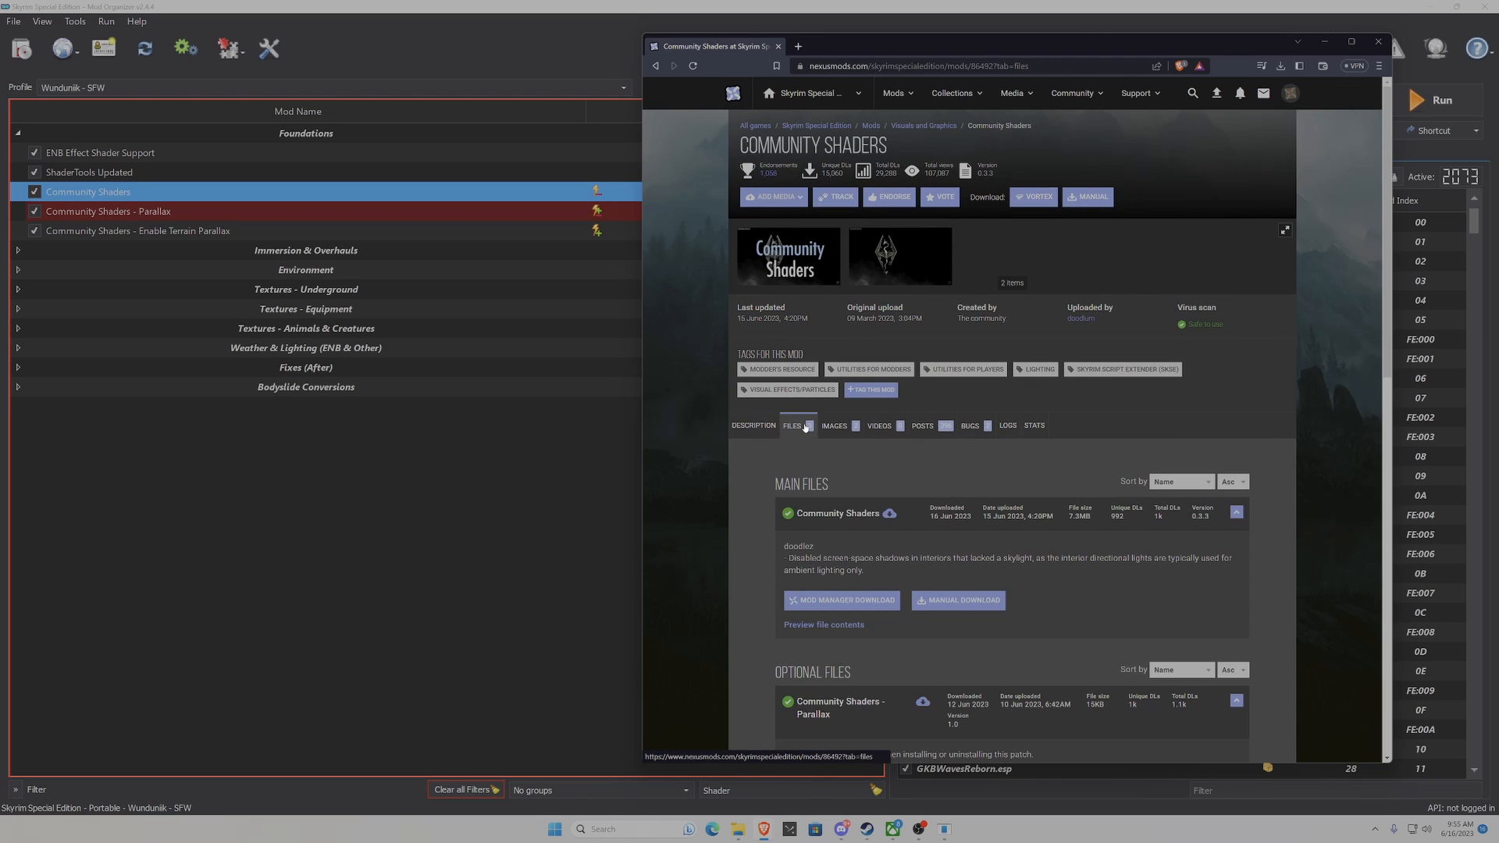
{"action": "scroll", "scroll_direction": "down", "scroll_amount": 3}
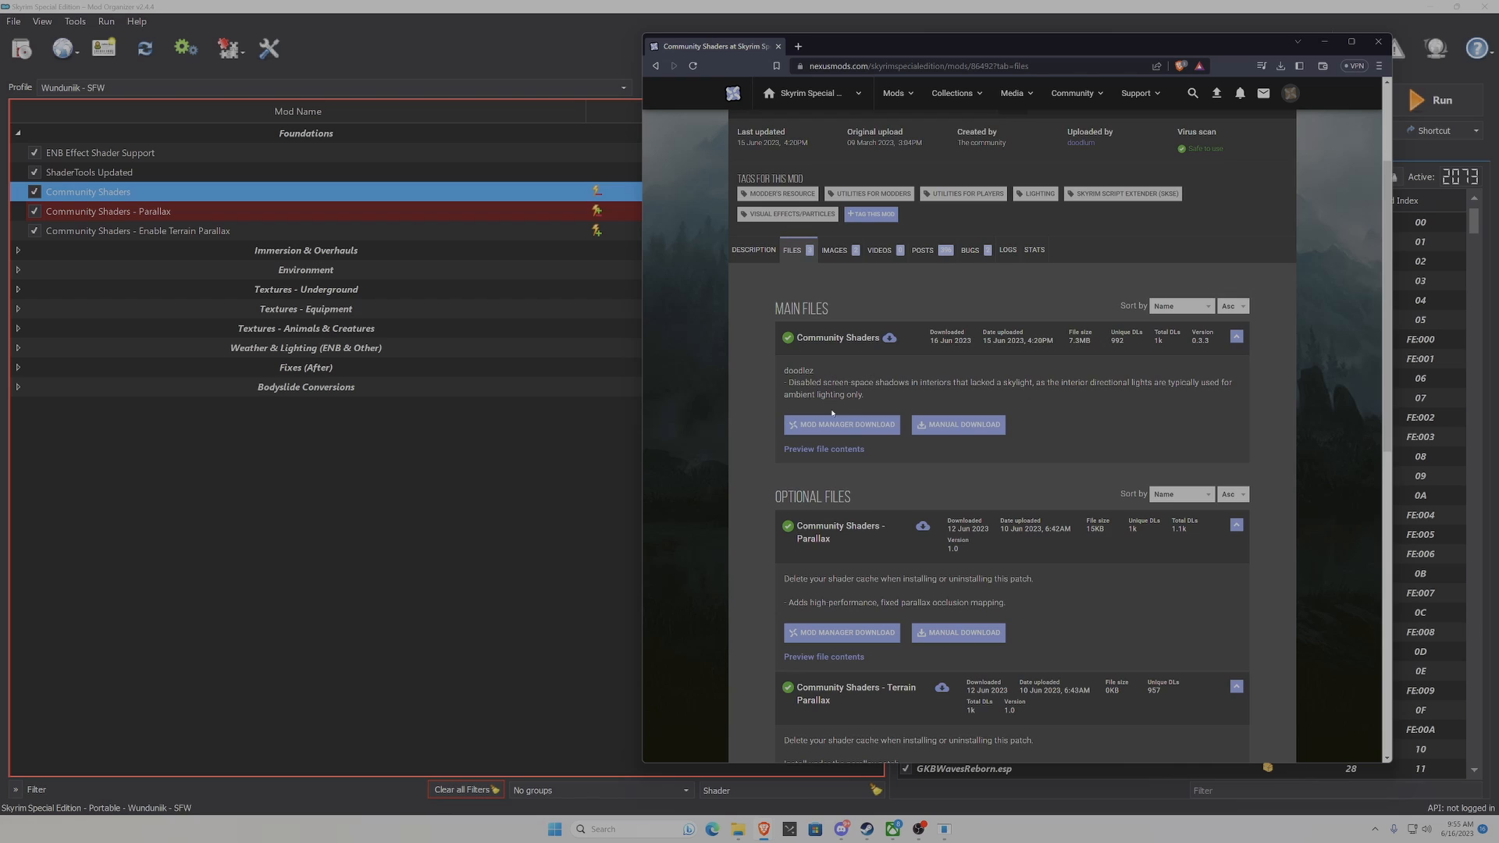
{"action": "scroll", "scroll_direction": "down", "scroll_amount": 3}
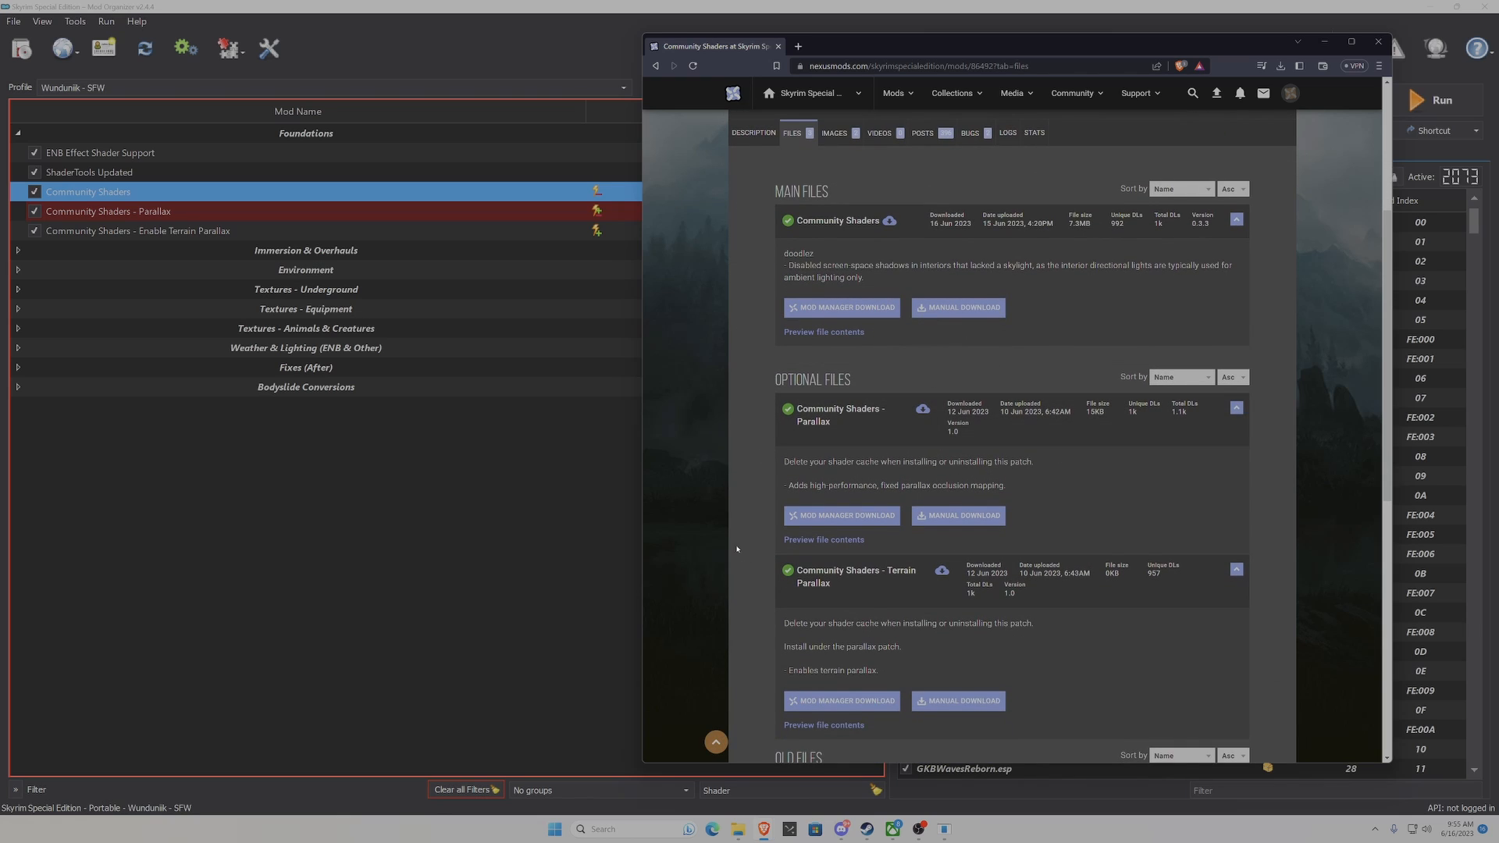
{"action": "mouse_move", "coordinate": [651, 577]}
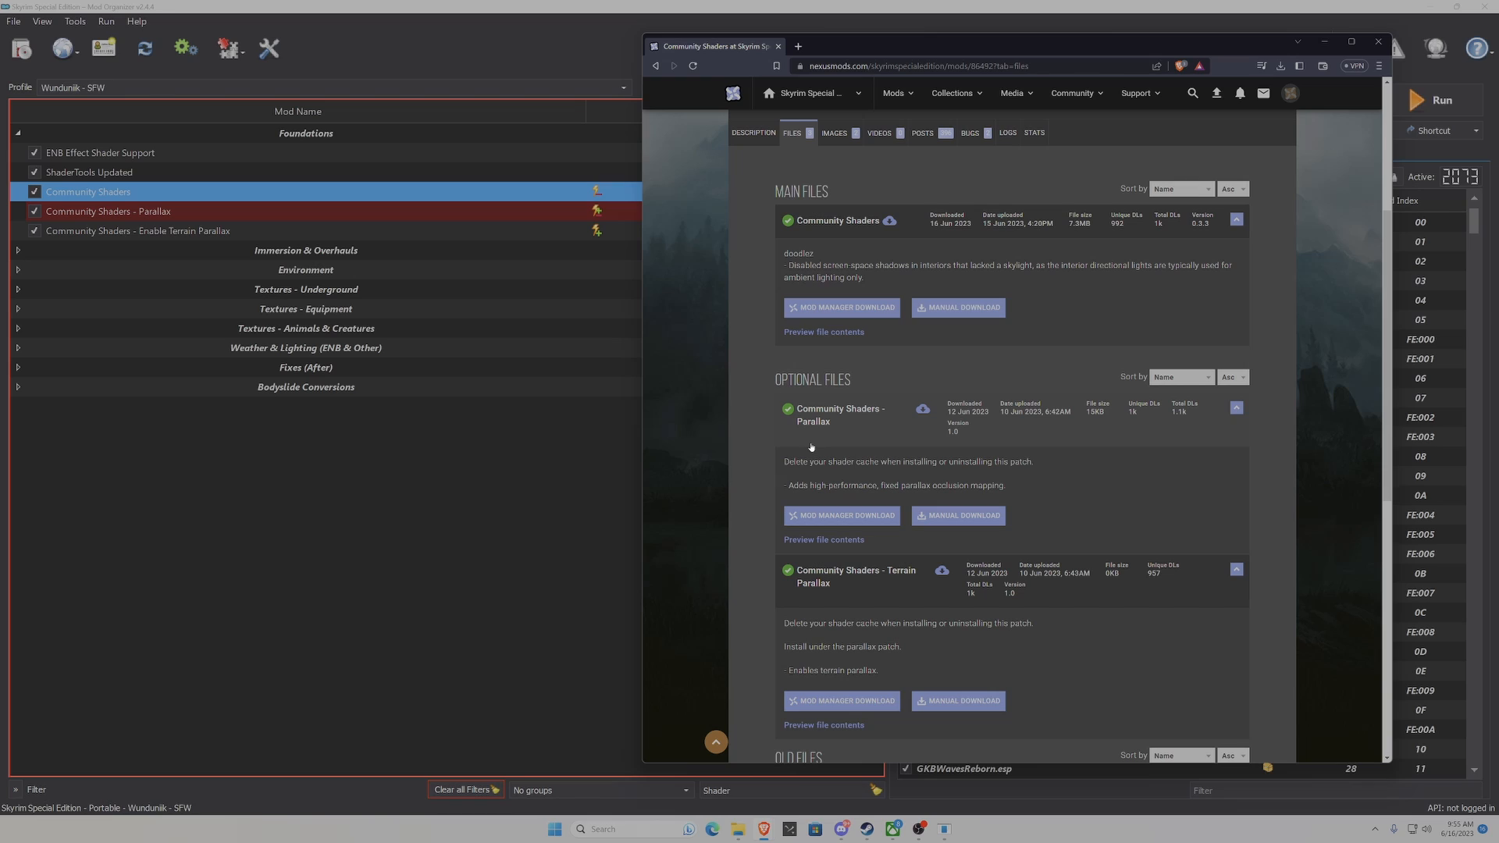
{"action": "mouse_move", "coordinate": [794, 470]}
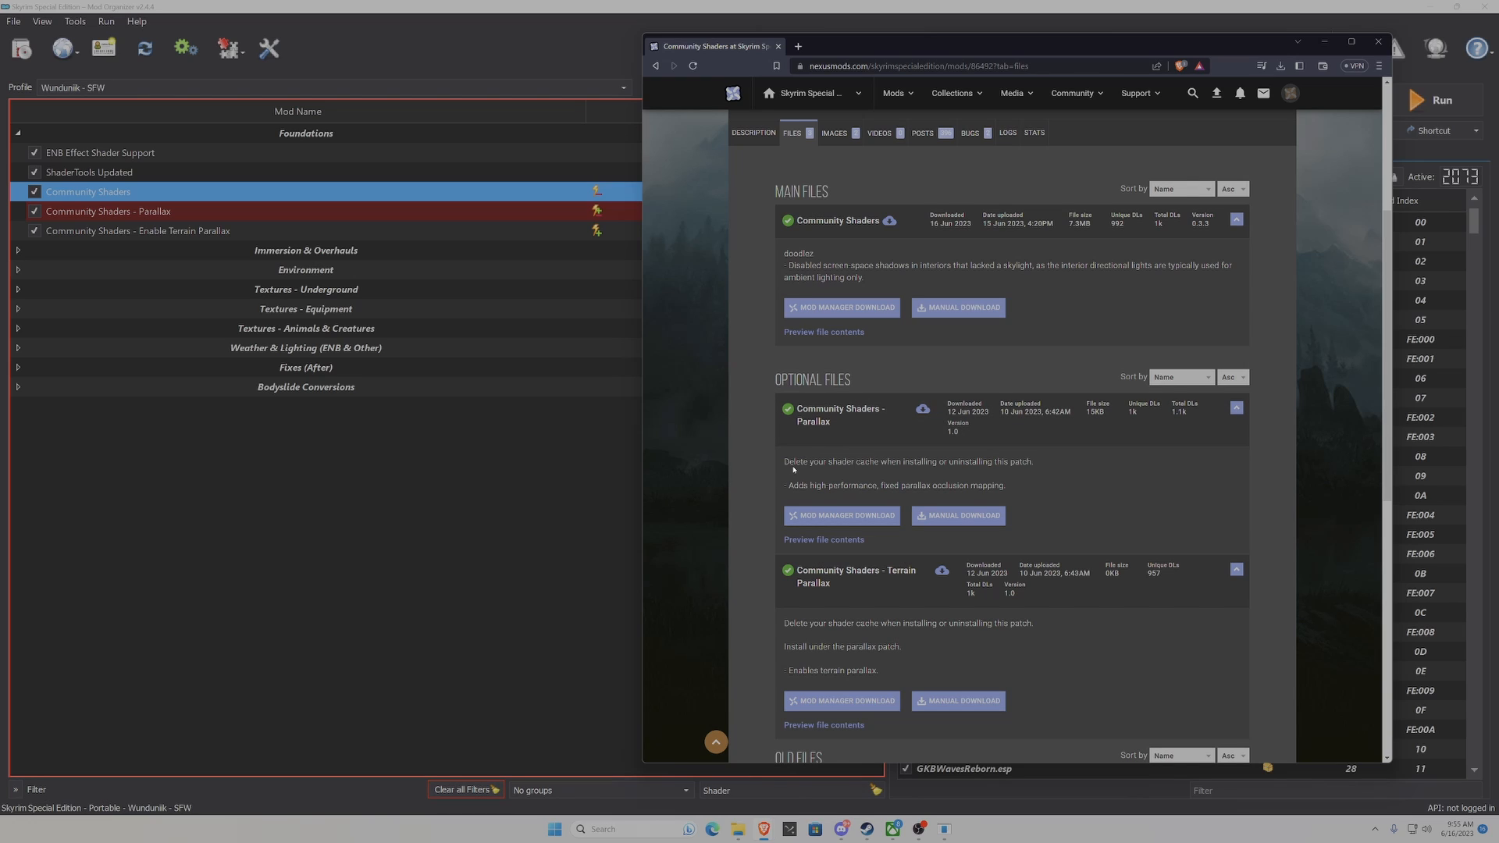
{"action": "mouse_move", "coordinate": [957, 476]}
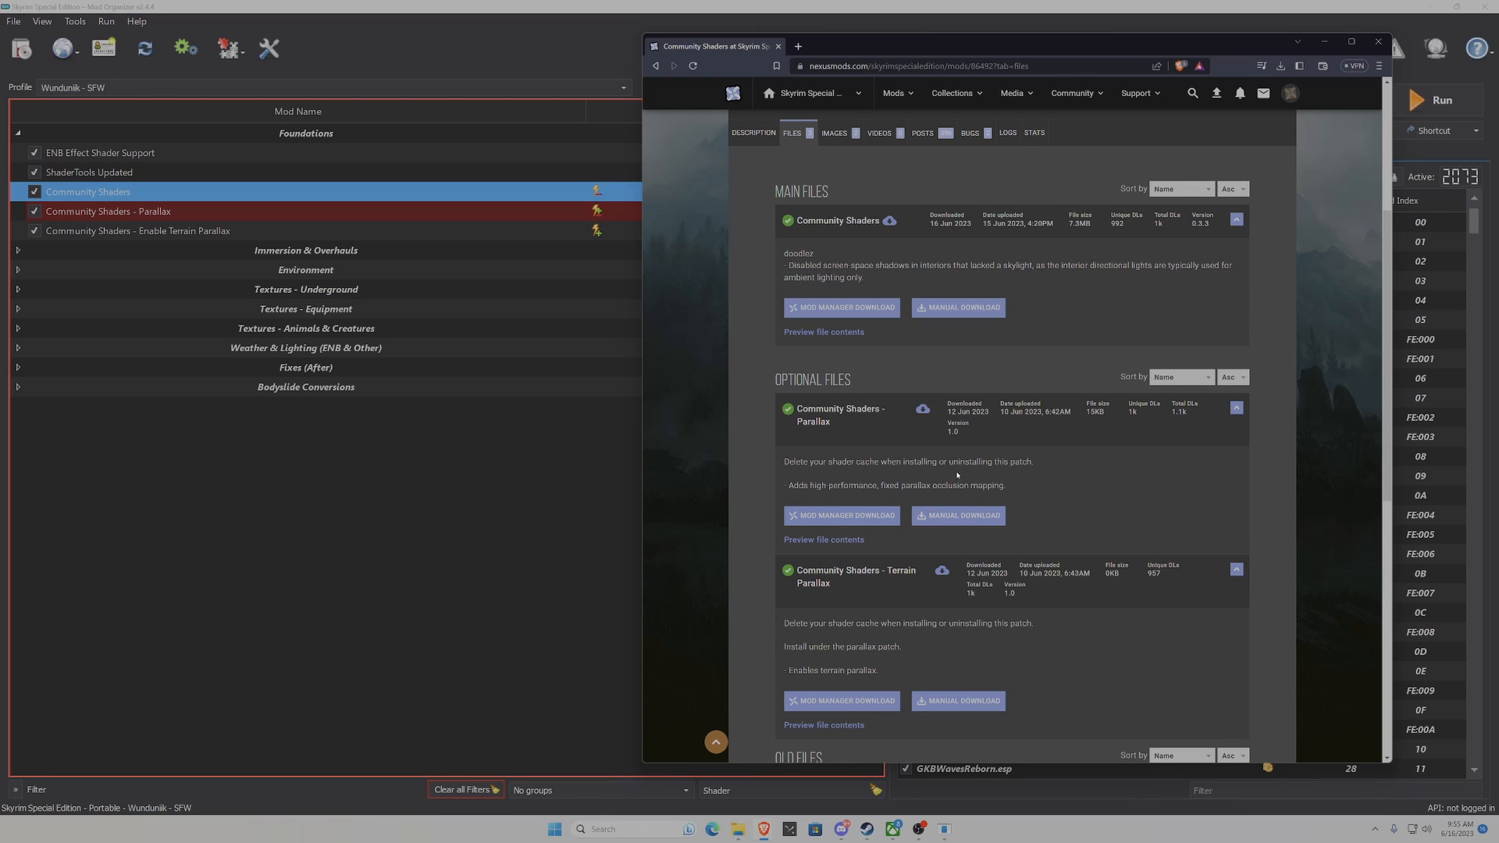
{"action": "mouse_move", "coordinate": [1087, 671]}
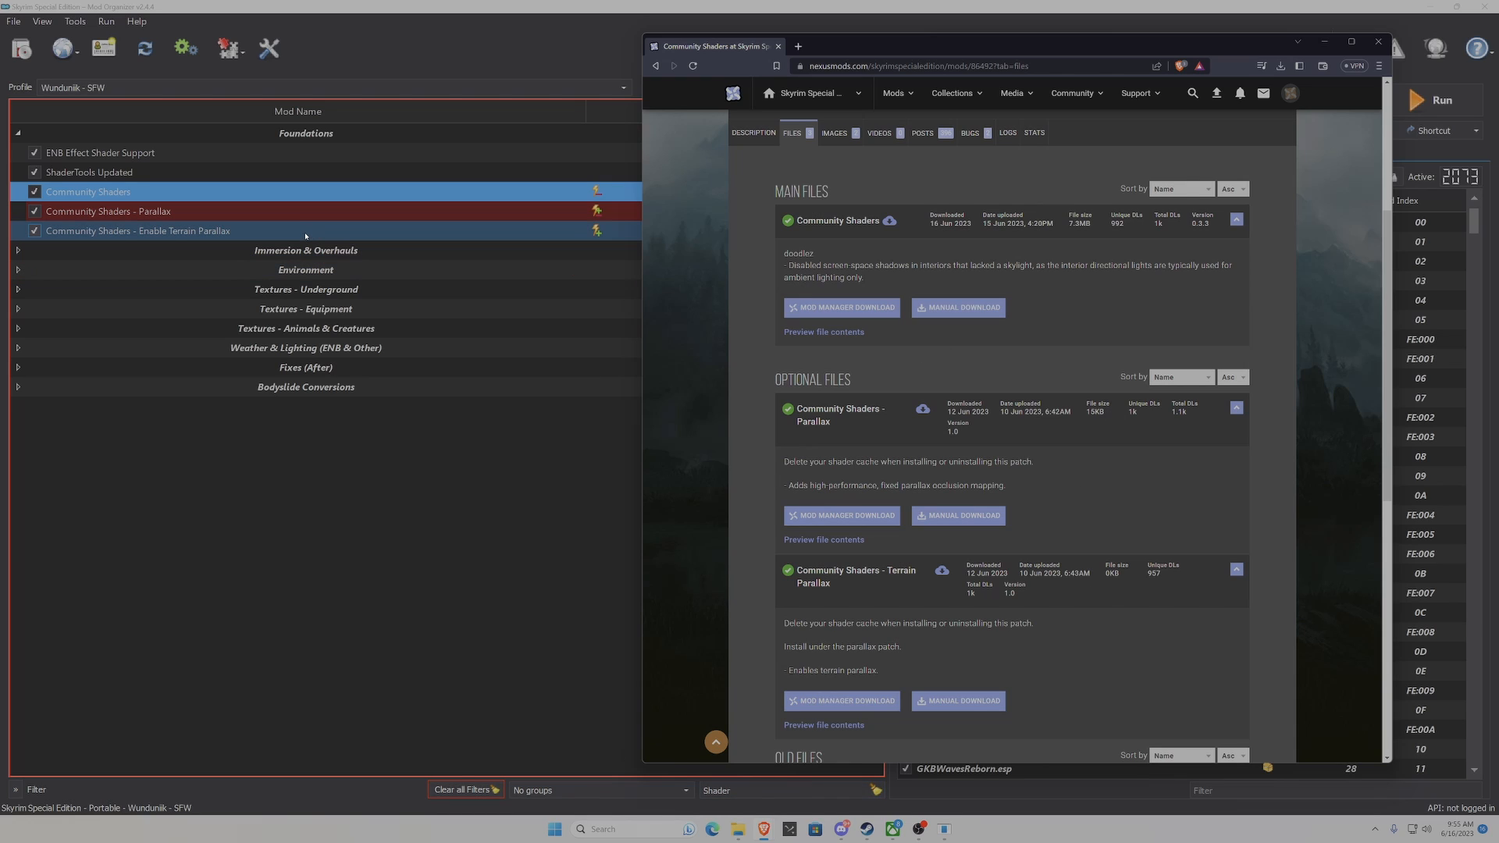
{"action": "left_click", "coordinate": [90, 191]}
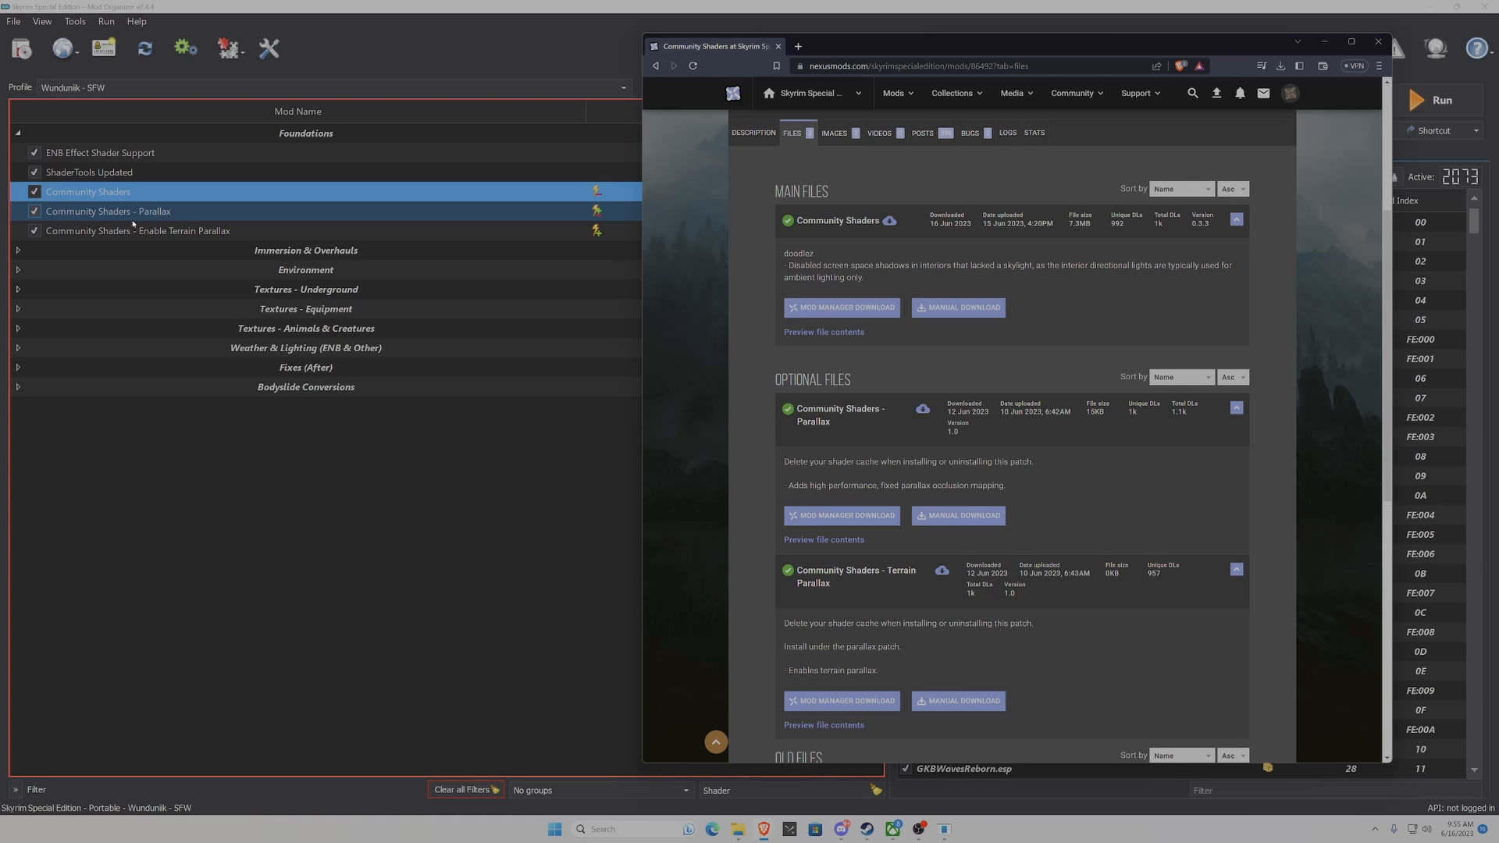
- Check that Enable Terrain Parallax sits below the Community Shaders Parallax mod
{"action": "left_click", "coordinate": [137, 230]}
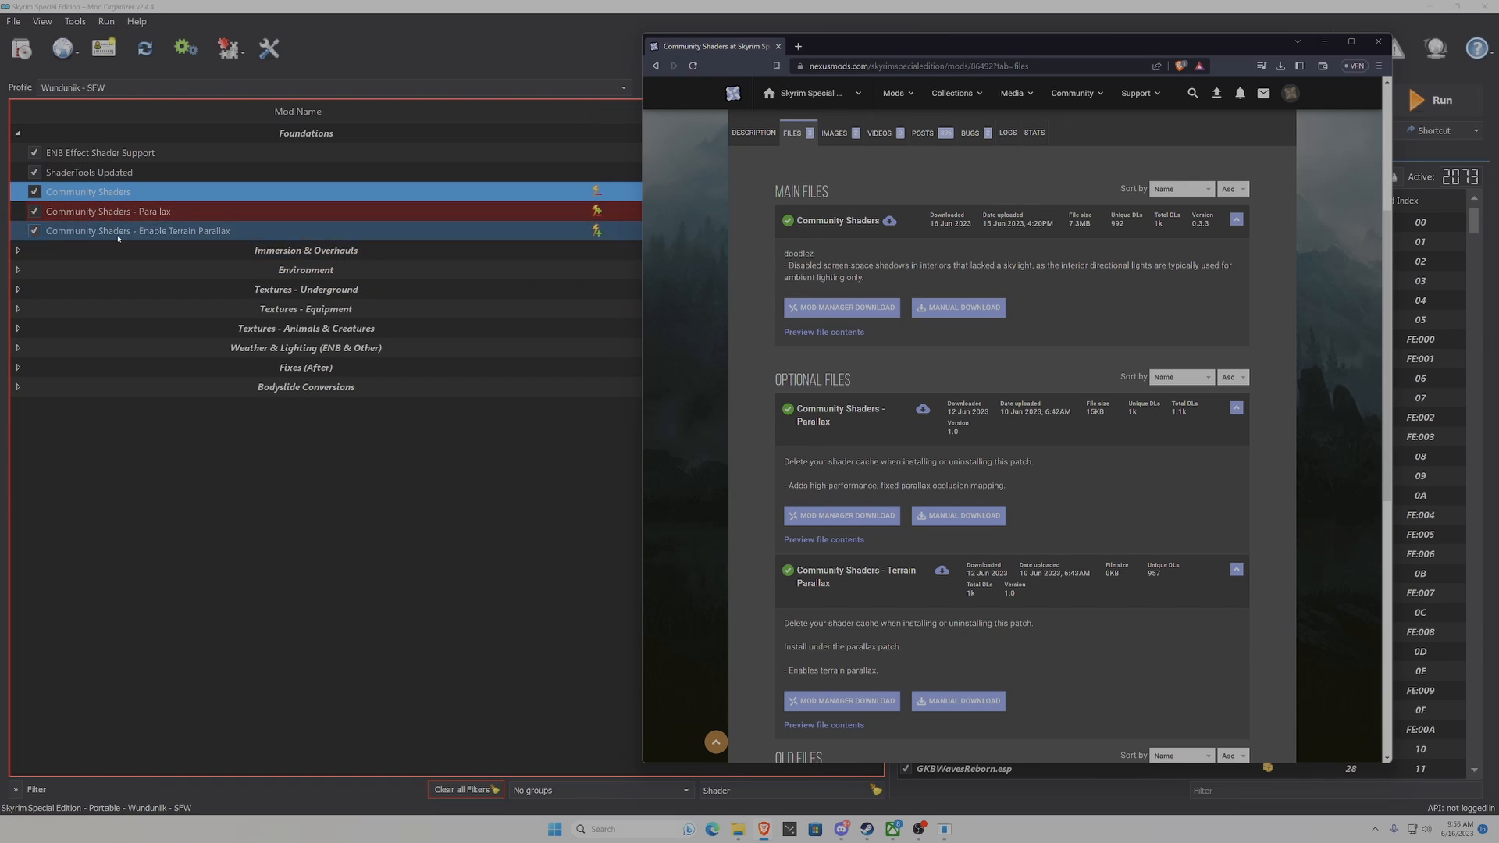
{"action": "left_click", "coordinate": [305, 250]}
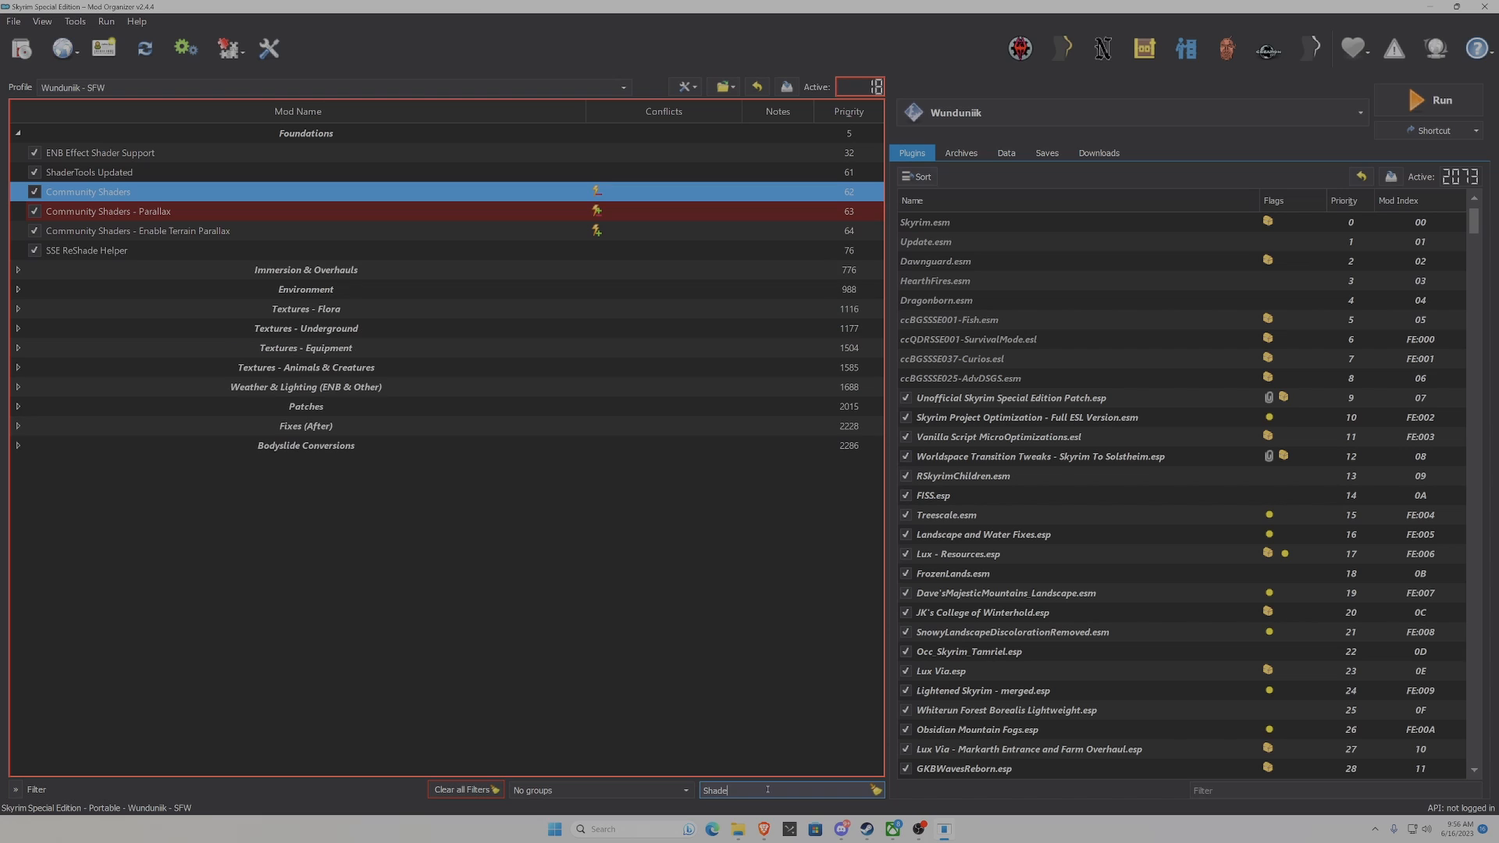
- Clear the mod-name filter, select Grass Lighting, and launch Skyrim with the current setup
{"action": "left_click", "coordinate": [465, 789]}
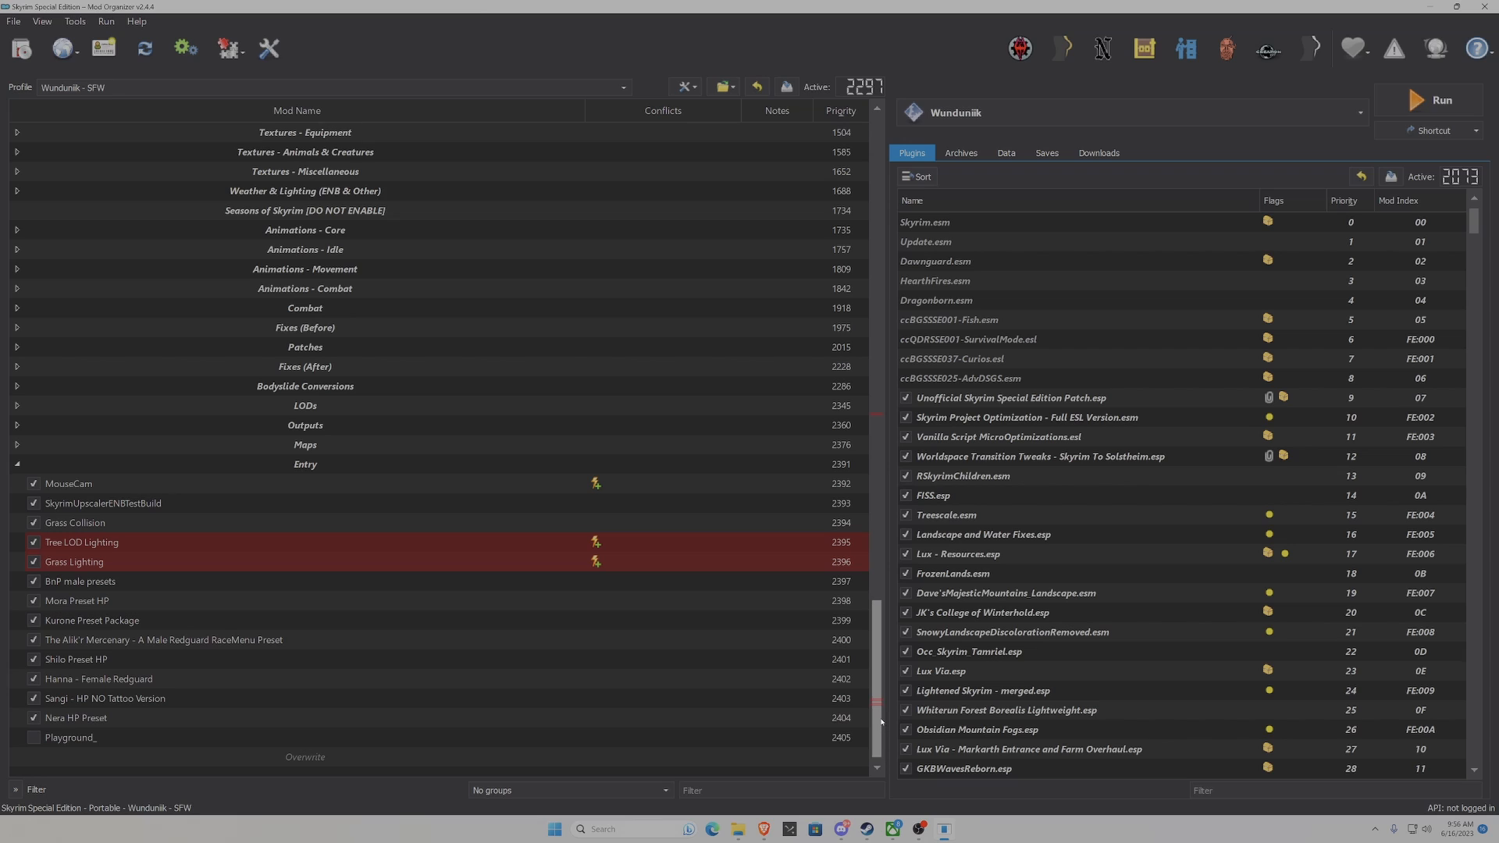
{"action": "left_click", "coordinate": [75, 561]}
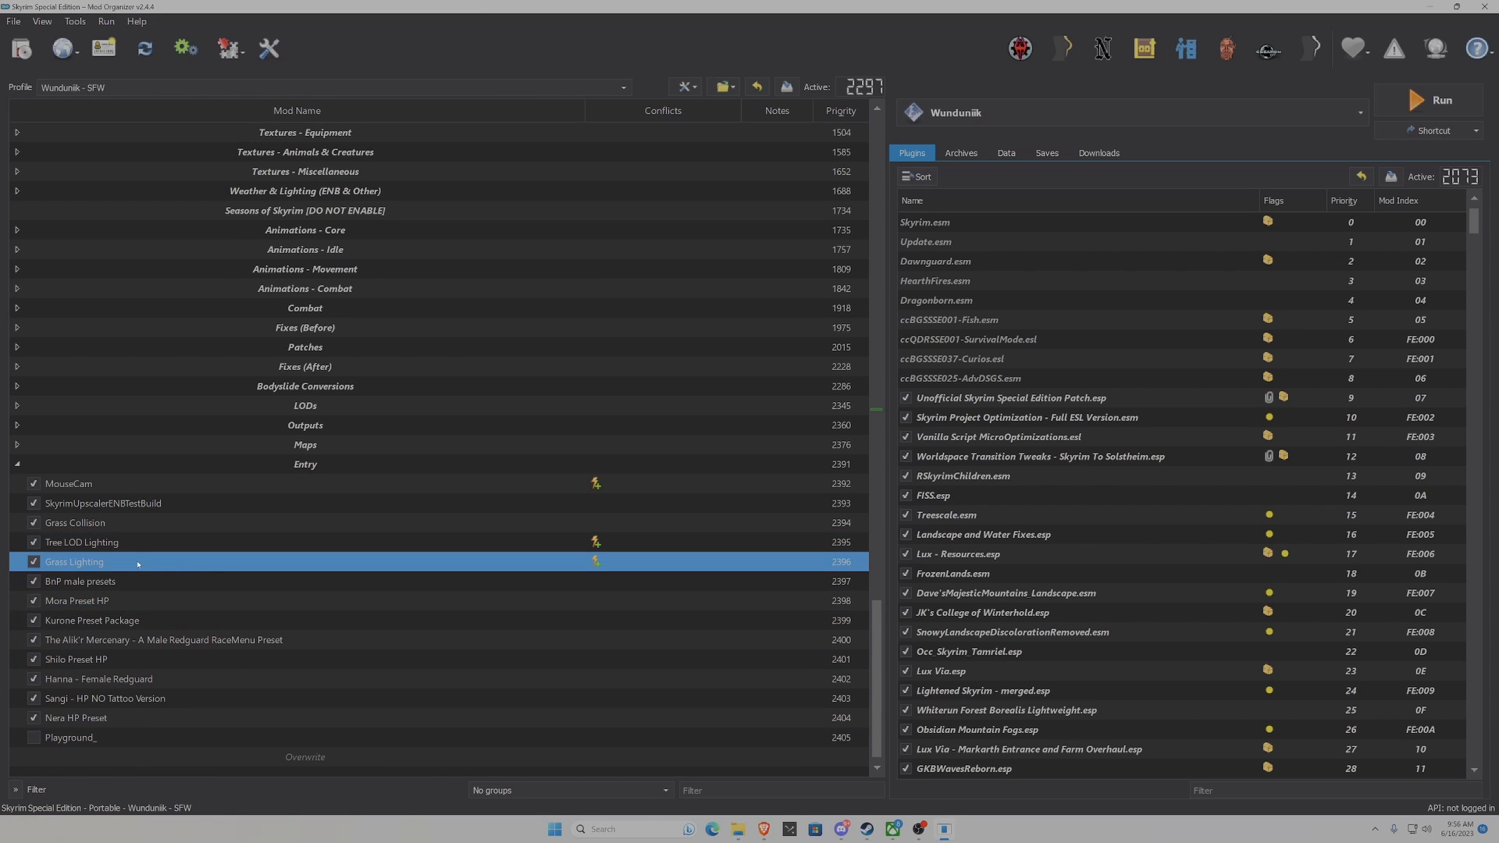
{"action": "mouse_move", "coordinate": [79, 565]}
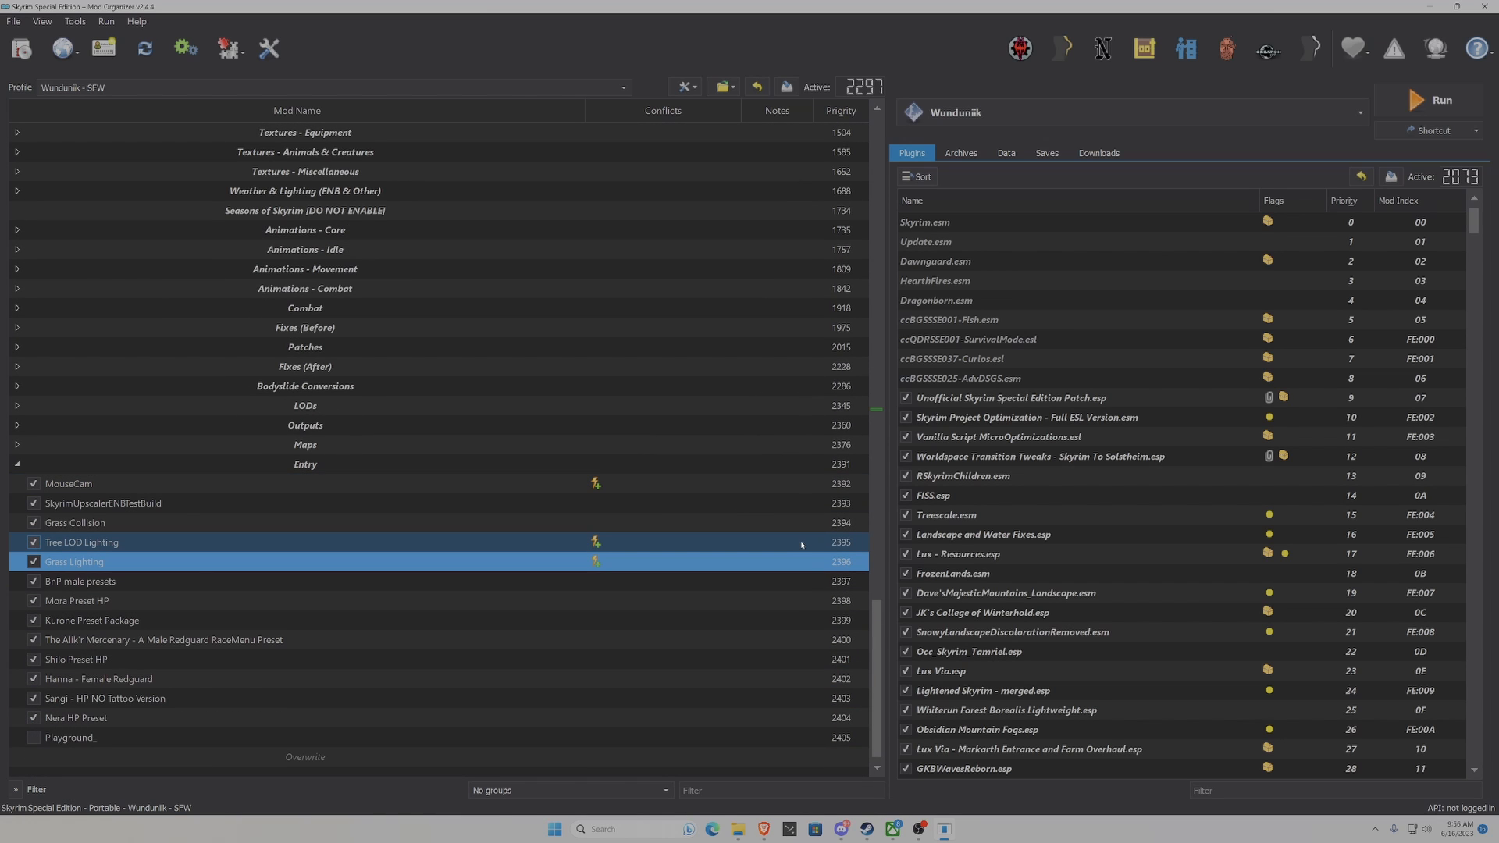
{"action": "left_click", "coordinate": [75, 561]}
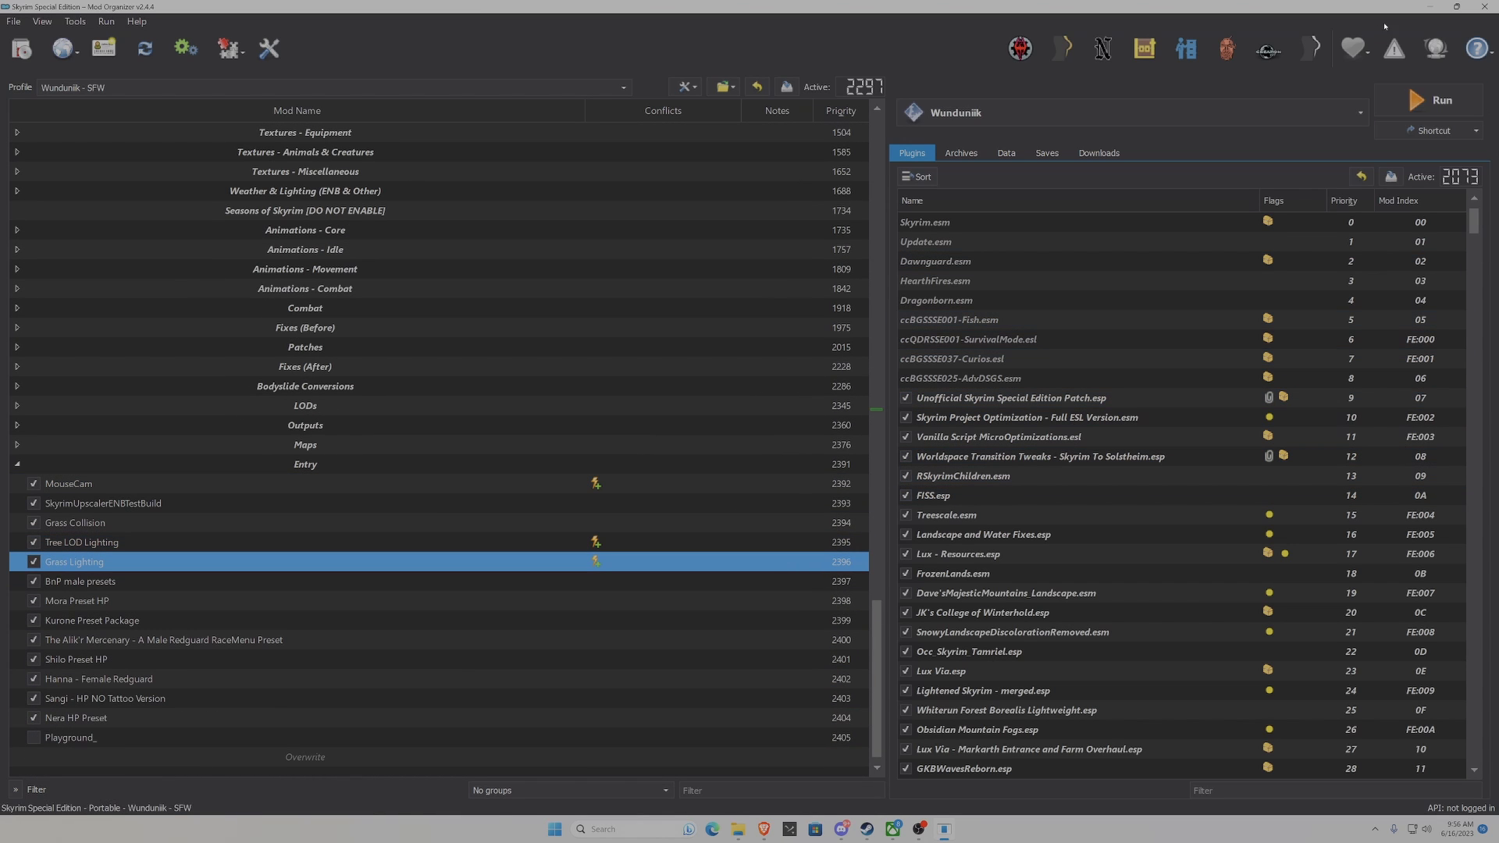
{"action": "left_click", "coordinate": [1428, 99]}
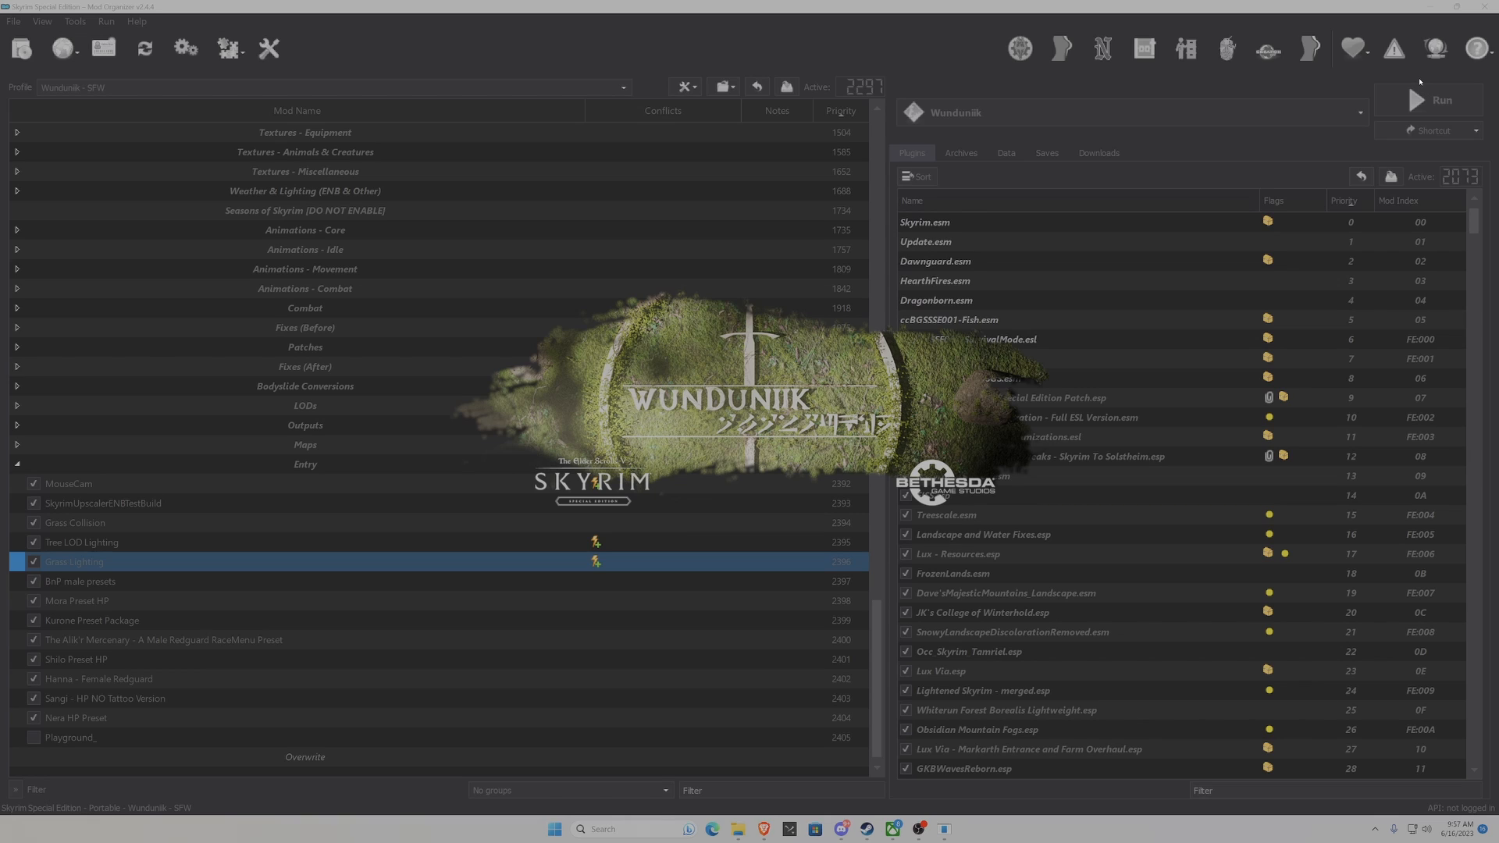
{"action": "mouse_move", "coordinate": [1414, 60]}
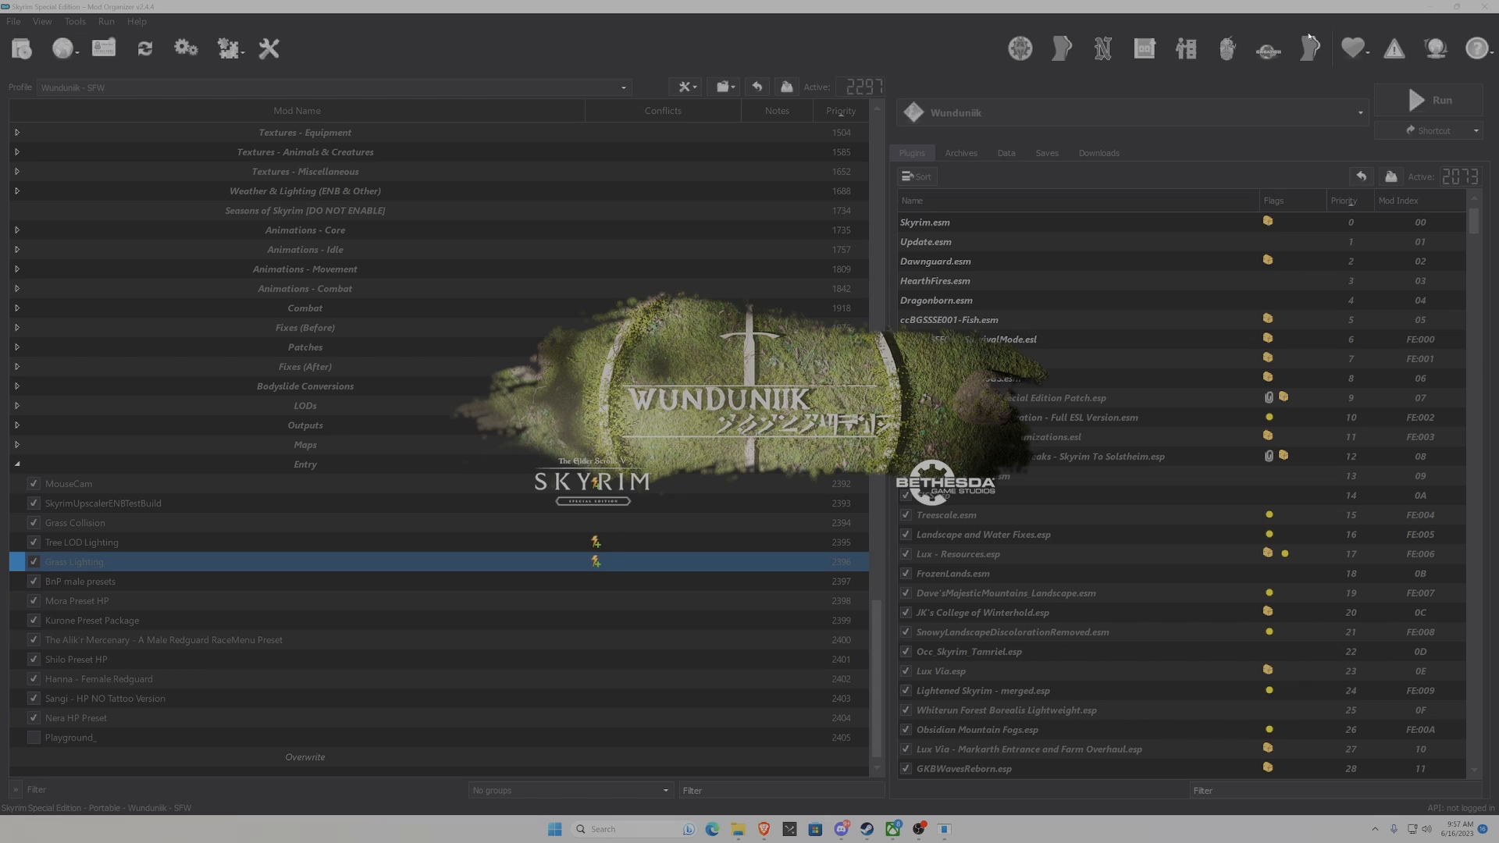
{"action": "mouse_move", "coordinate": [1310, 34]}
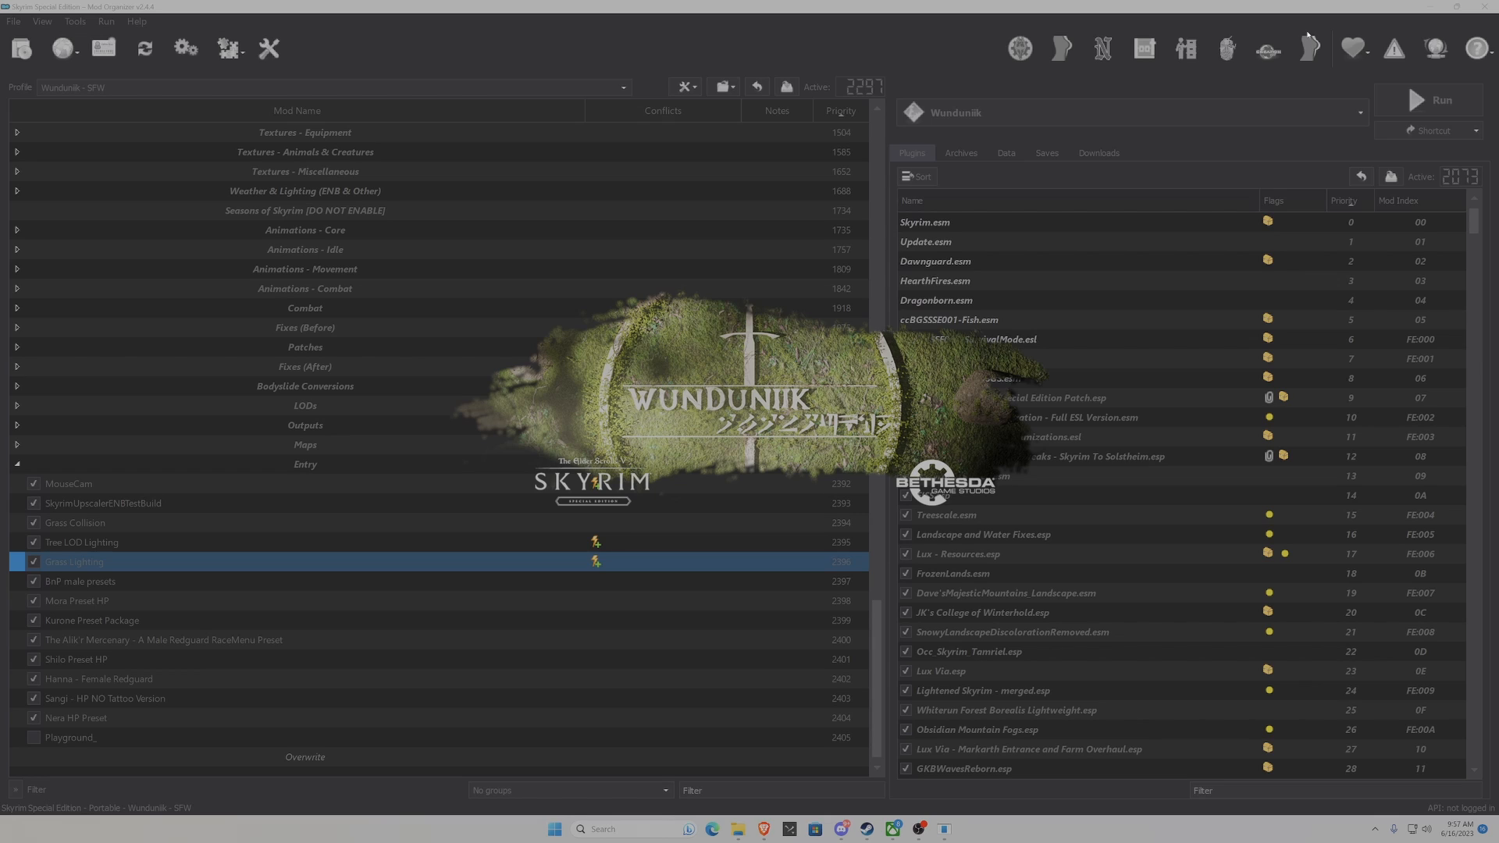
{"action": "mouse_move", "coordinate": [1306, 32]}
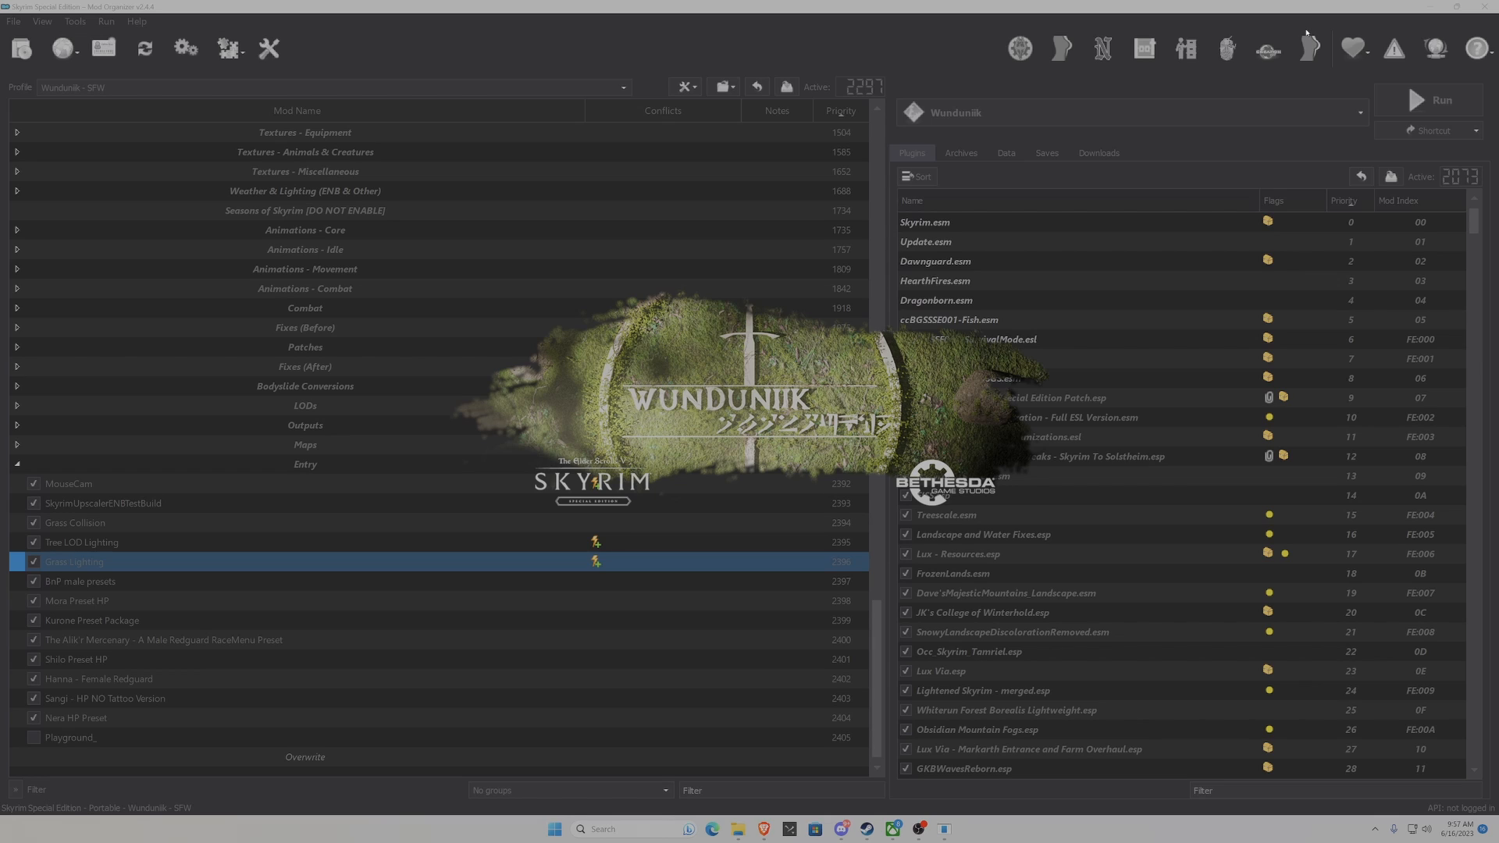
{"action": "mouse_move", "coordinate": [1303, 27]}
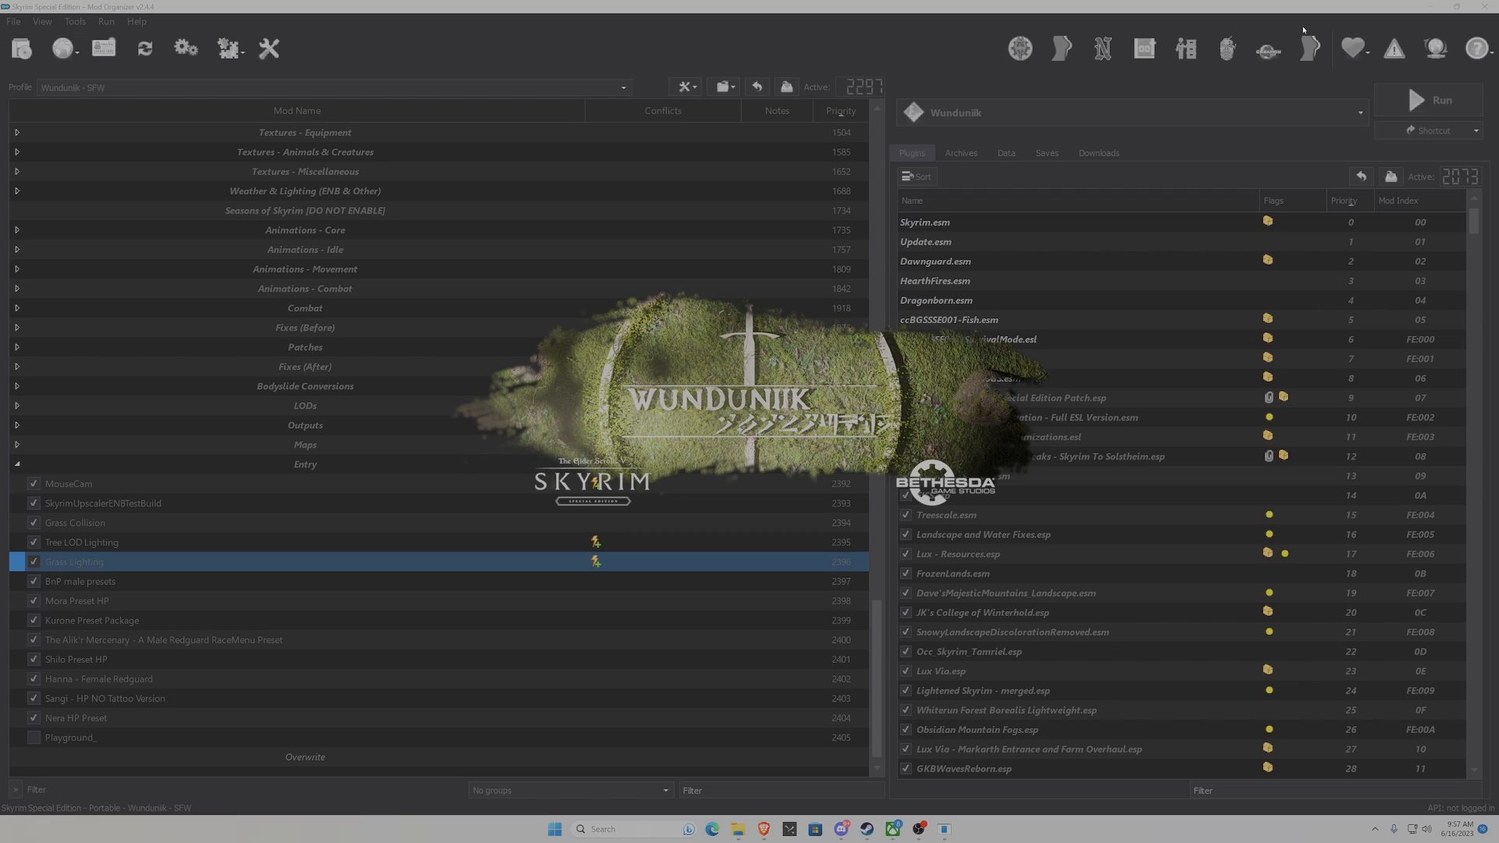
{"action": "mouse_move", "coordinate": [1303, 26]}
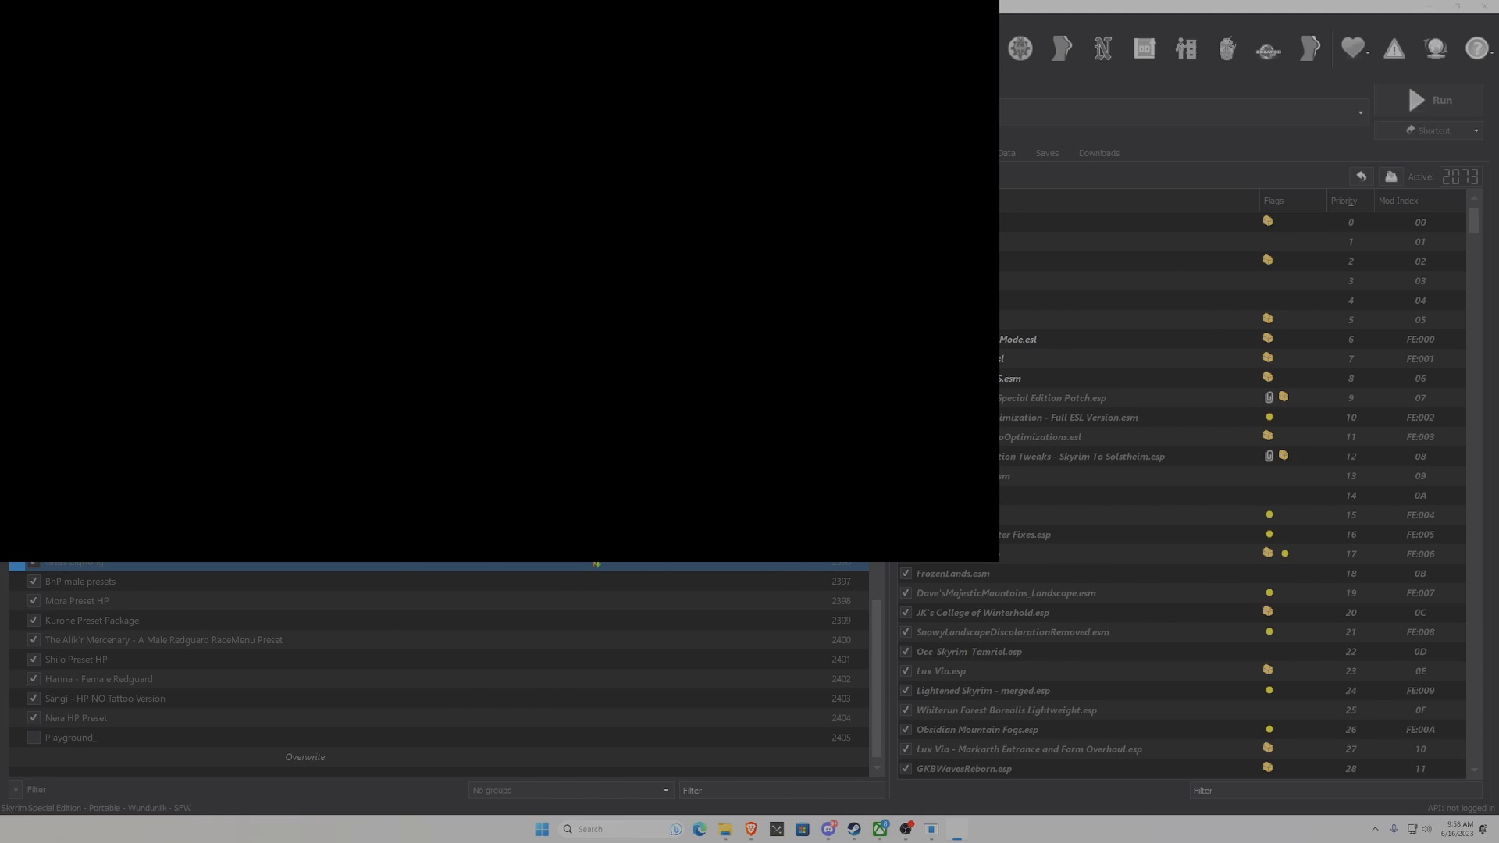
- Focus the loading Skyrim window, then open the ReShade overlay at the main menu with Home
{"action": "left_click", "coordinate": [1416, 99]}
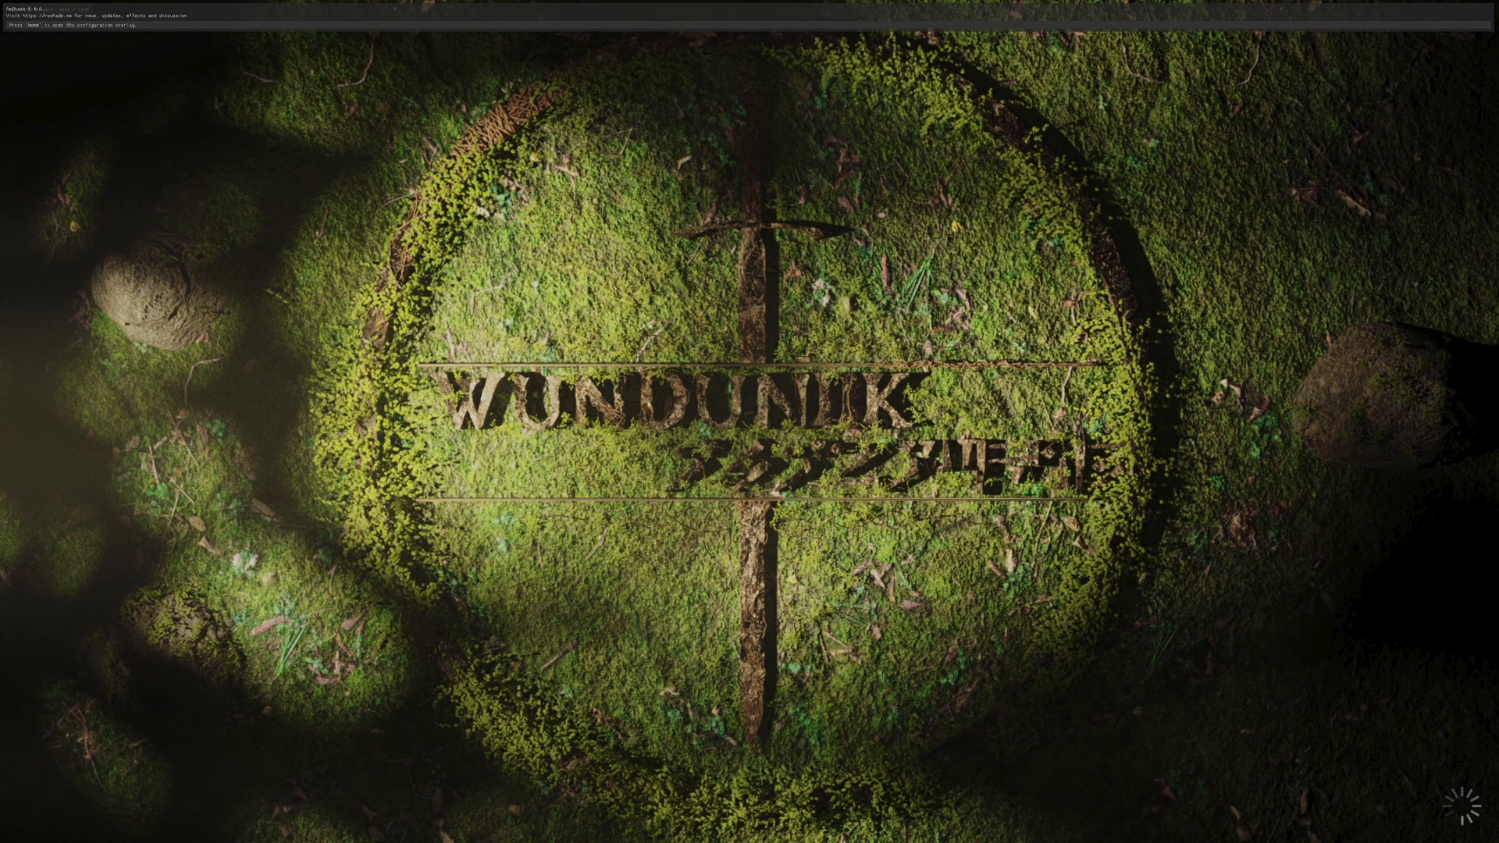
{"action": "key", "text": "Home"}
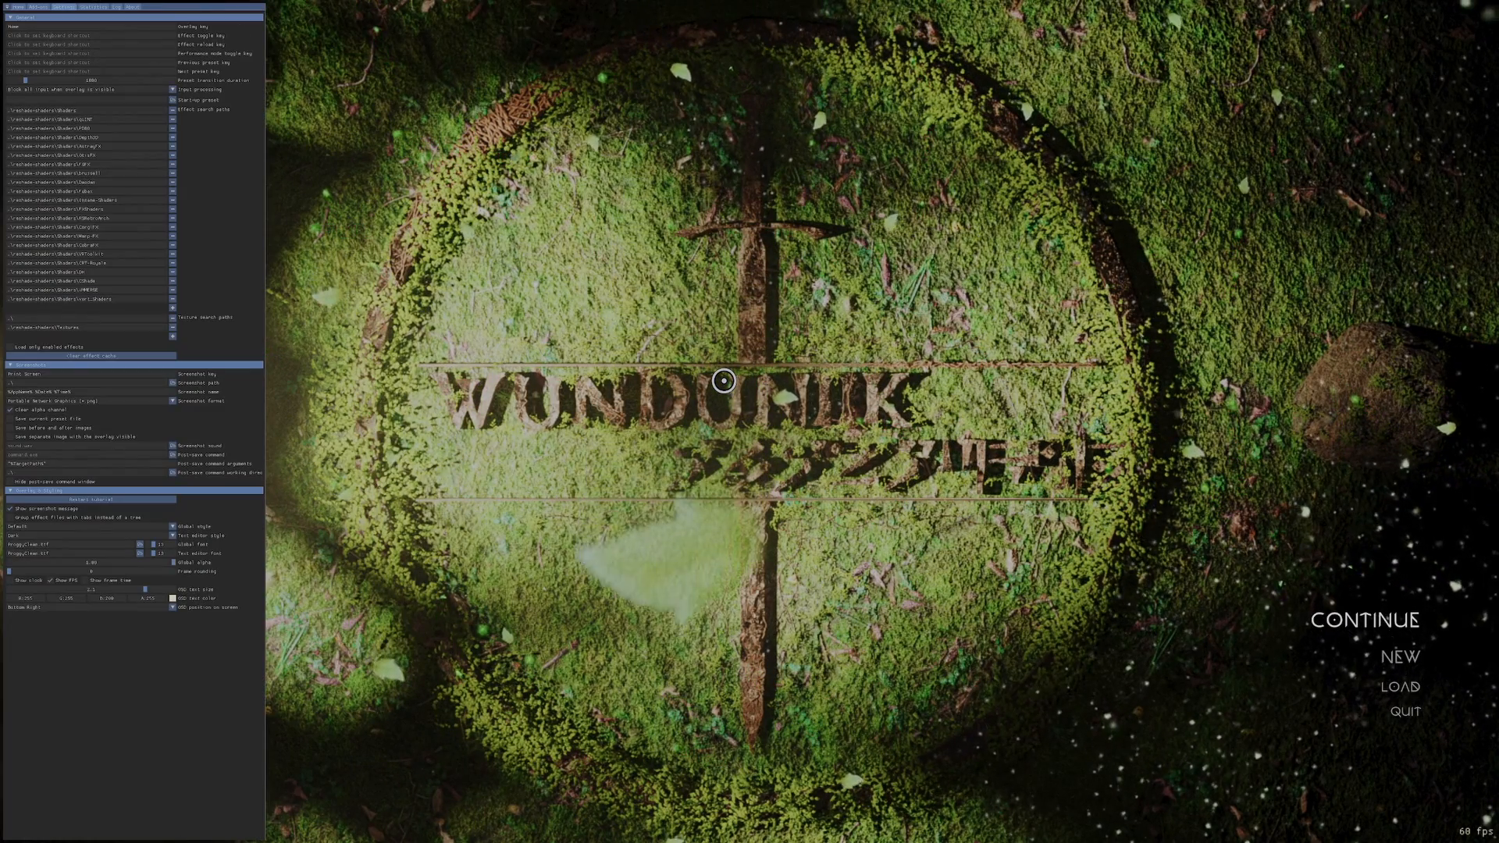